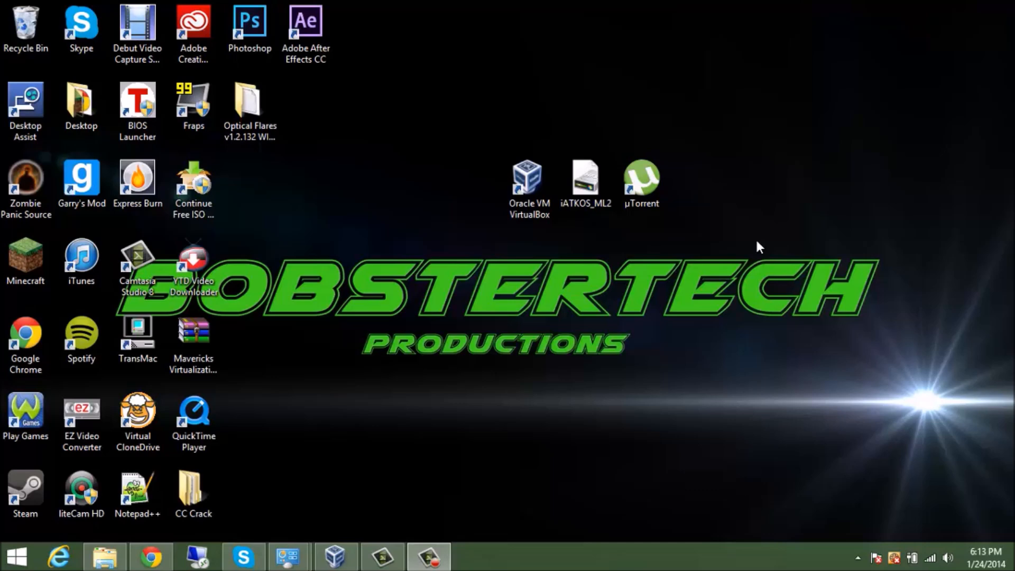
mouse_move(467, 182)
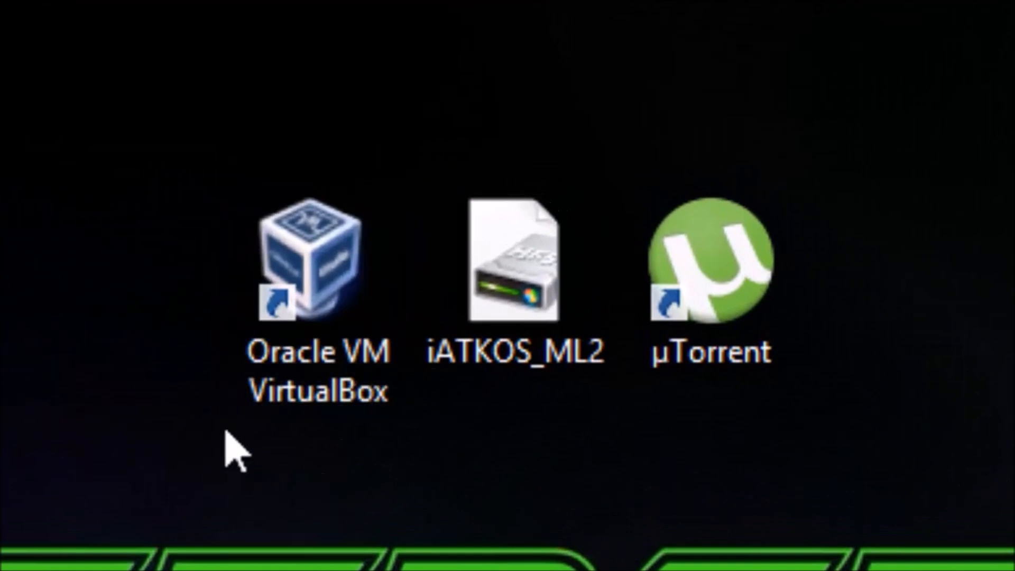
Start a new virtual machine of type Mac OS X, version 10.8 Mountain Lion (64 bit).
click(518, 250)
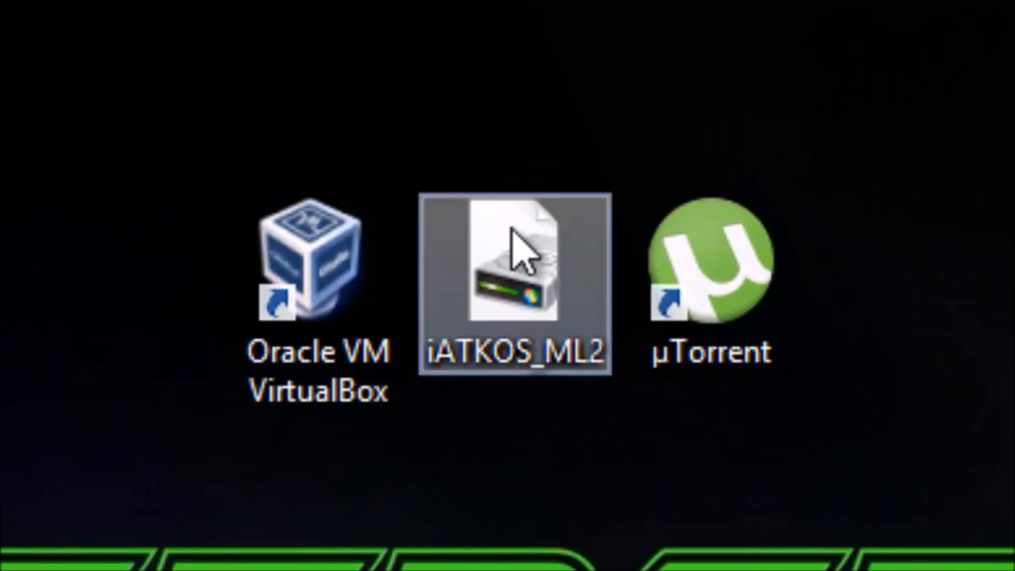
mouse_move(912, 20)
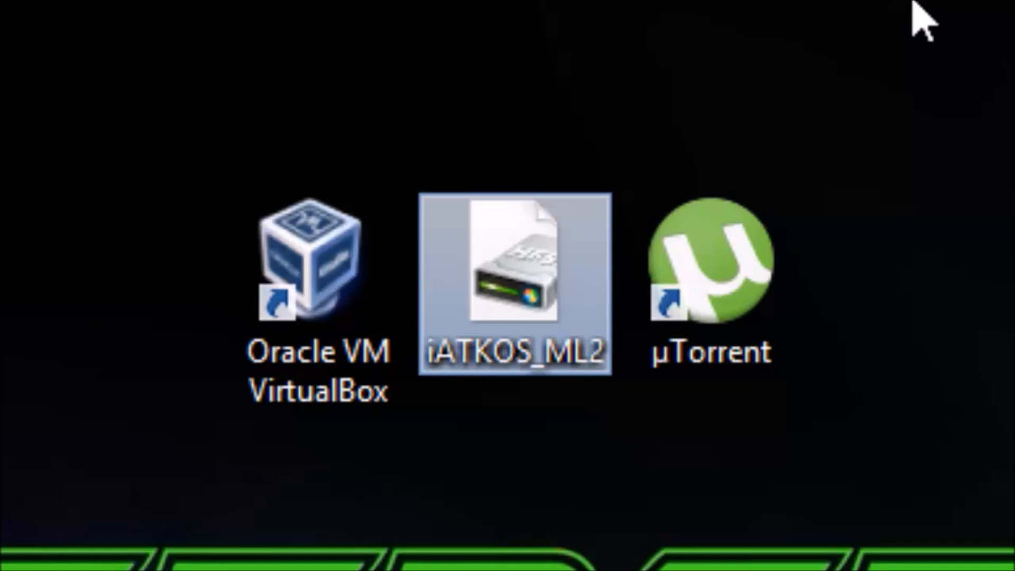
click(710, 271)
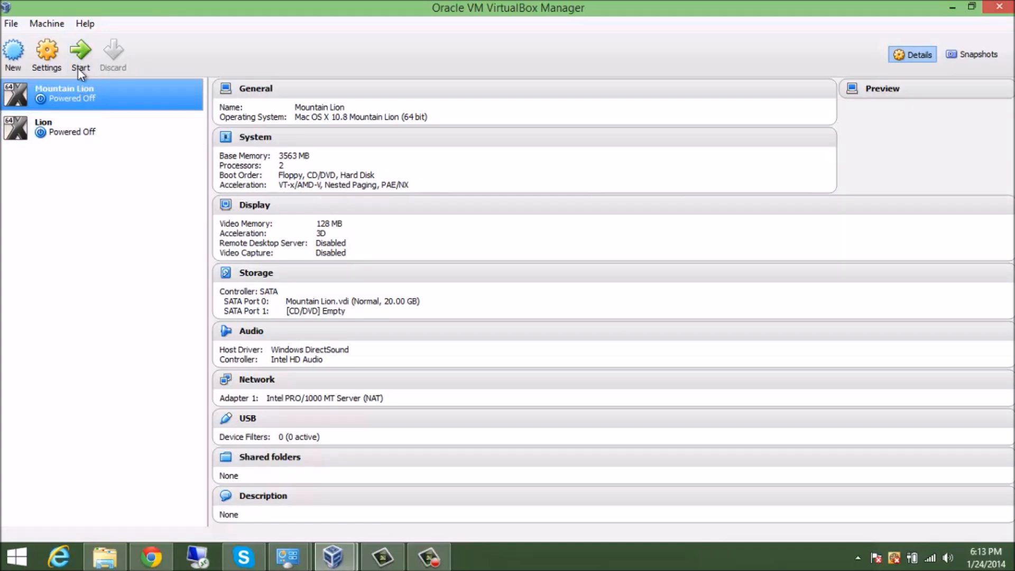
mouse_move(47, 53)
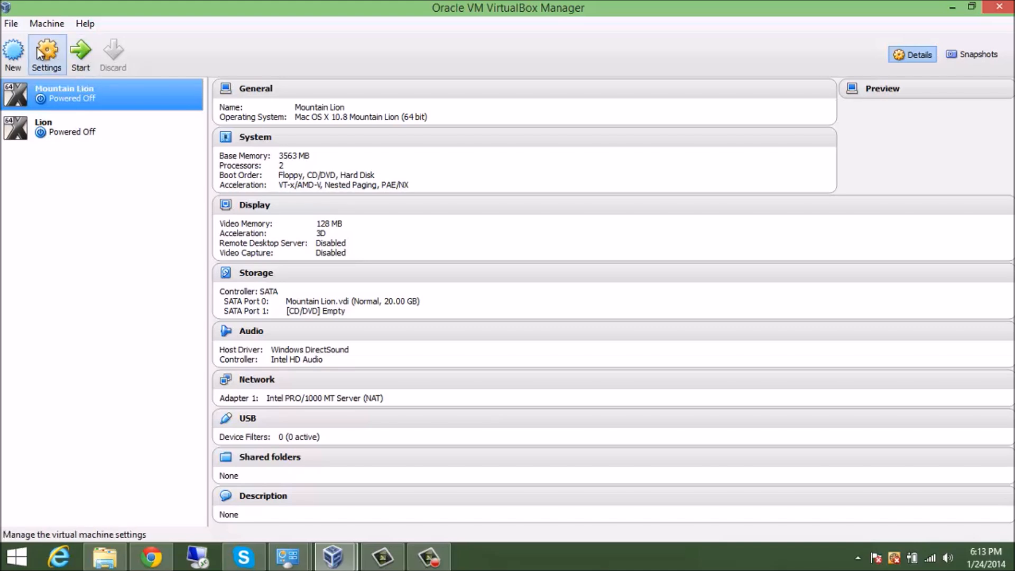
click(12, 49)
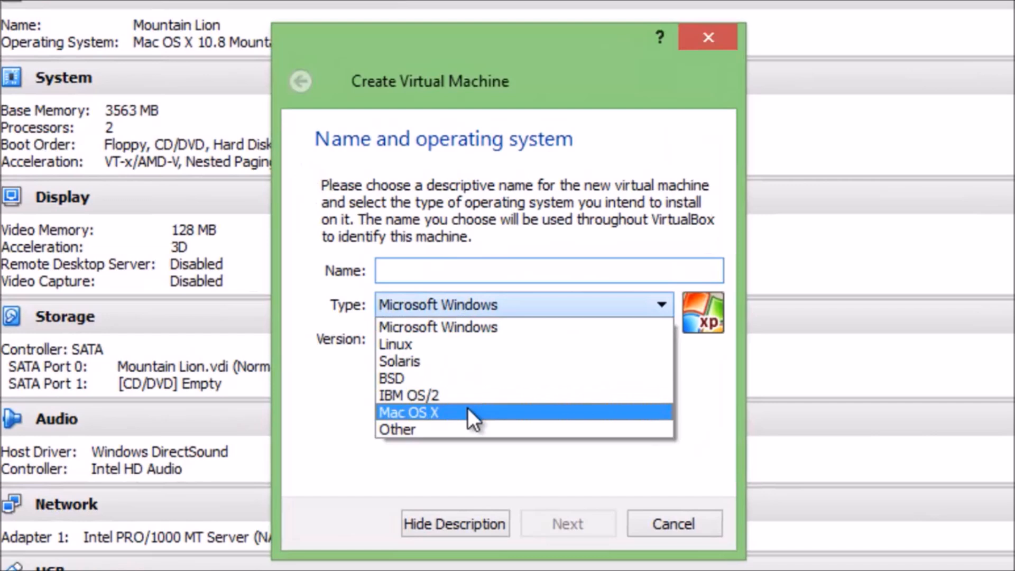
click(414, 412)
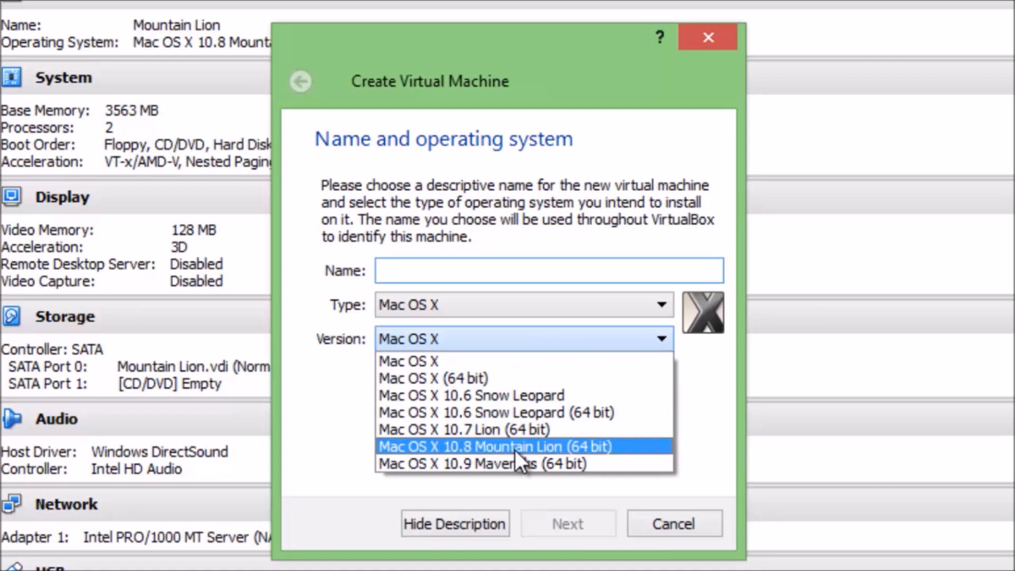
click(494, 445)
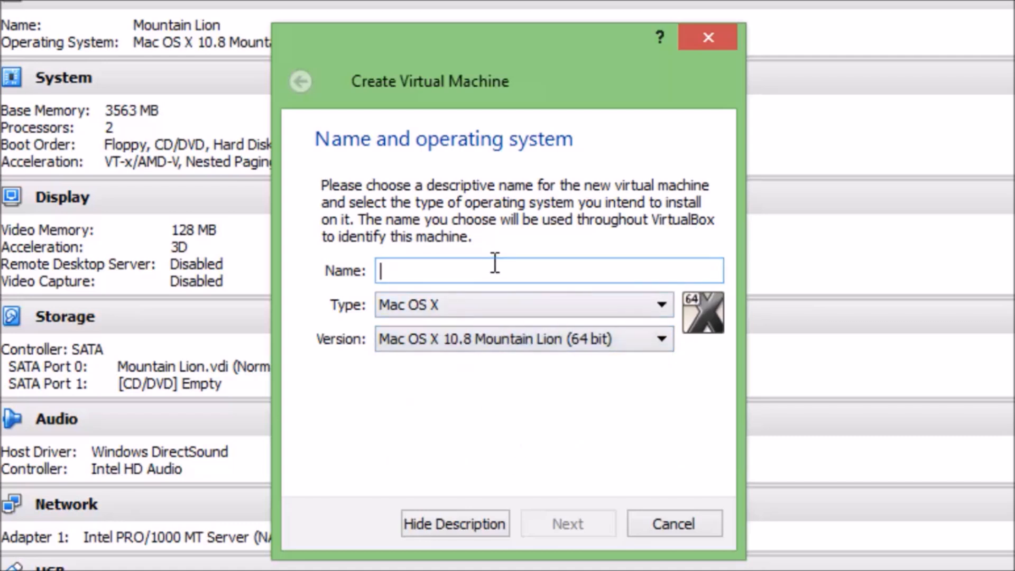
Name the new virtual machine 'bobstertech'.
text(b)
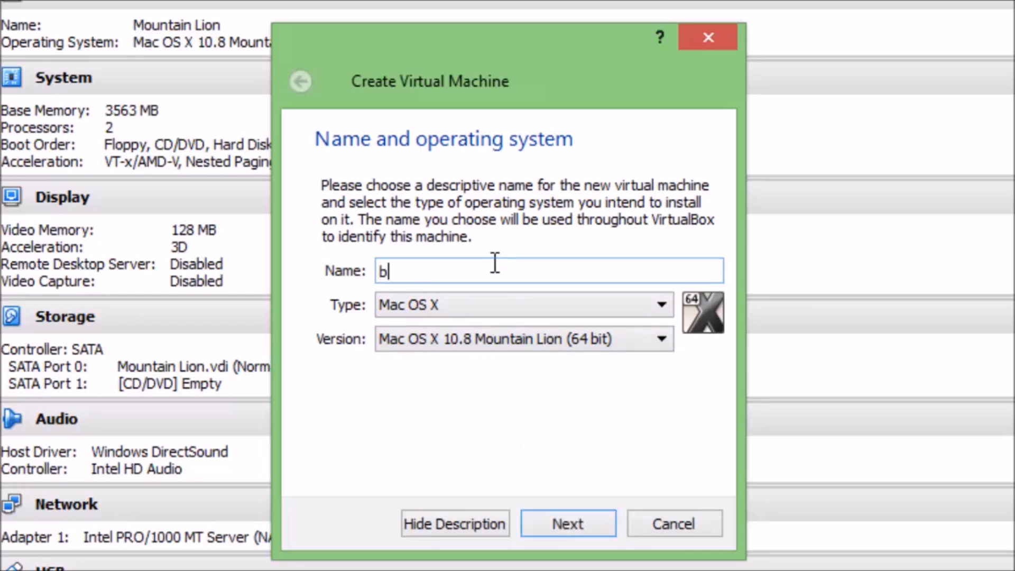
text(obster)
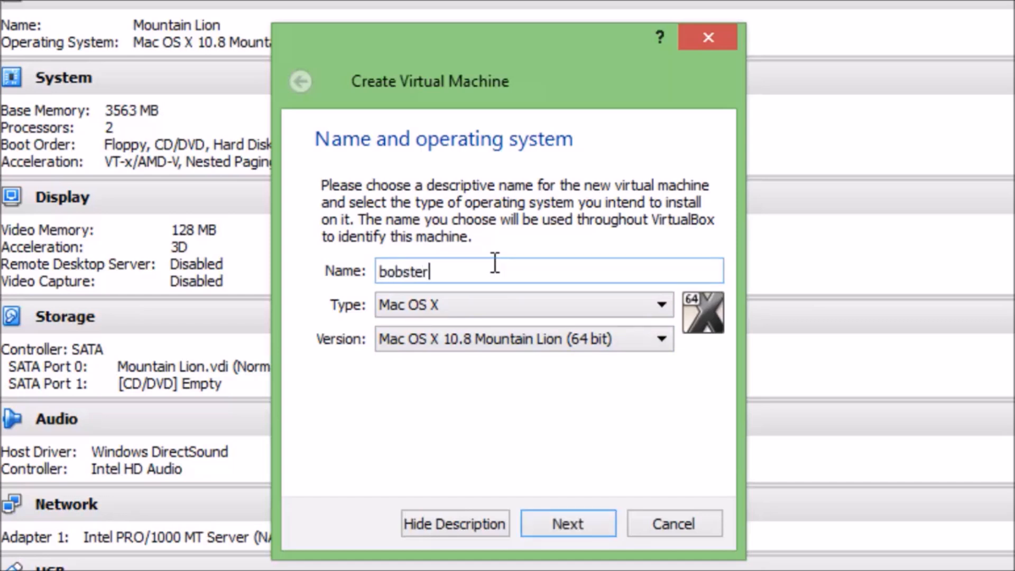
text(tech)
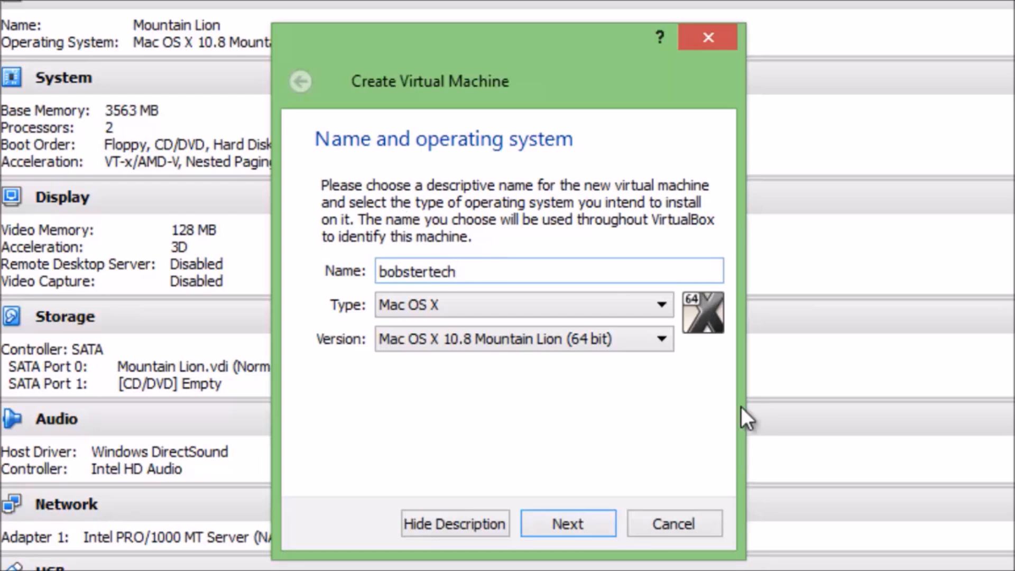
Set the machine's memory to 3395 MB and continue to the hard drive step.
click(567, 523)
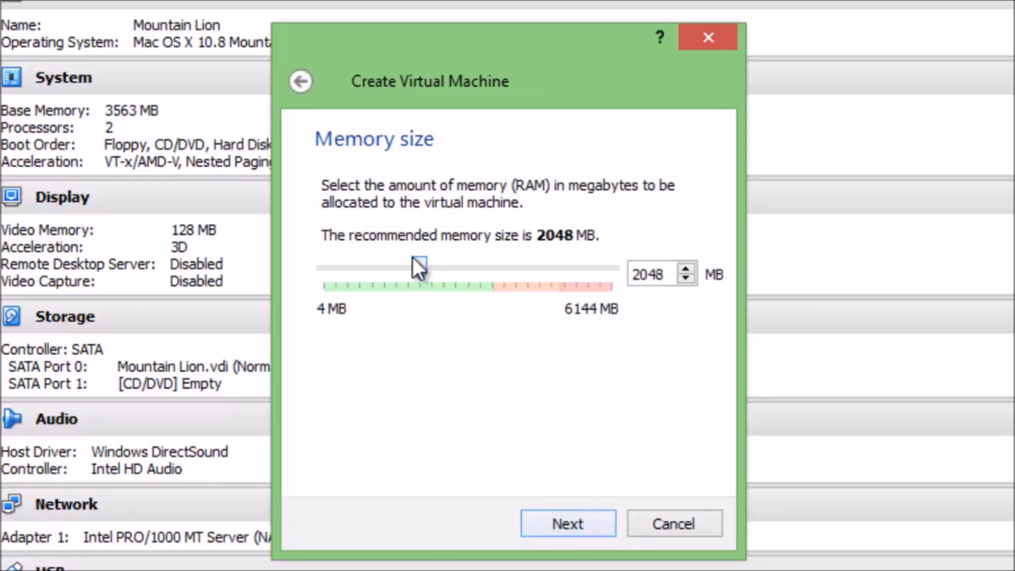
drag(417, 266, 482, 268)
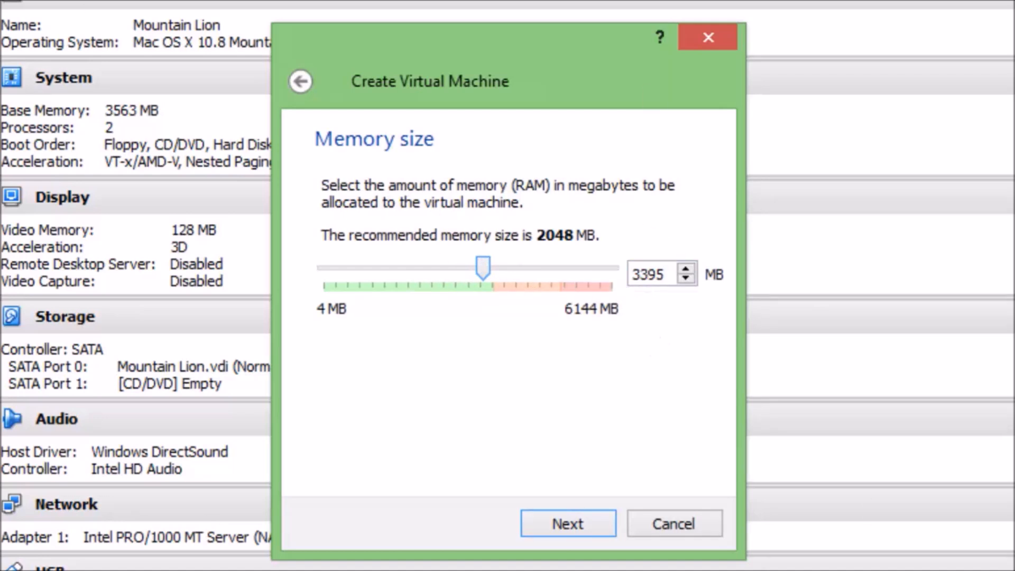
mouse_move(579, 359)
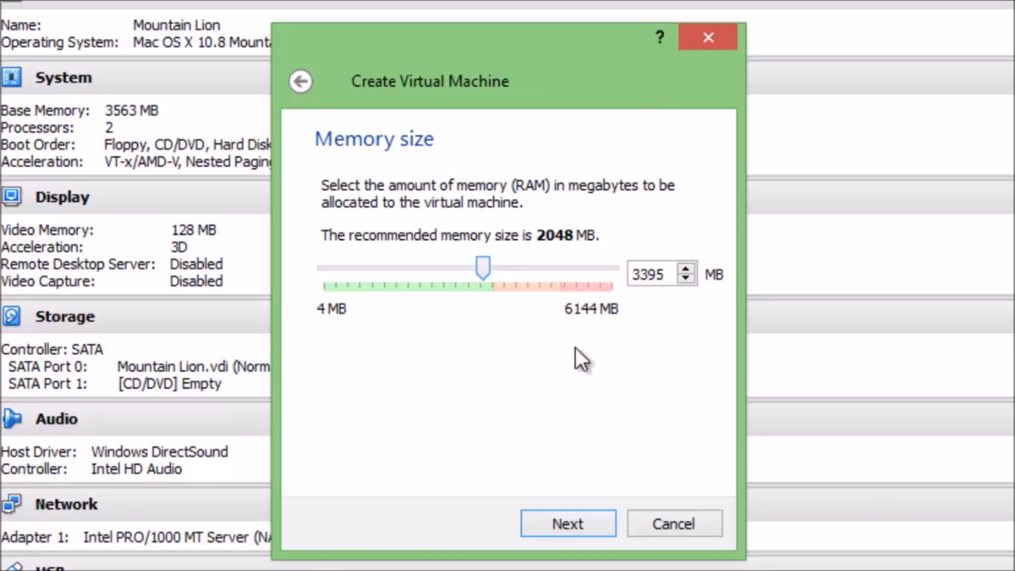
mouse_move(602, 526)
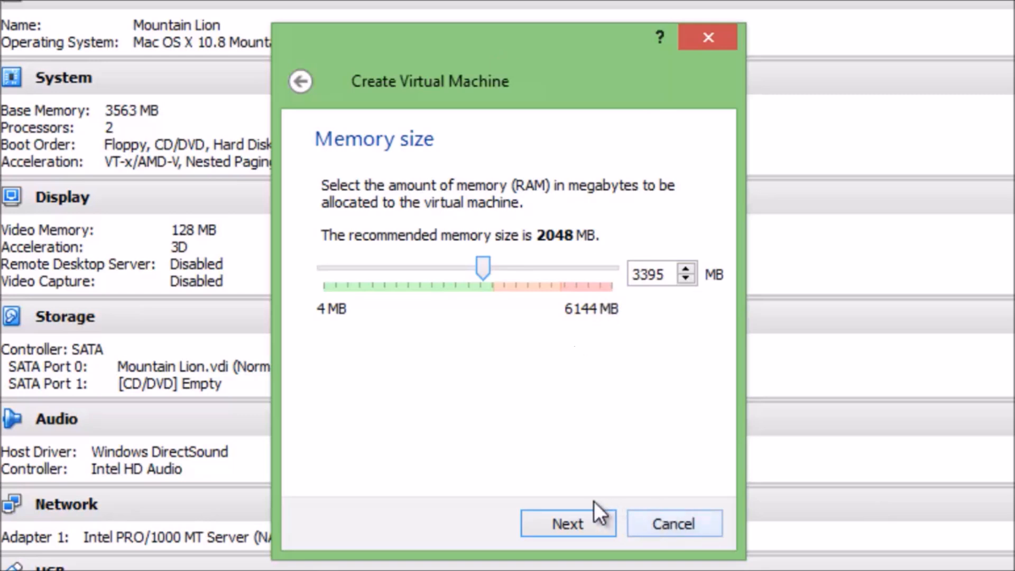
click(567, 523)
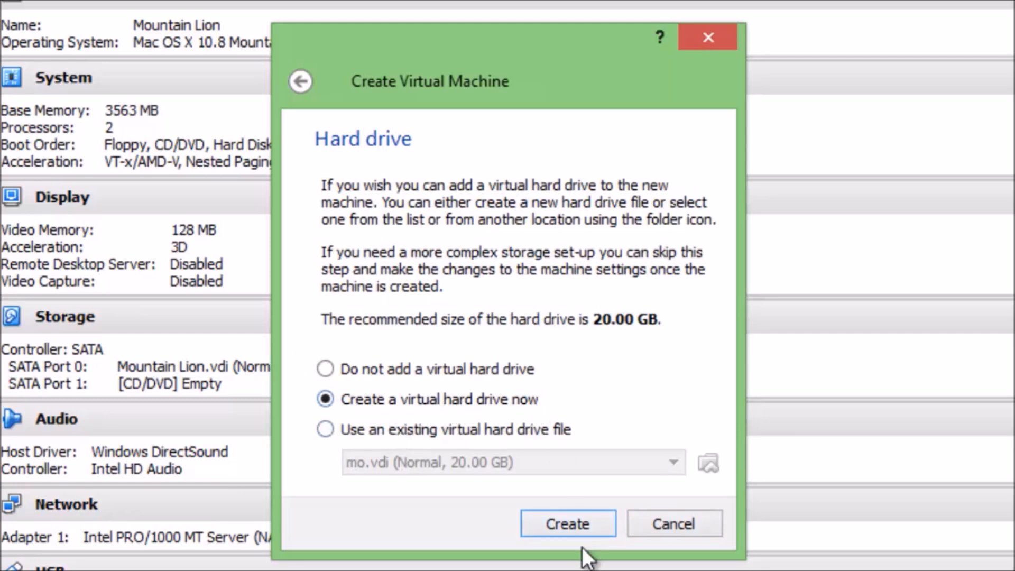
Create a dynamically allocated 20 GB VDI hard drive named bobstertech.
click(567, 523)
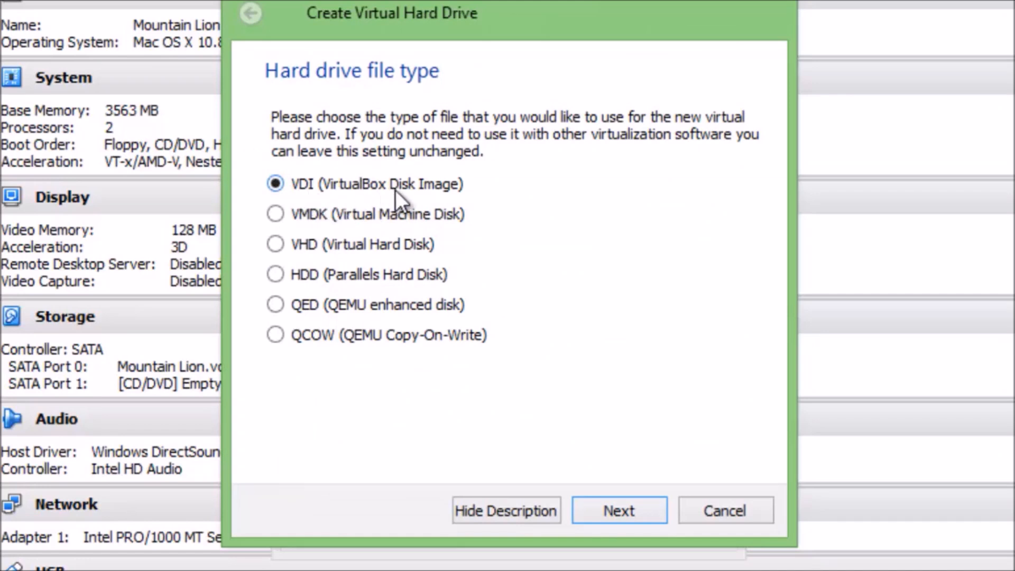
click(620, 511)
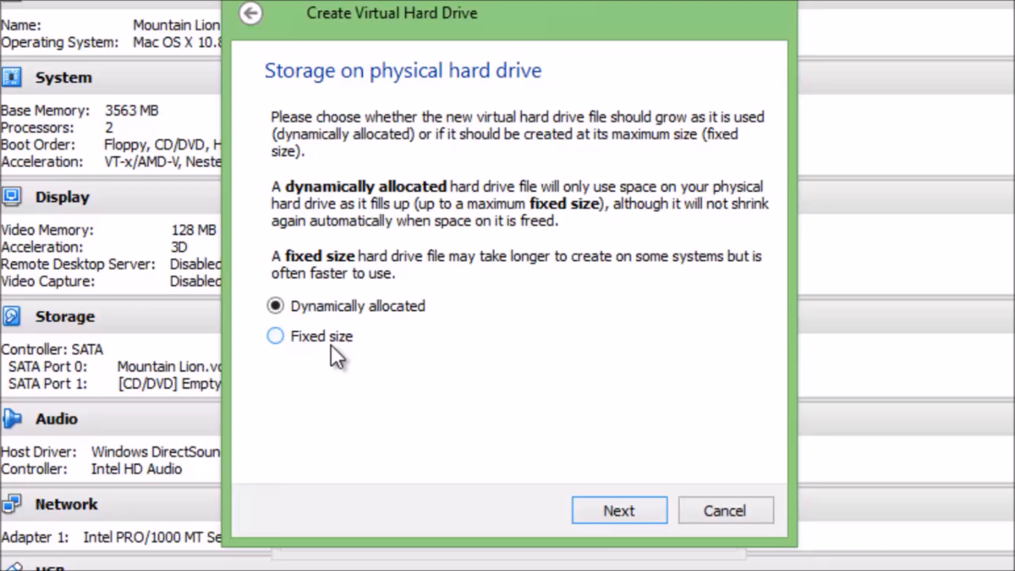
mouse_move(302, 343)
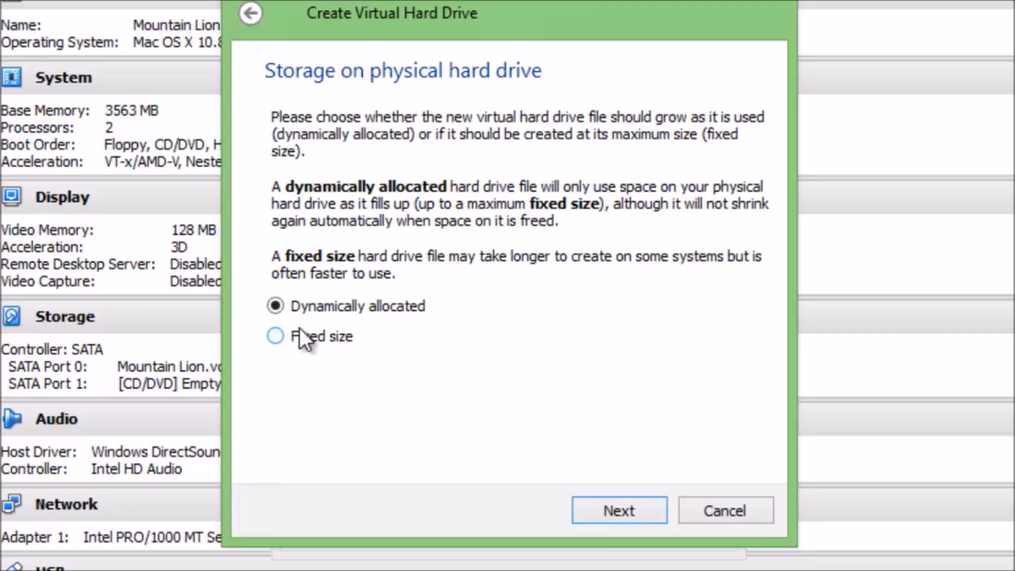
mouse_move(420, 376)
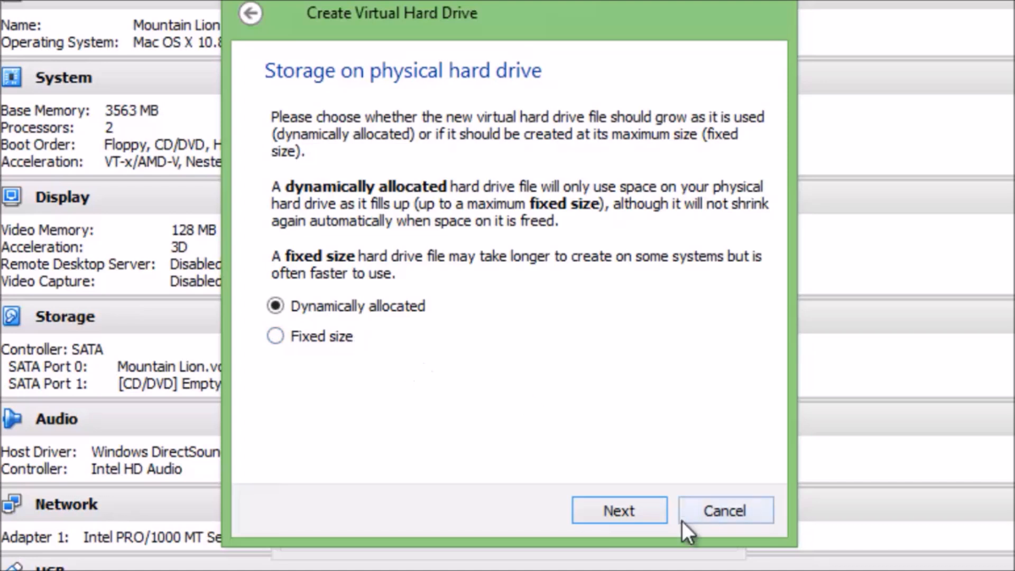
click(620, 511)
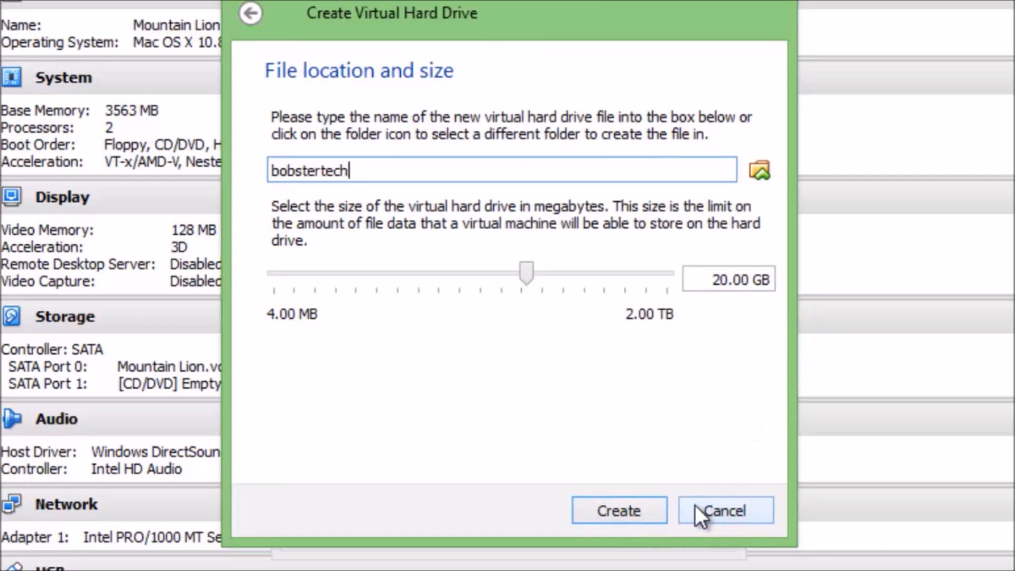
mouse_move(639, 525)
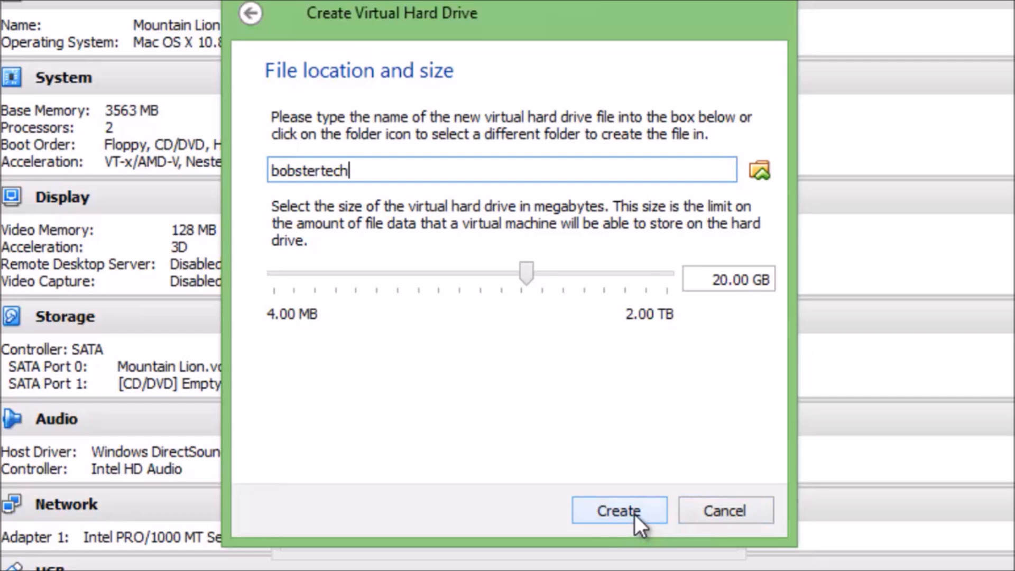
click(619, 510)
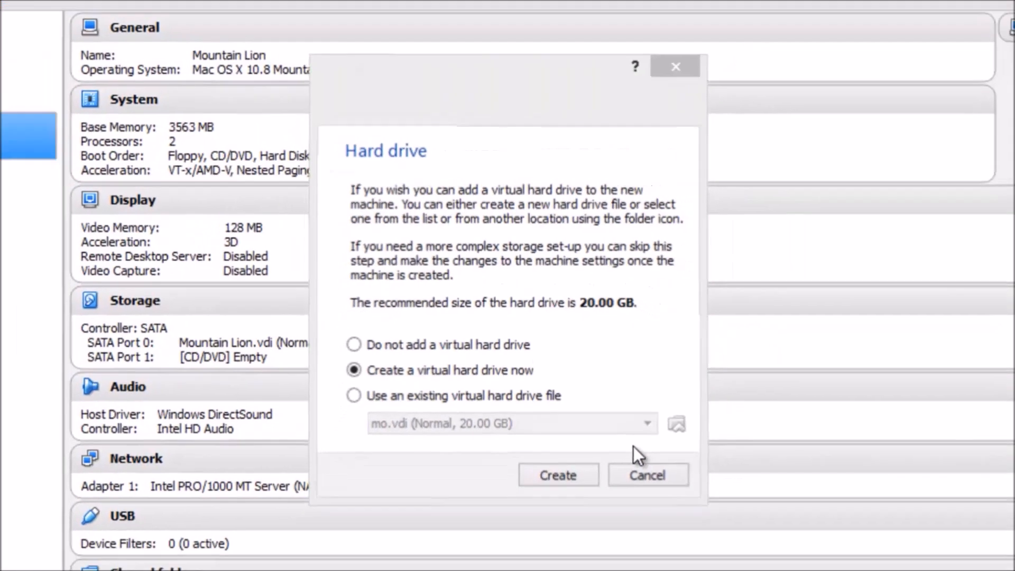
In bobstertech's System settings, keep base memory 3395 MB with EFI unchecked.
click(558, 474)
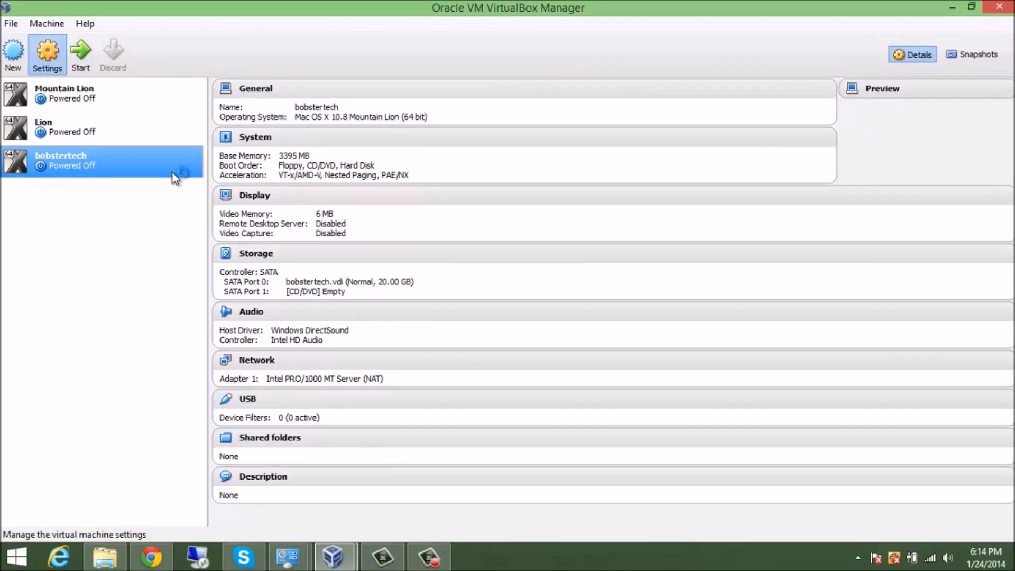
click(46, 55)
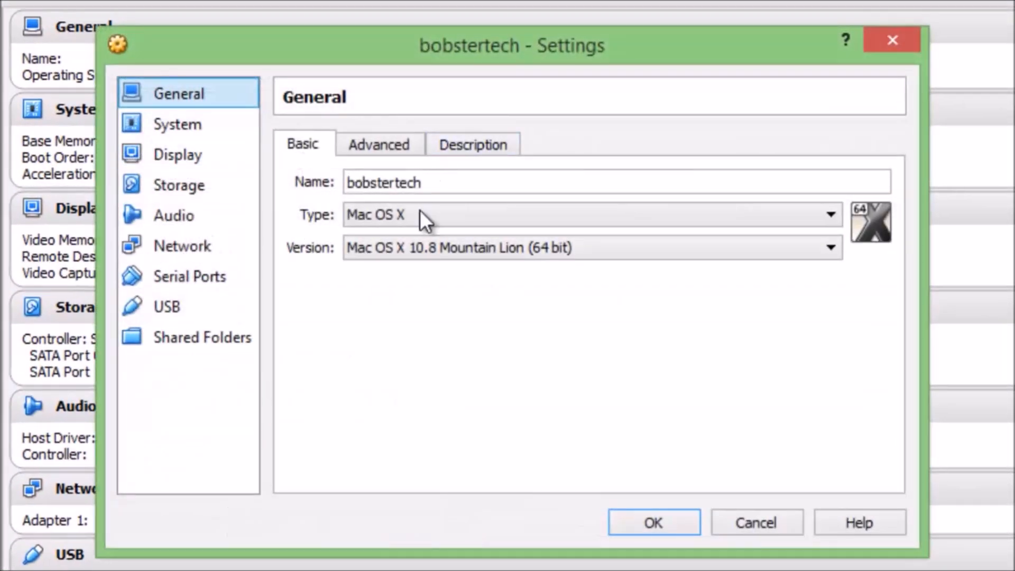
click(176, 123)
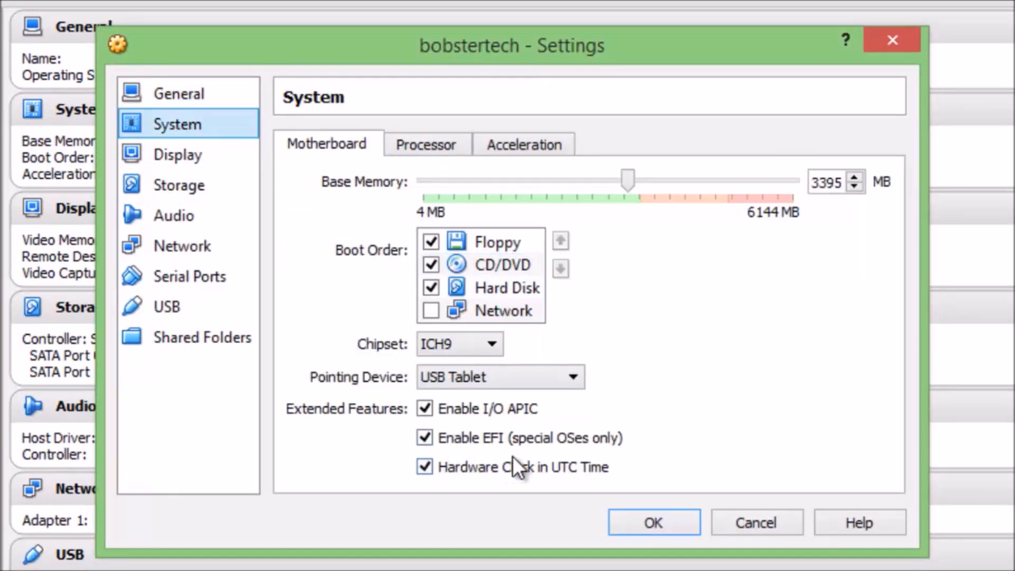
click(425, 437)
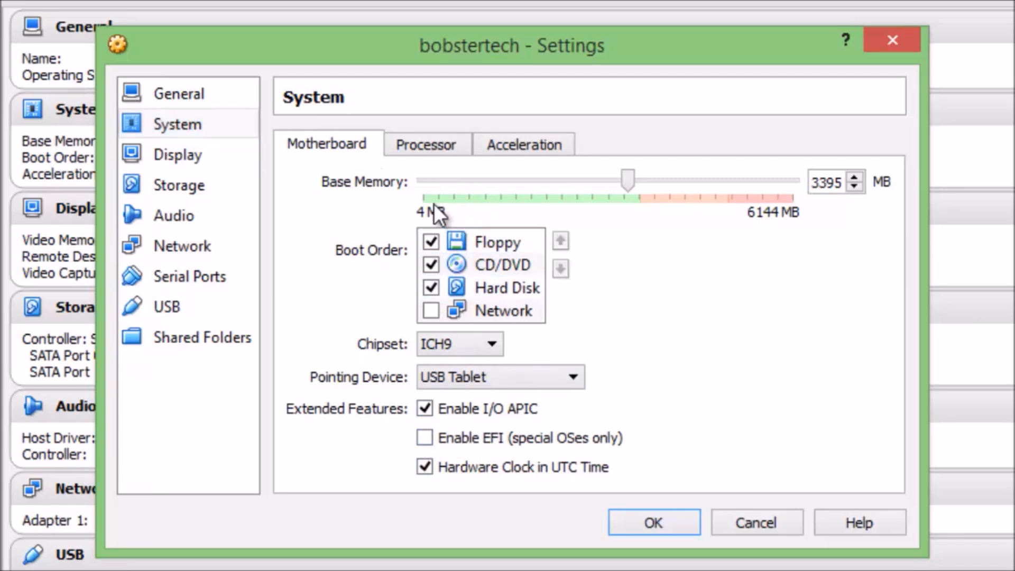
click(177, 154)
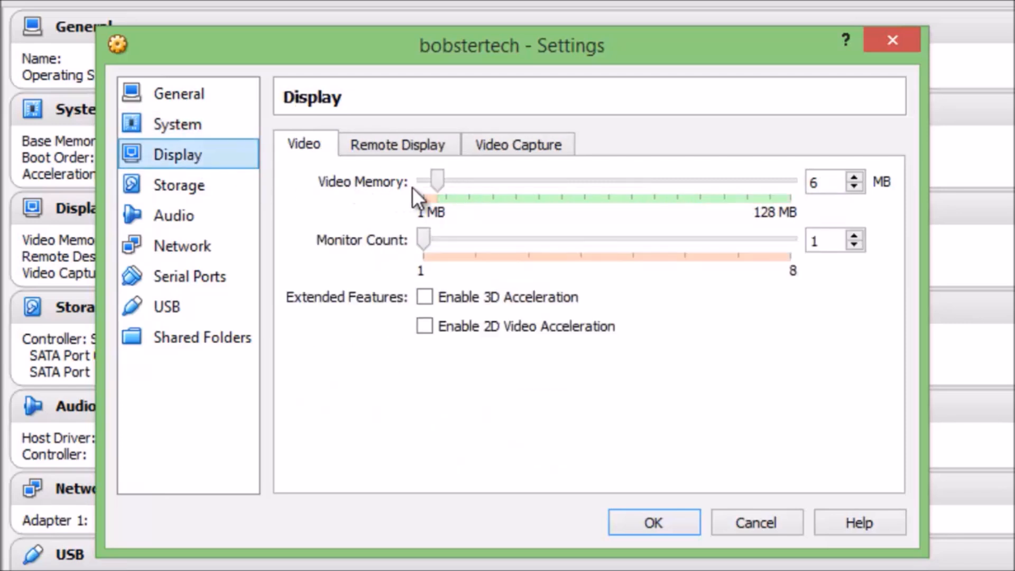
Raise the VM's video memory to the 128 MB maximum.
click(823, 182)
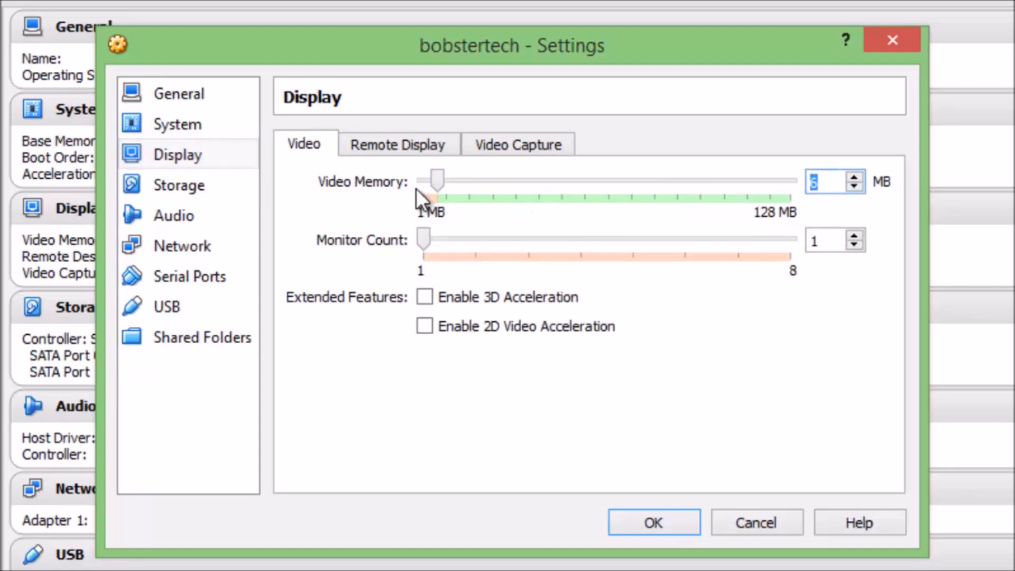
drag(434, 180, 653, 180)
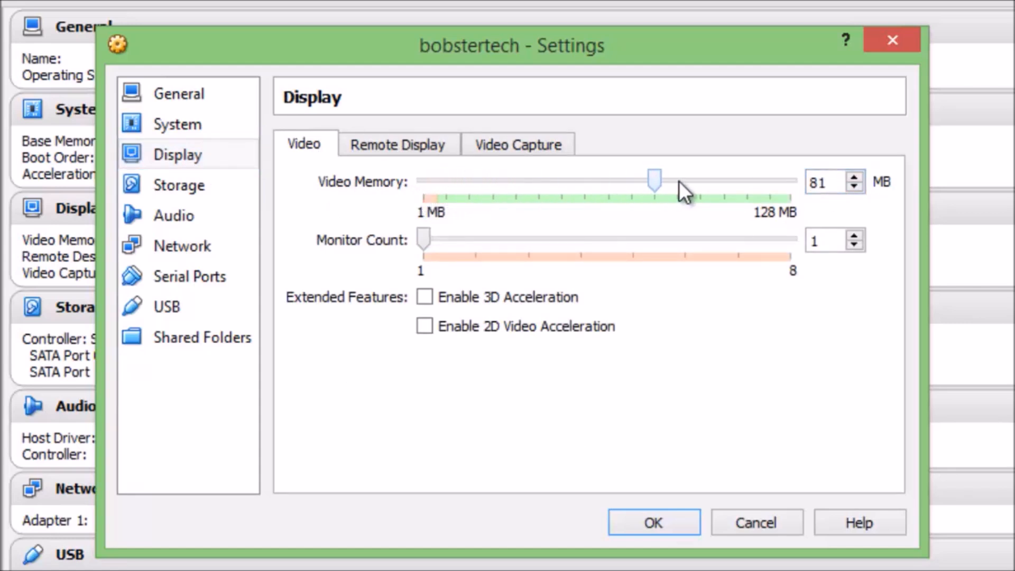
drag(653, 180, 786, 180)
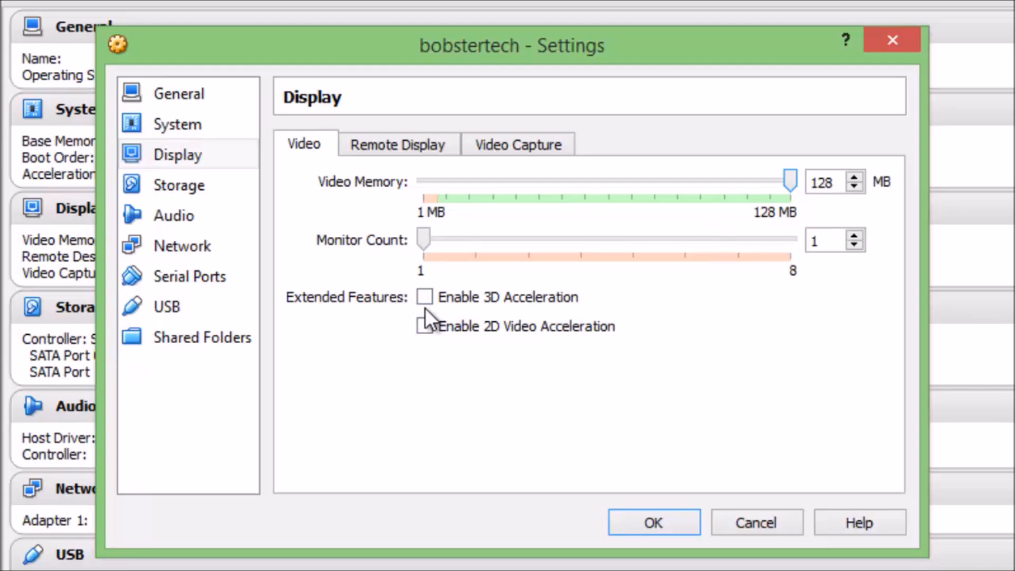
click(179, 183)
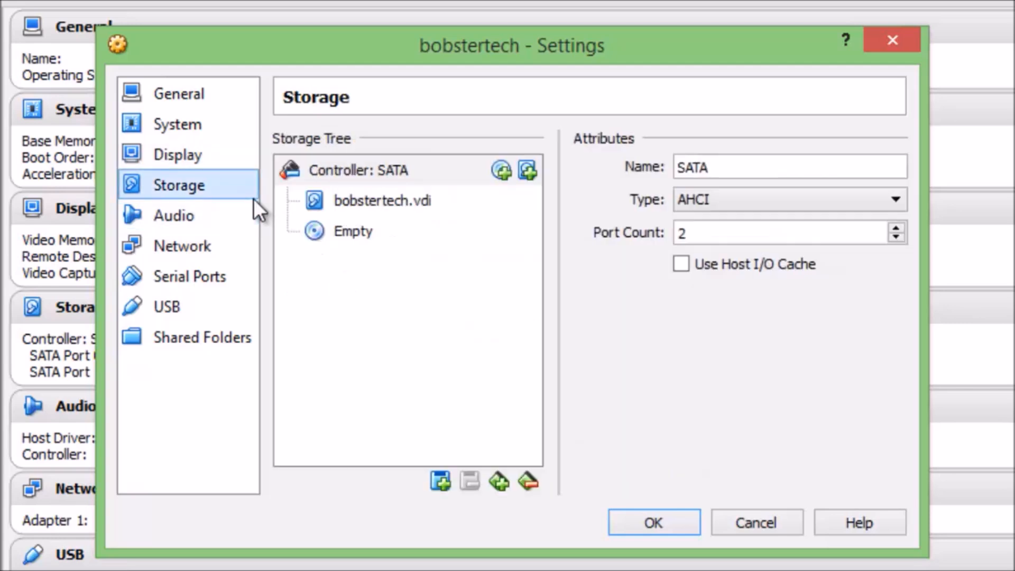
mouse_move(742, 421)
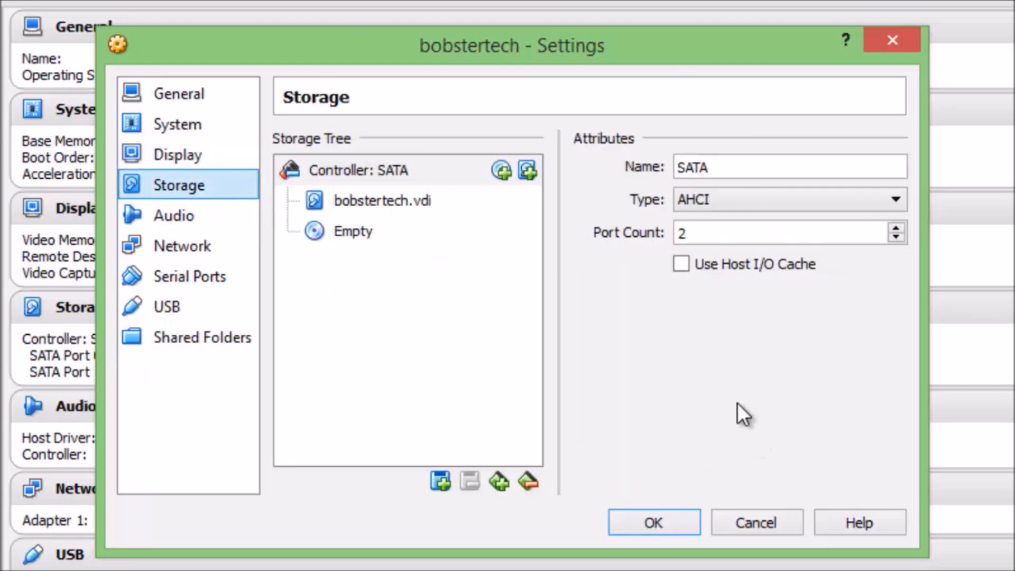
mouse_move(558, 295)
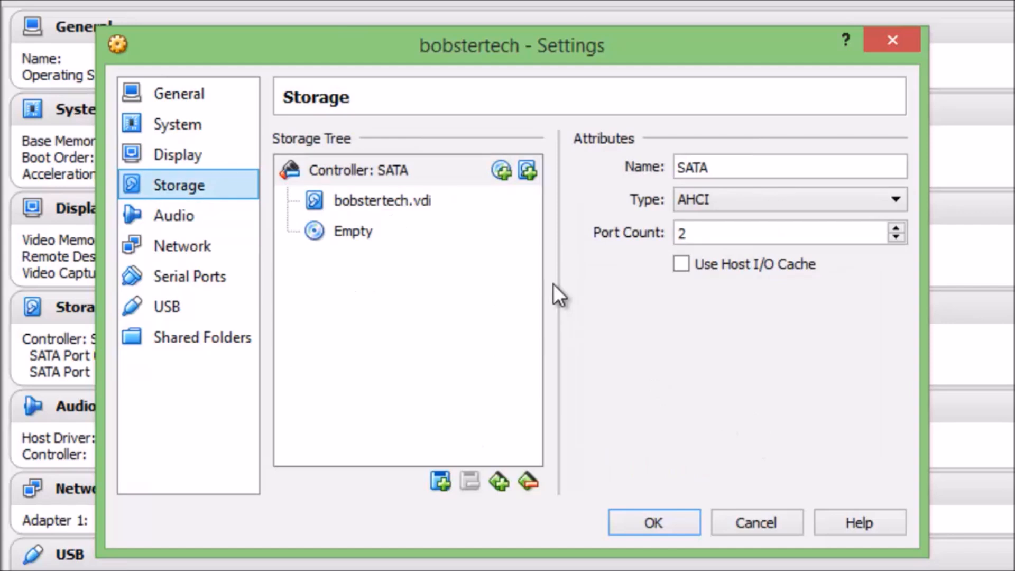
mouse_move(427, 251)
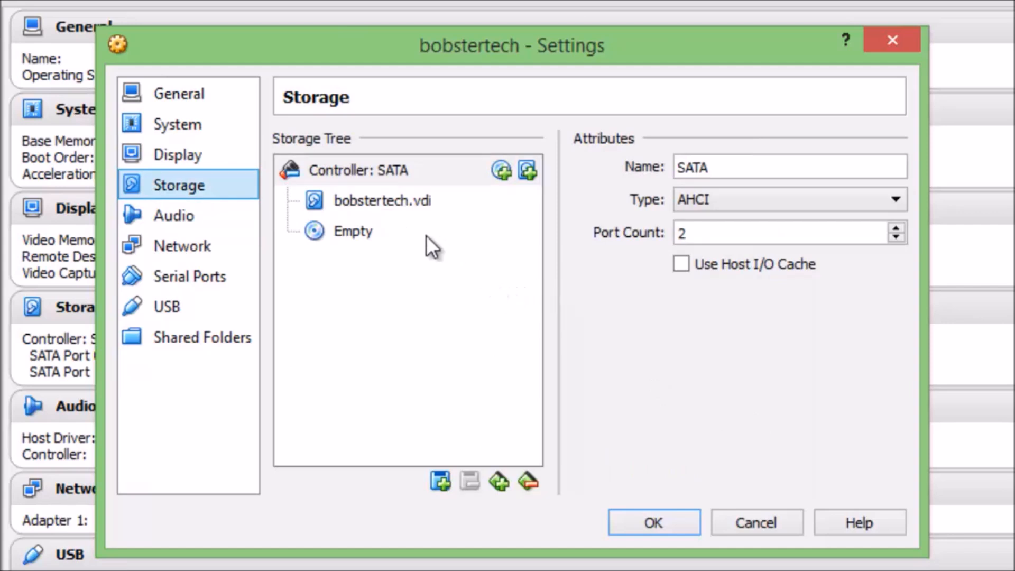
Mount iATKOS_ML2.dmg in the empty optical drive and save the VM settings.
click(352, 231)
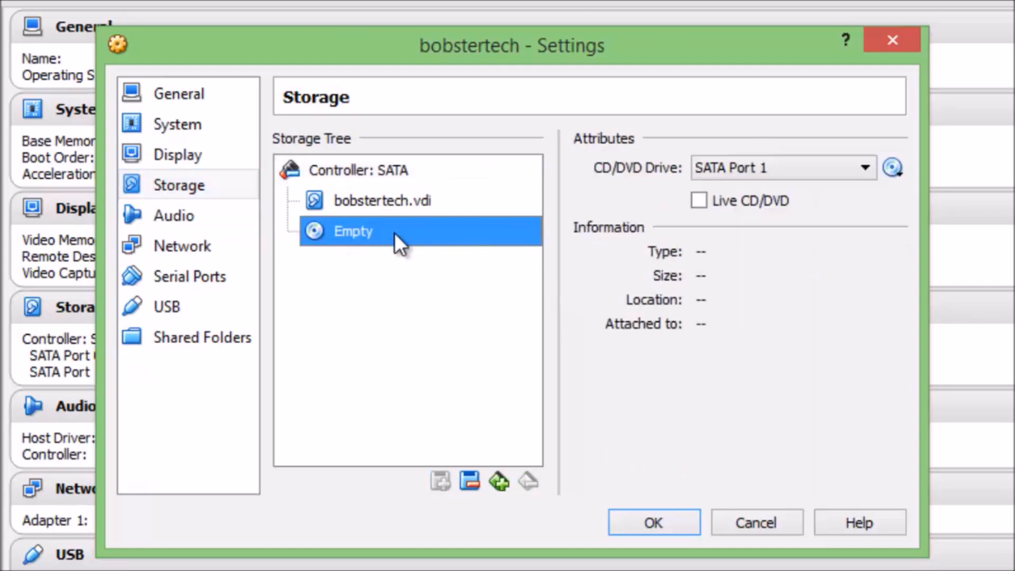
mouse_move(815, 207)
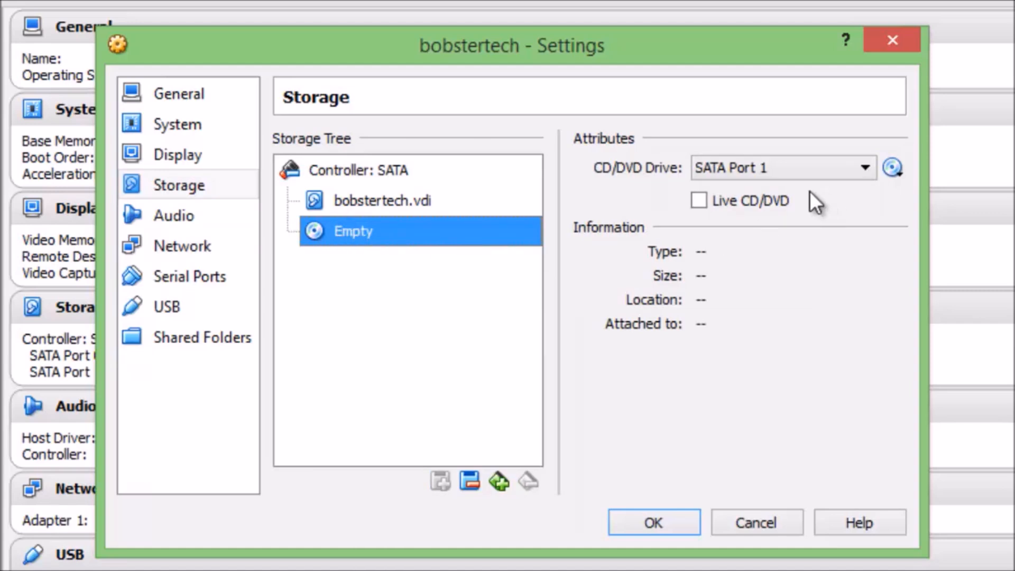
mouse_move(892, 167)
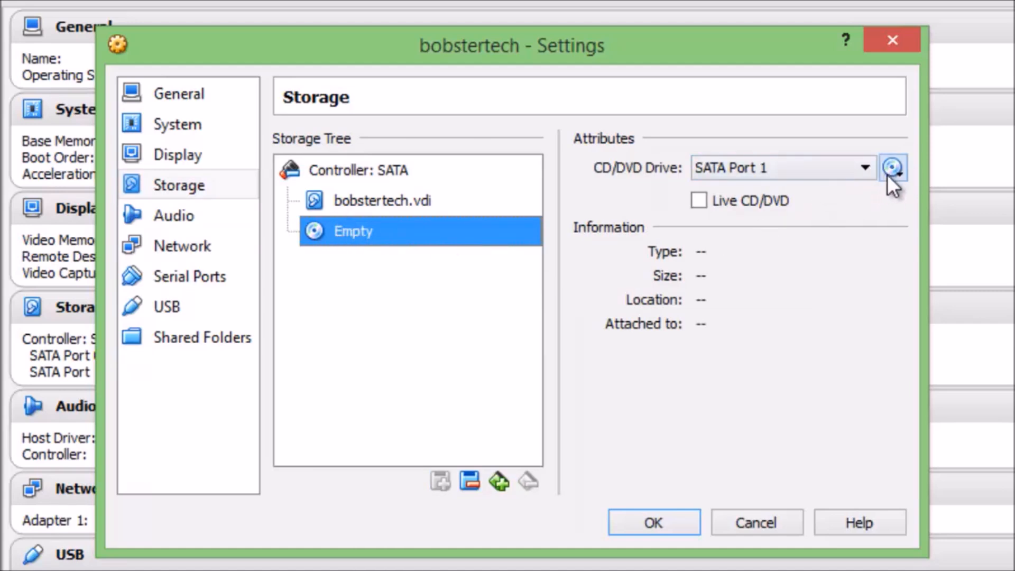
click(890, 167)
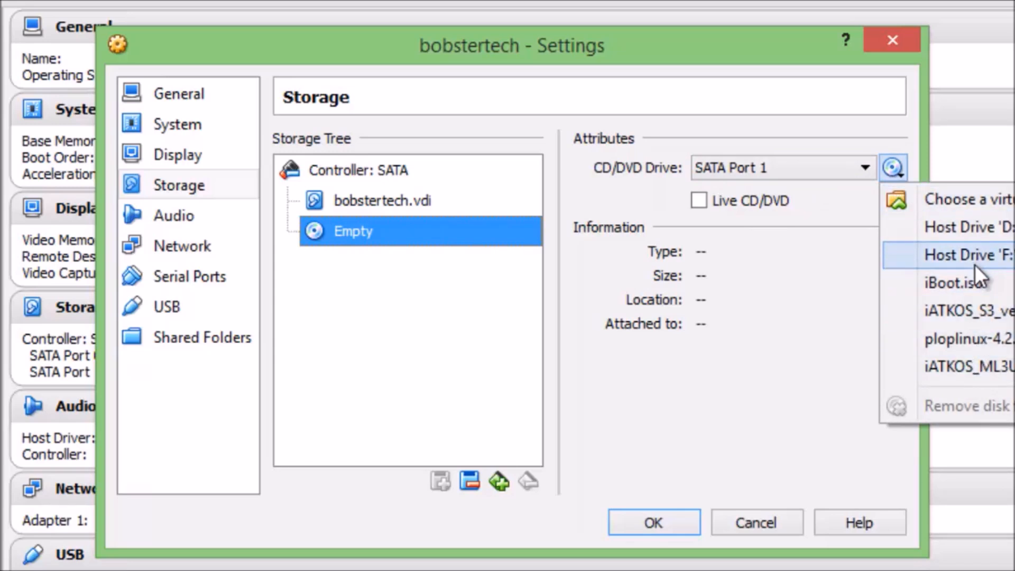
mouse_move(992, 326)
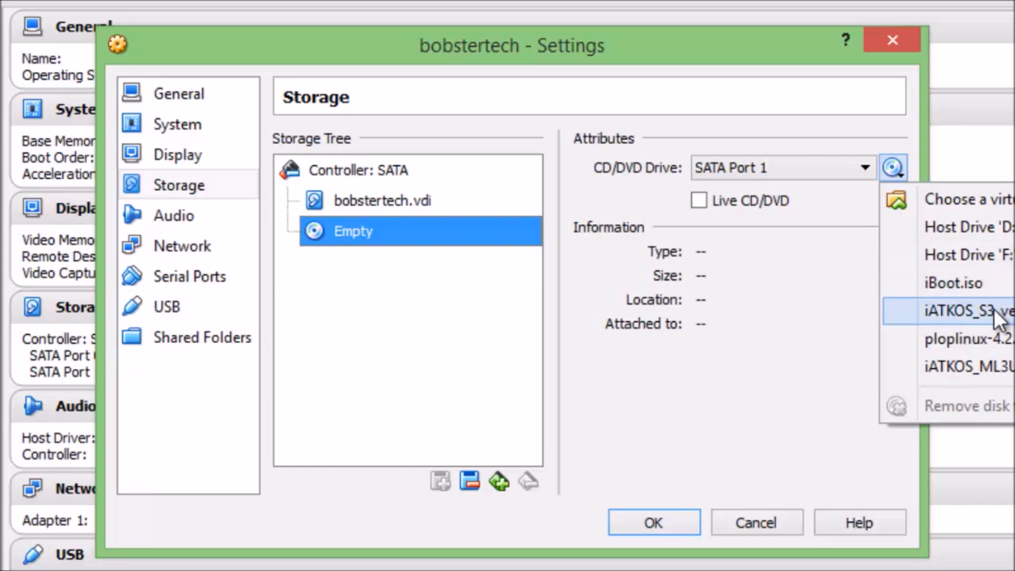
mouse_move(985, 318)
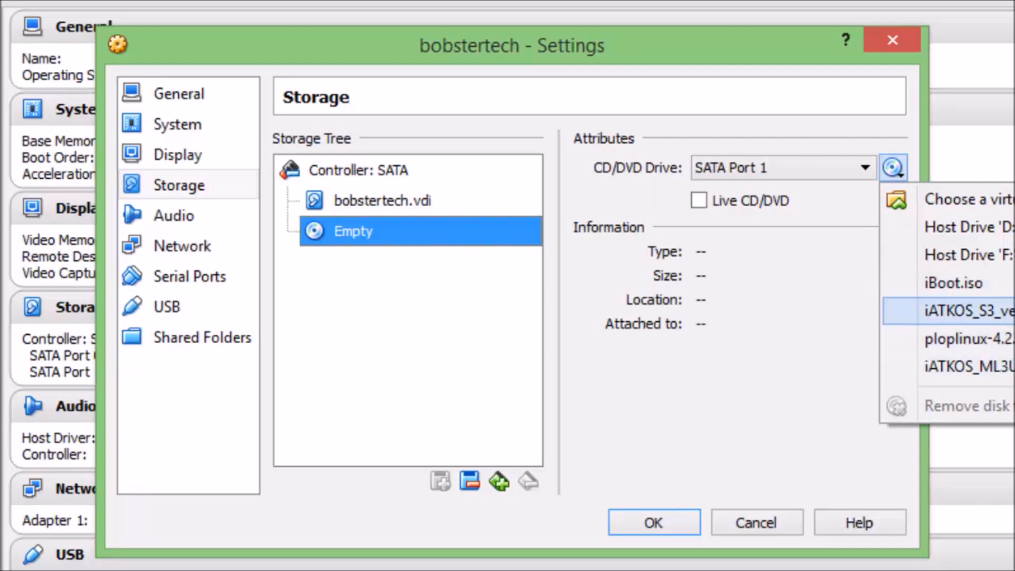
click(983, 199)
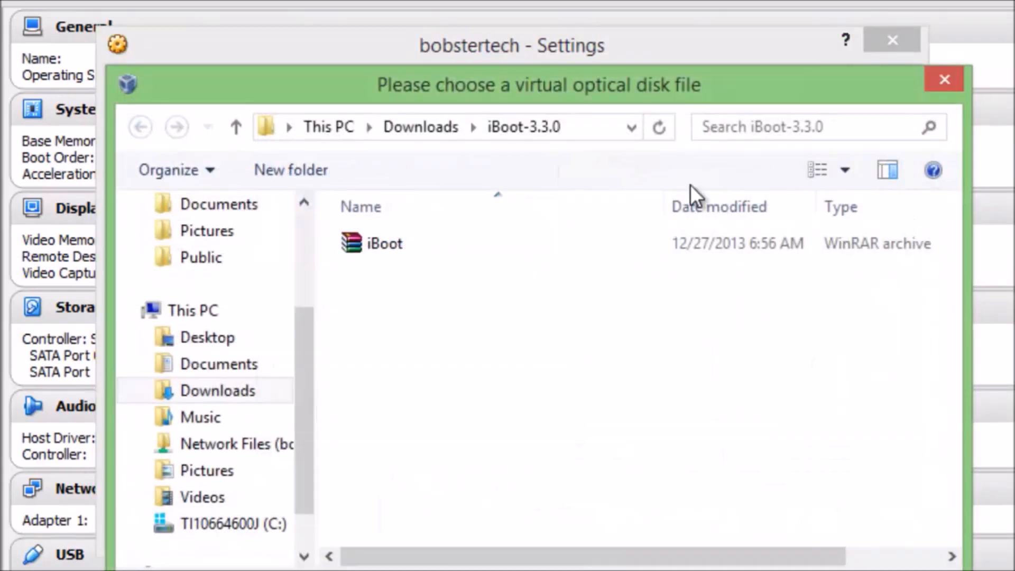
click(208, 337)
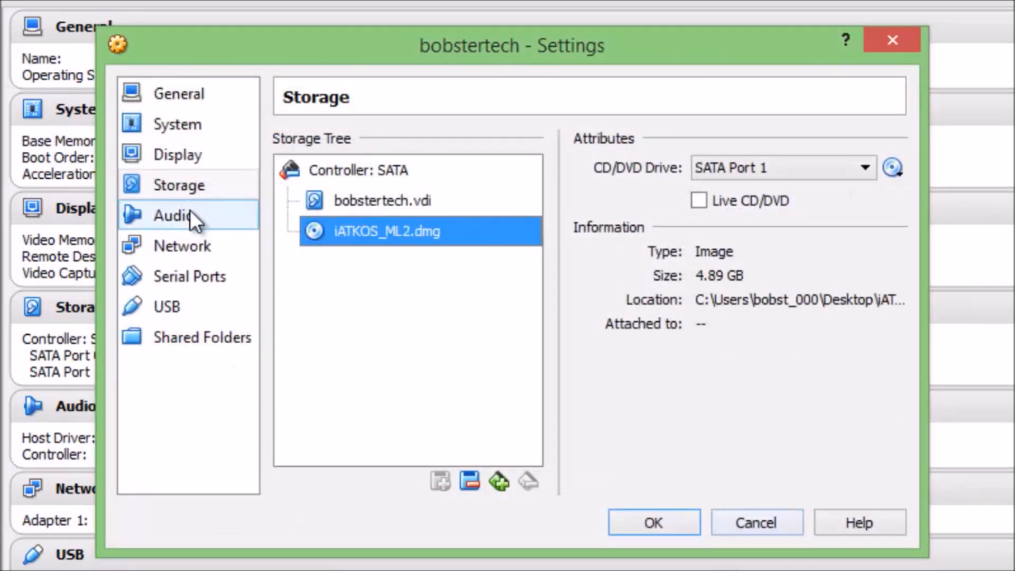
click(653, 522)
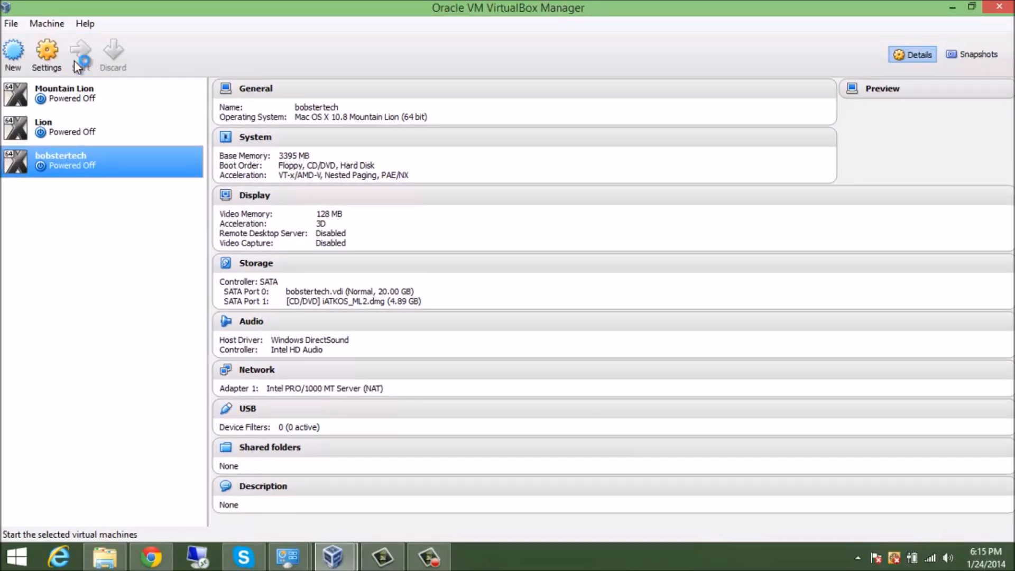
Boot bobstertech from the iATKOS ML2 disc and continue the installer in English.
click(80, 50)
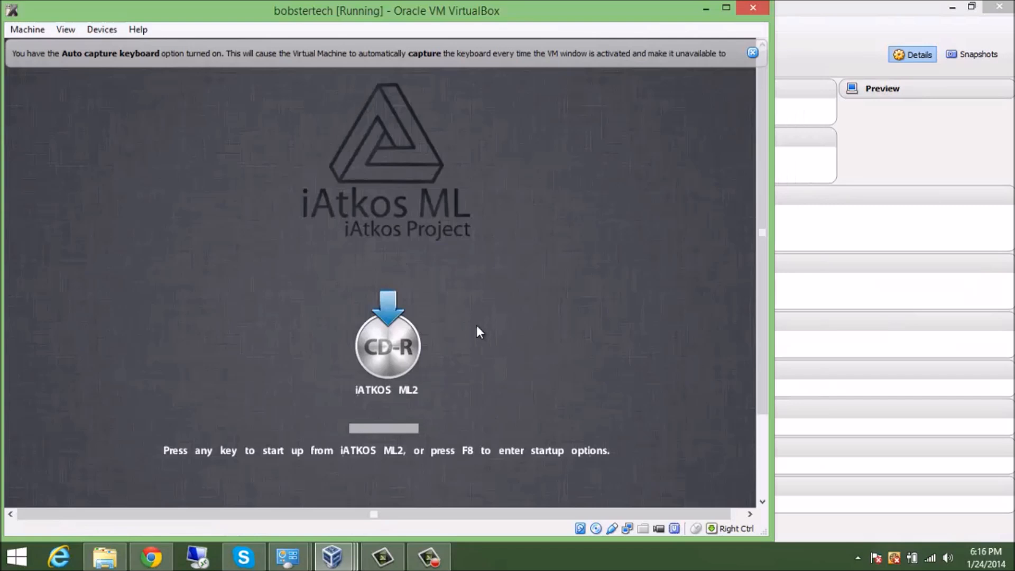
click(101, 29)
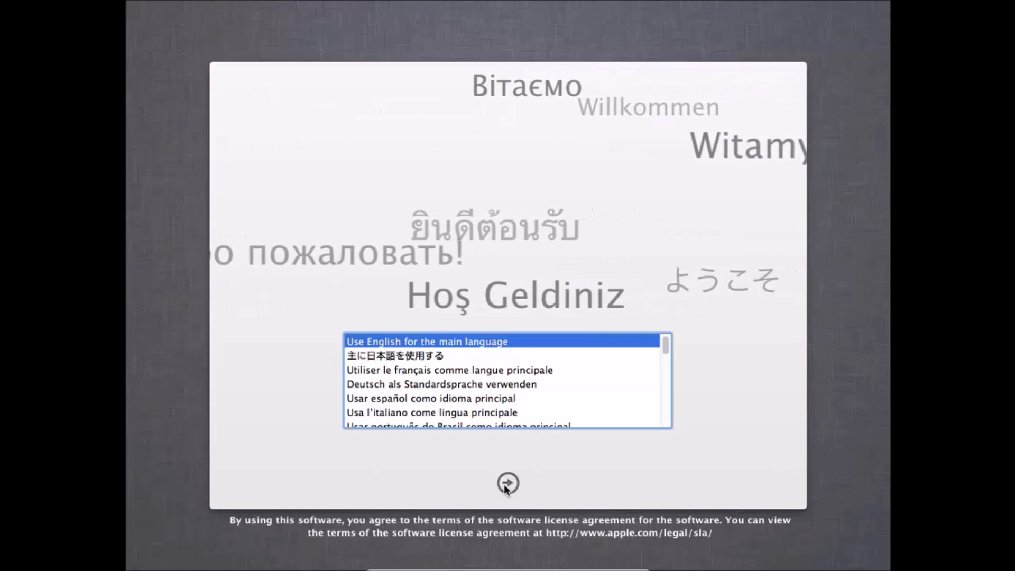
click(506, 484)
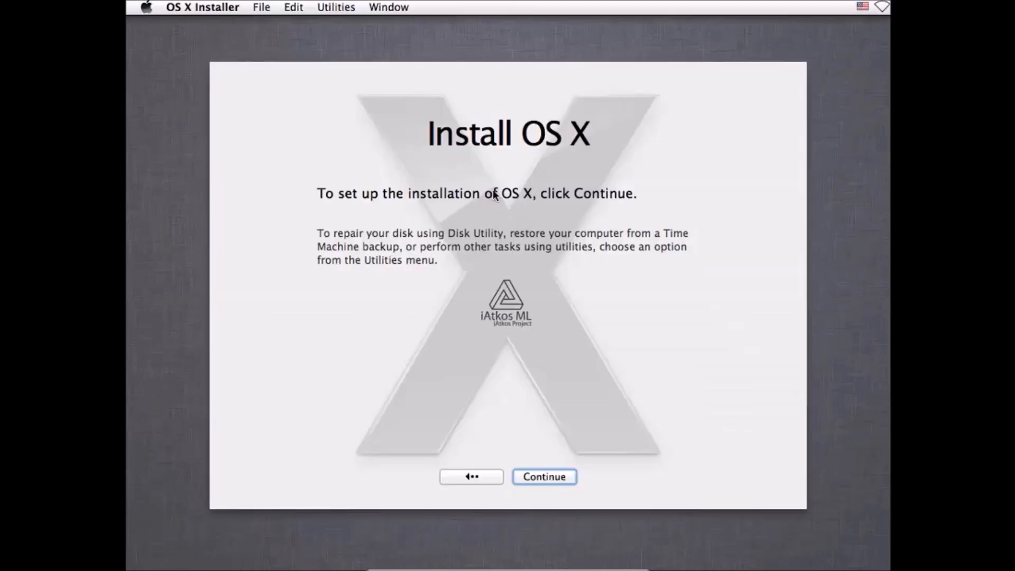
In Disk Utility, choose a single-partition layout for the 21.47 GB VBOX disk.
click(335, 6)
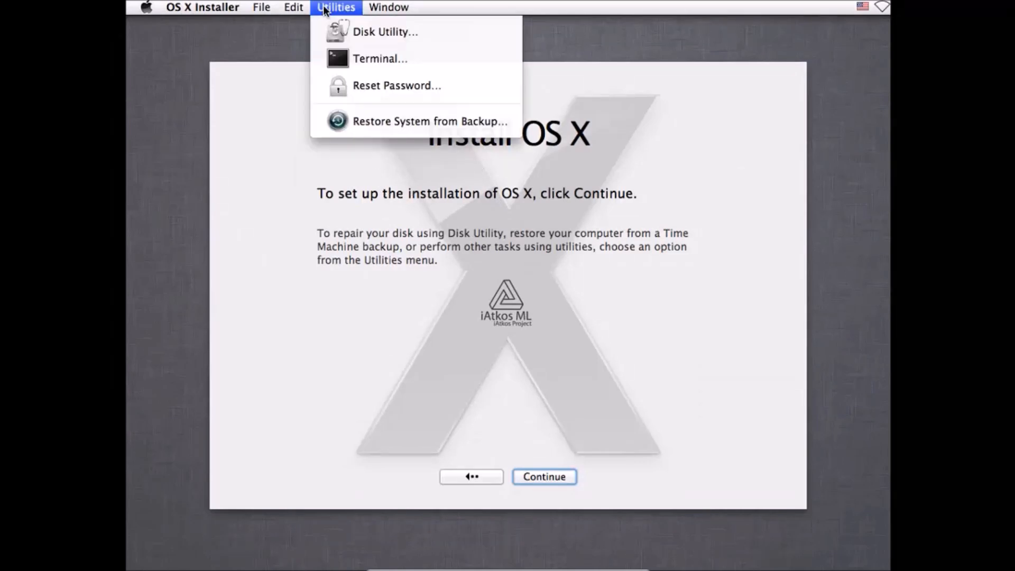
click(384, 31)
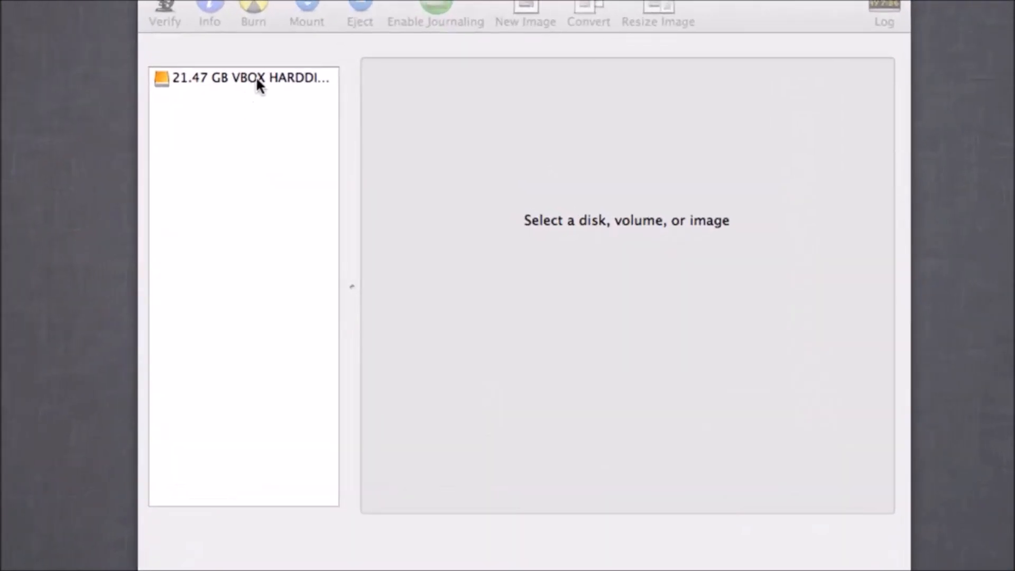
click(242, 78)
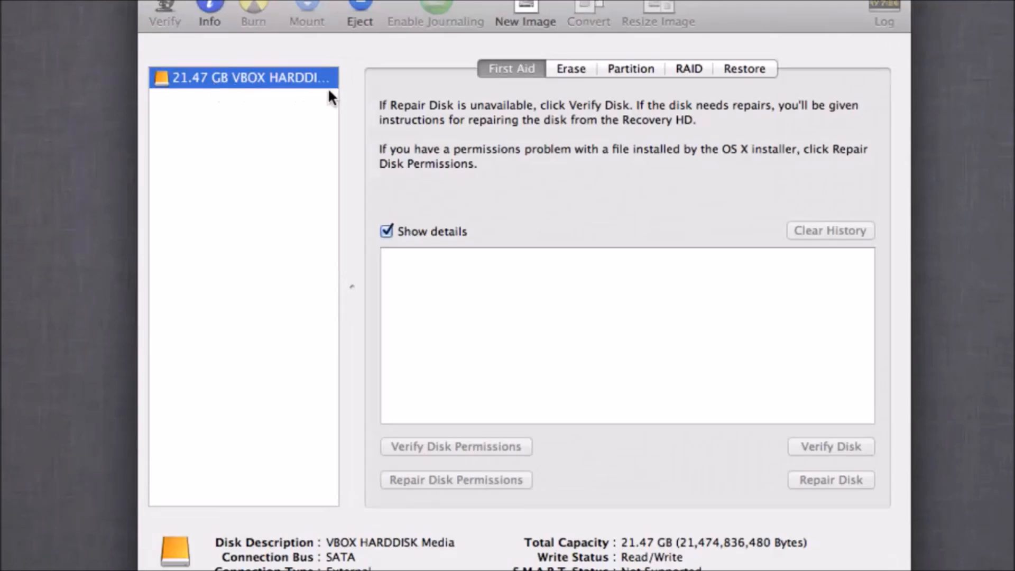
click(630, 69)
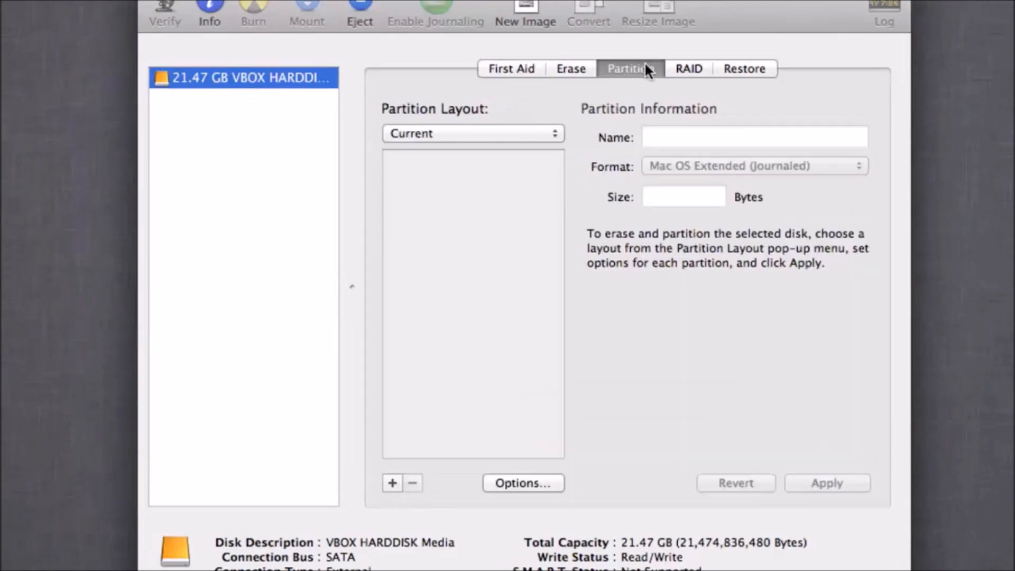
click(474, 133)
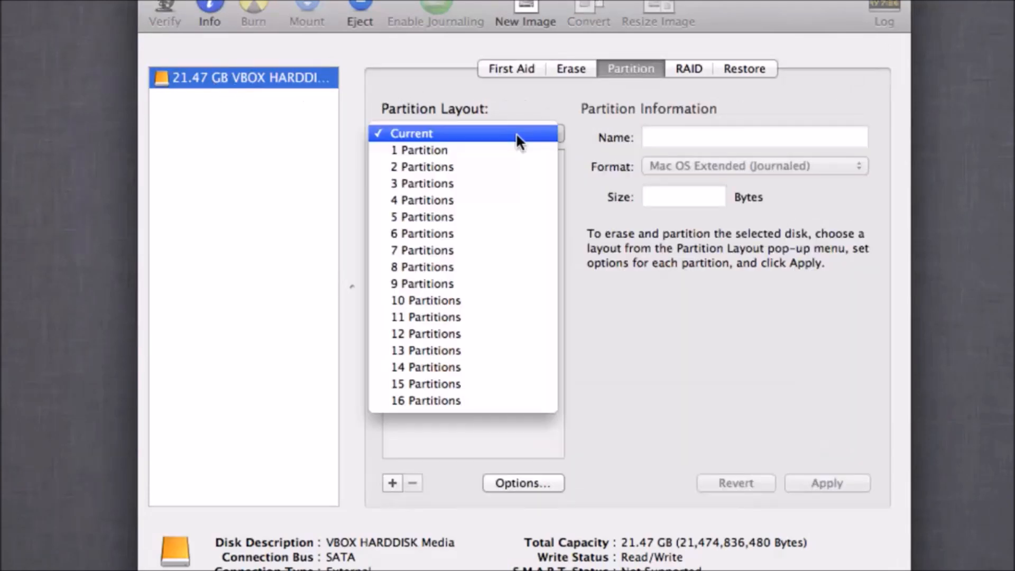
click(418, 150)
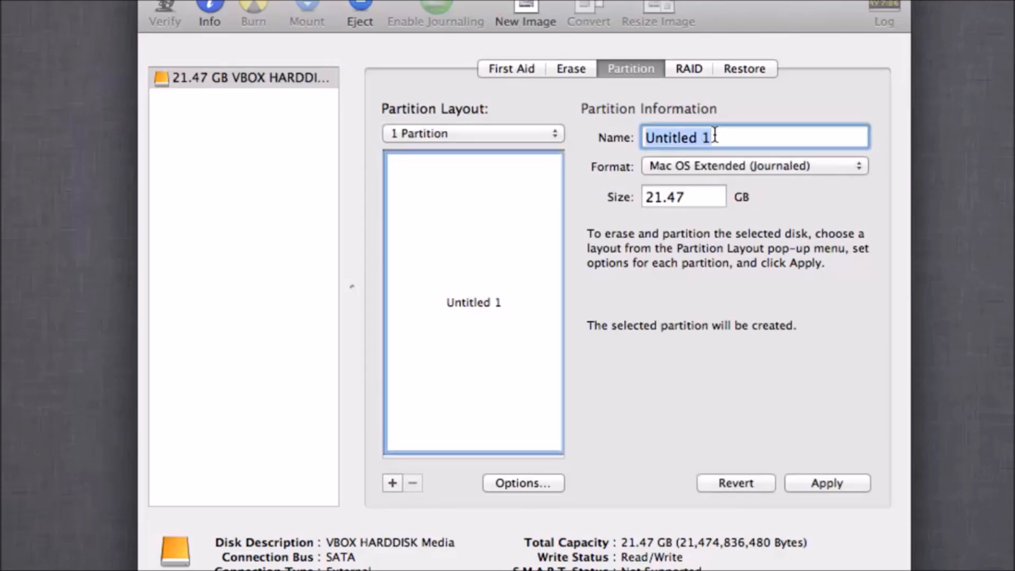
Name the partition 'Hackintosh HD', apply the layout and return to the installer.
key(Delete)
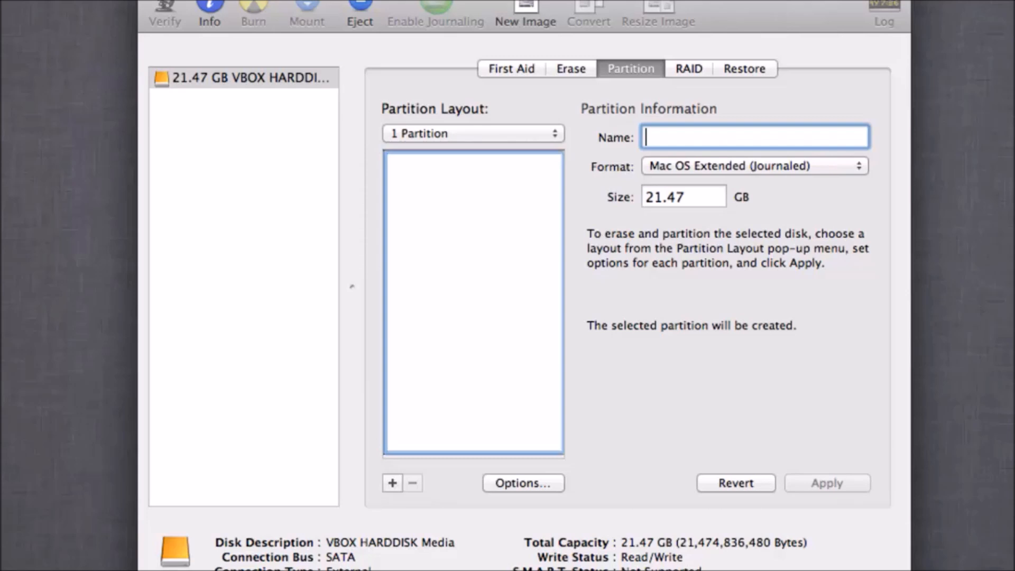
text(Hackint)
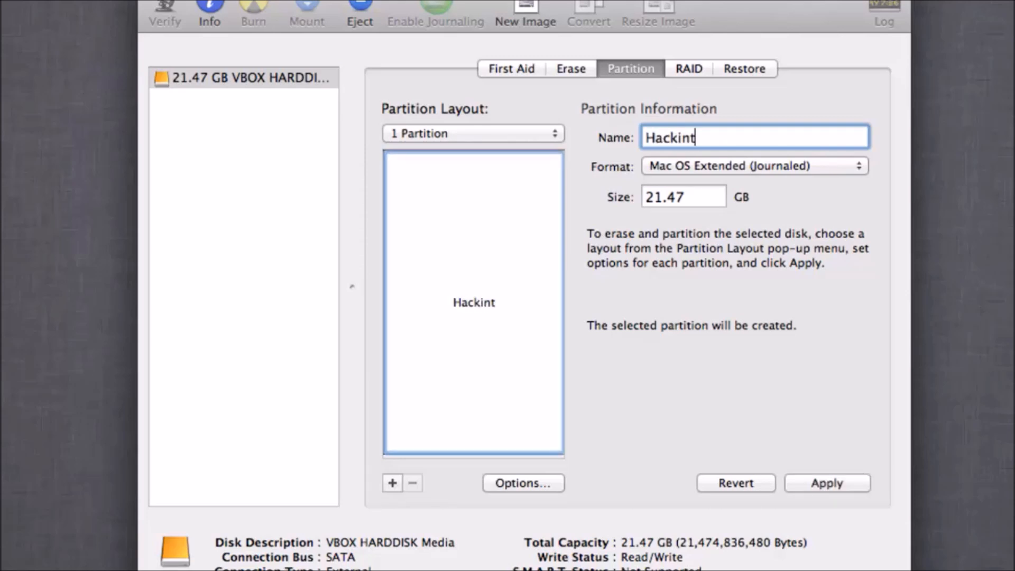
text(osh)
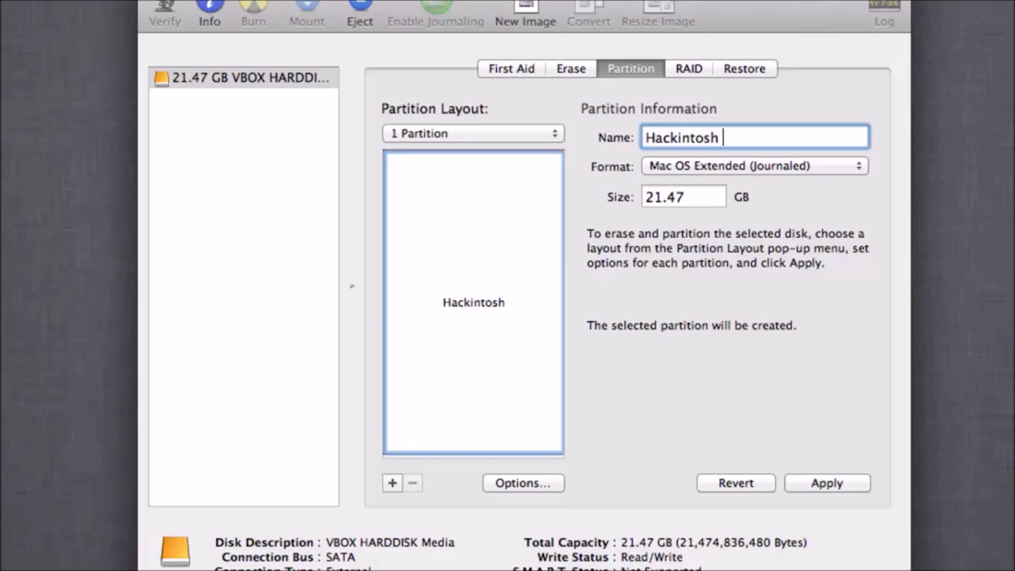
text(HD)
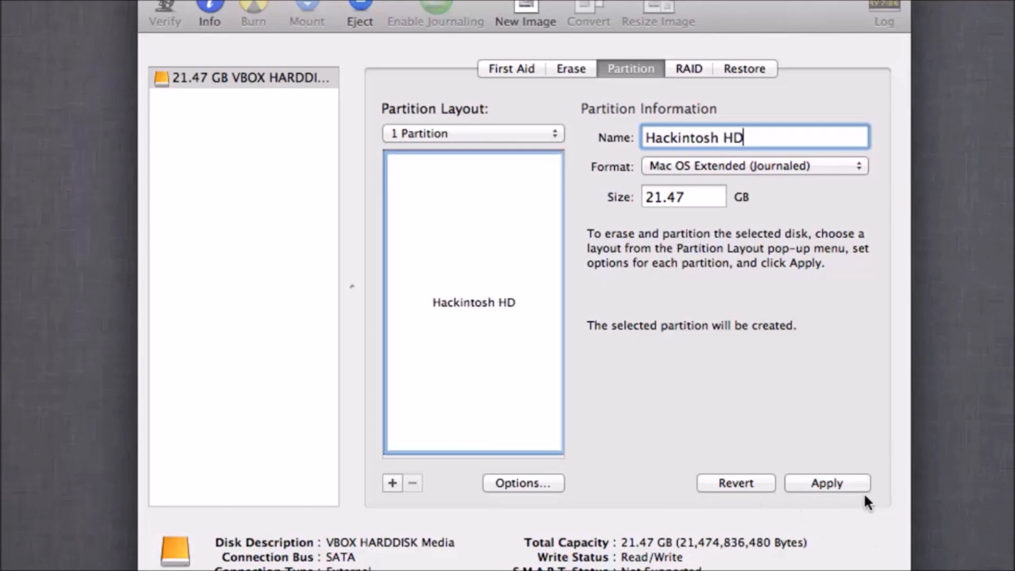
click(826, 483)
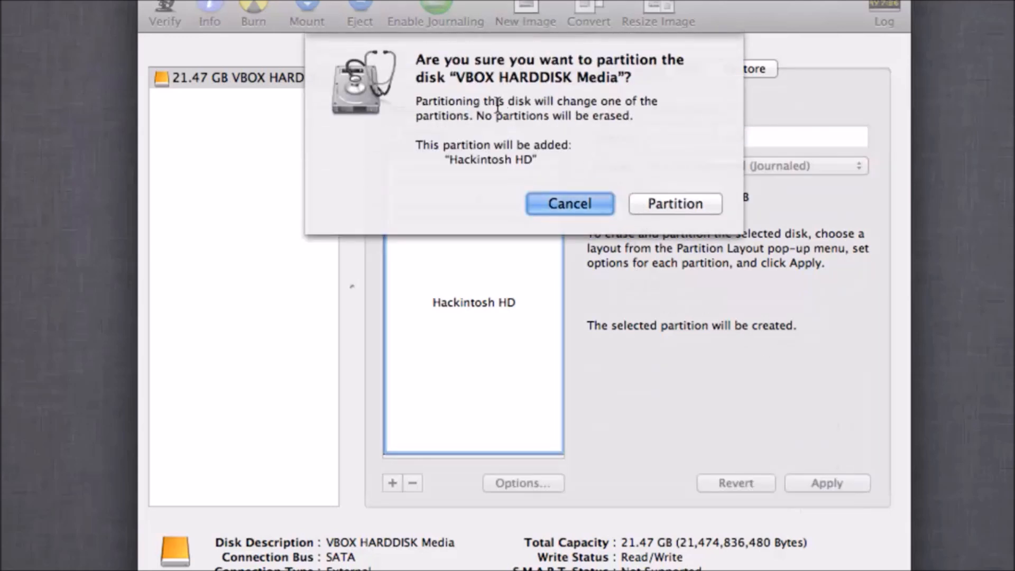
click(674, 204)
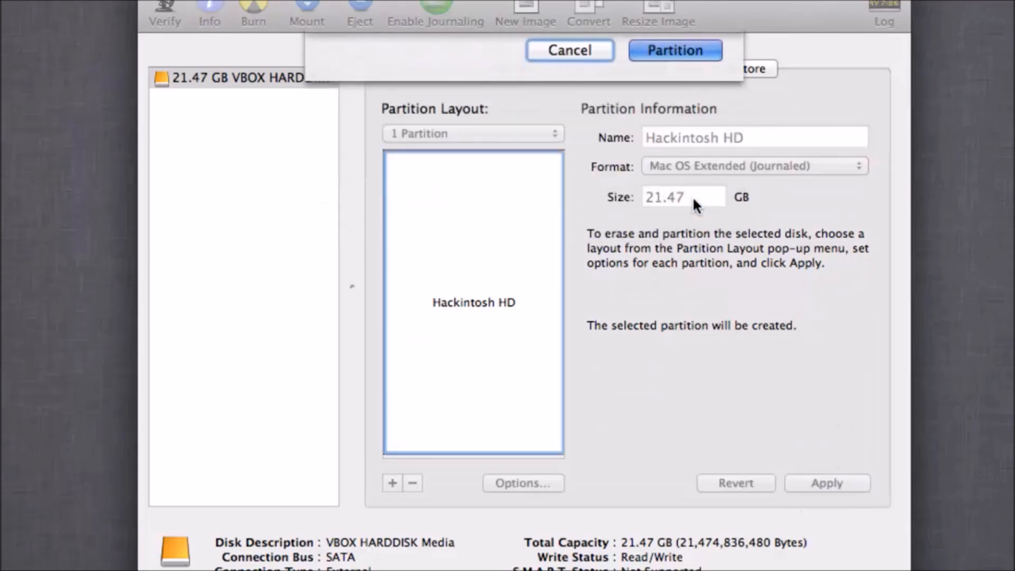
click(674, 50)
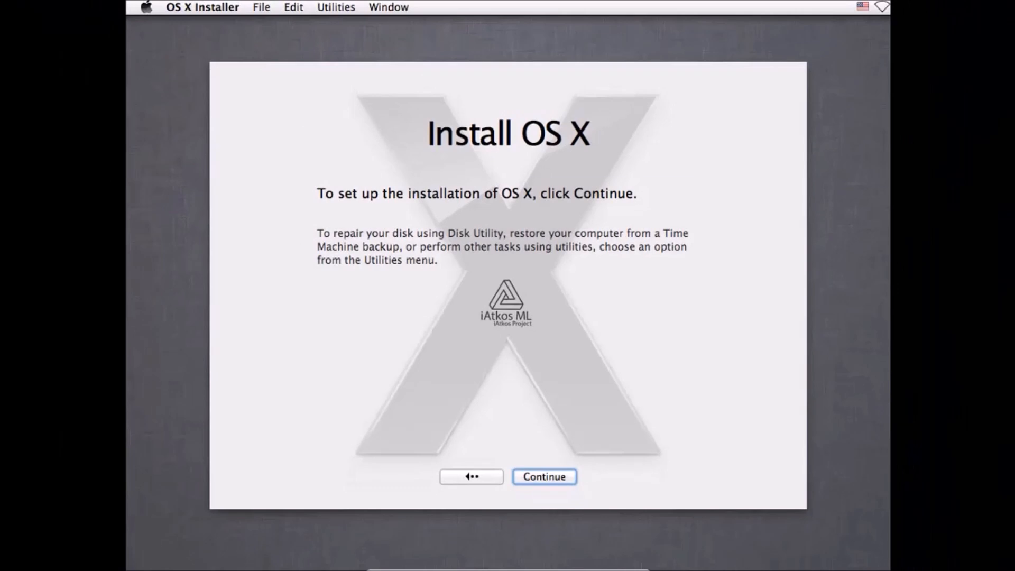
Accept the license and install iATKOS ML2 onto Hackintosh HD.
click(546, 476)
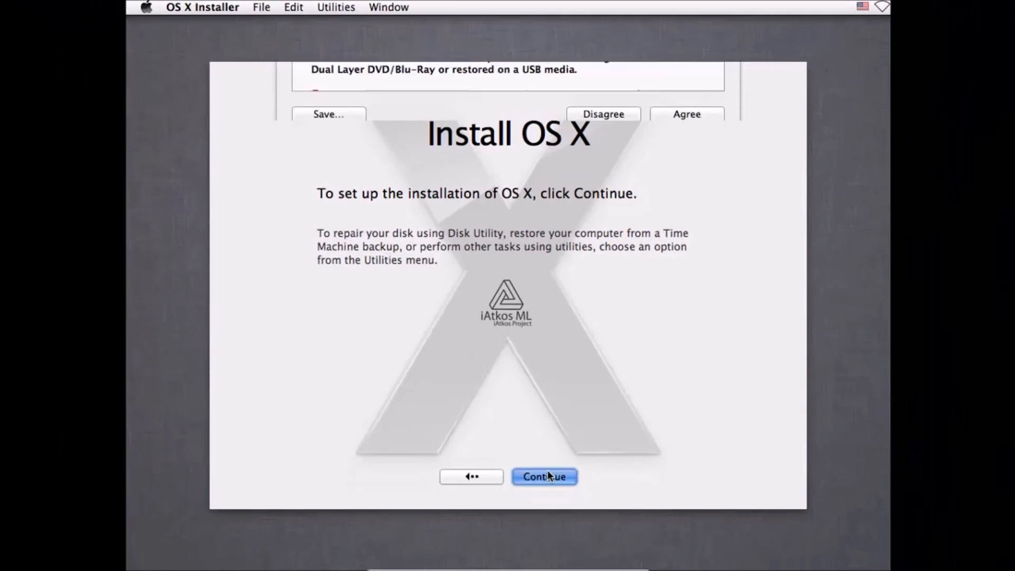
click(544, 476)
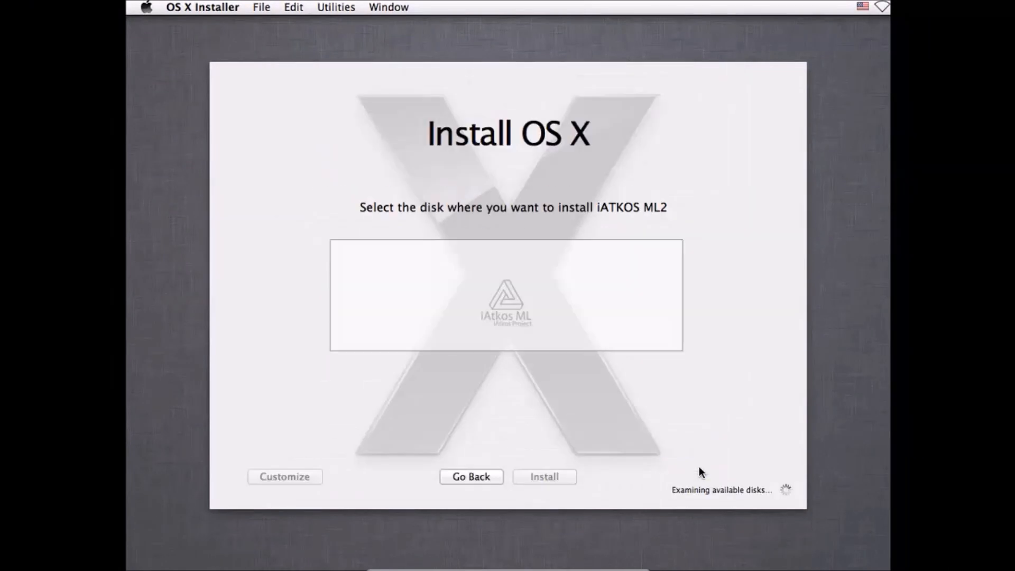
click(506, 283)
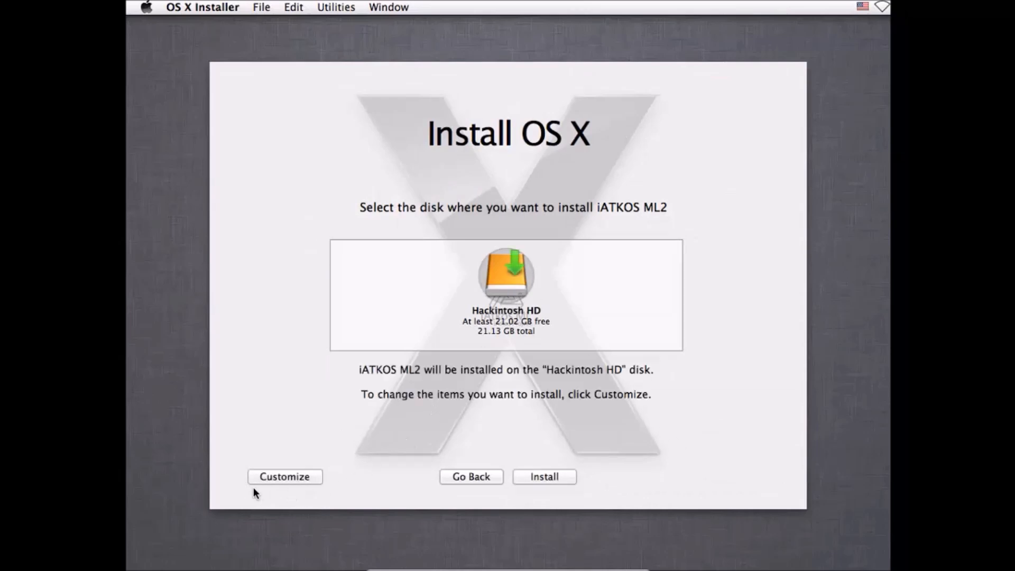
mouse_move(264, 498)
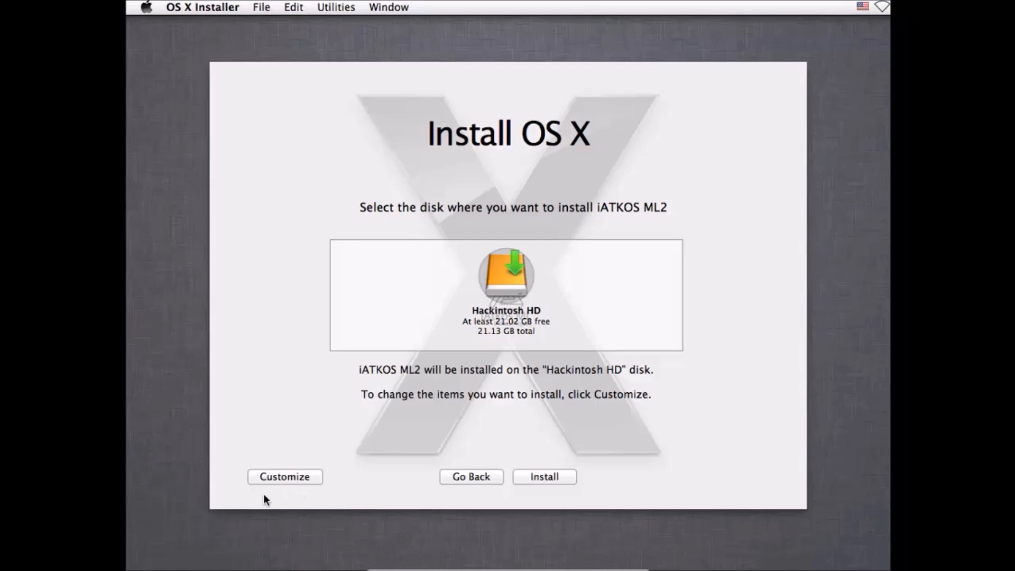
mouse_move(533, 498)
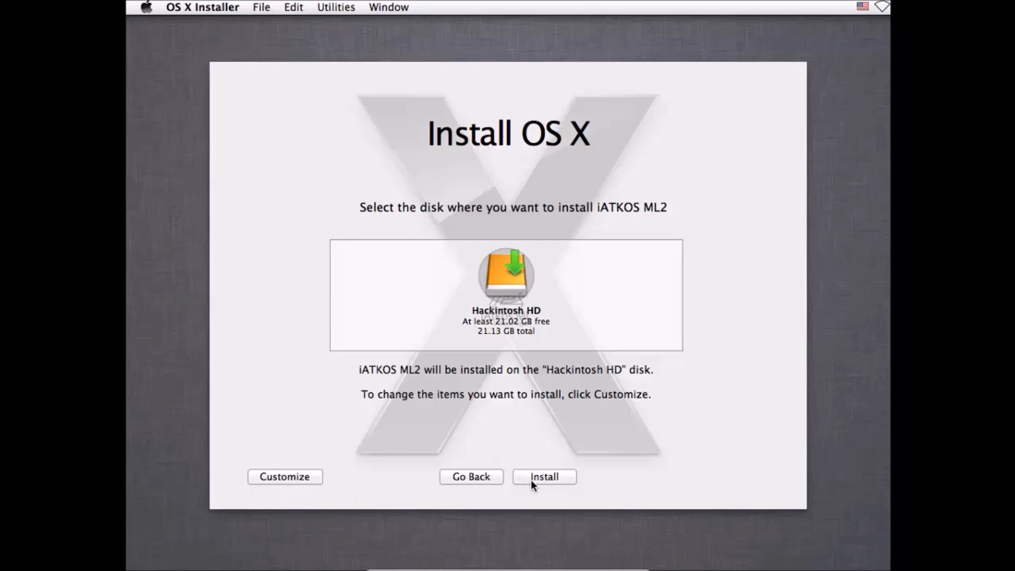
click(544, 475)
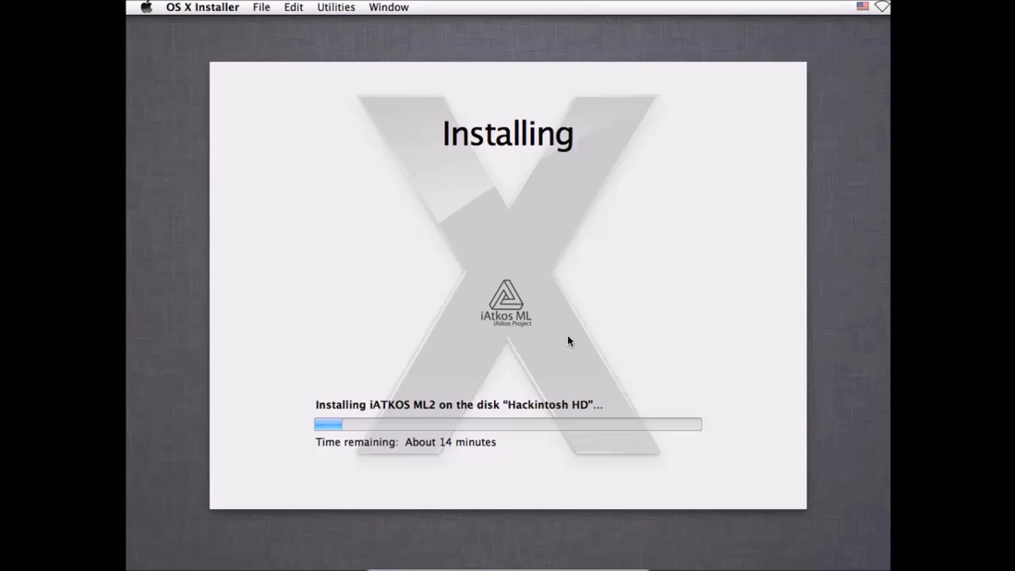
mouse_move(610, 537)
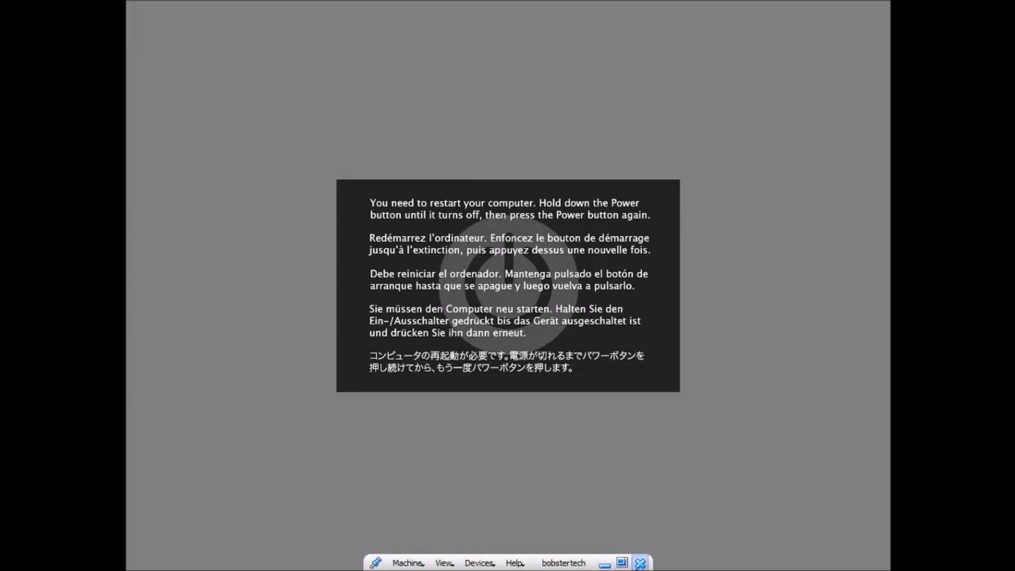
Close the VM window and power off the bobstertech machine.
click(640, 562)
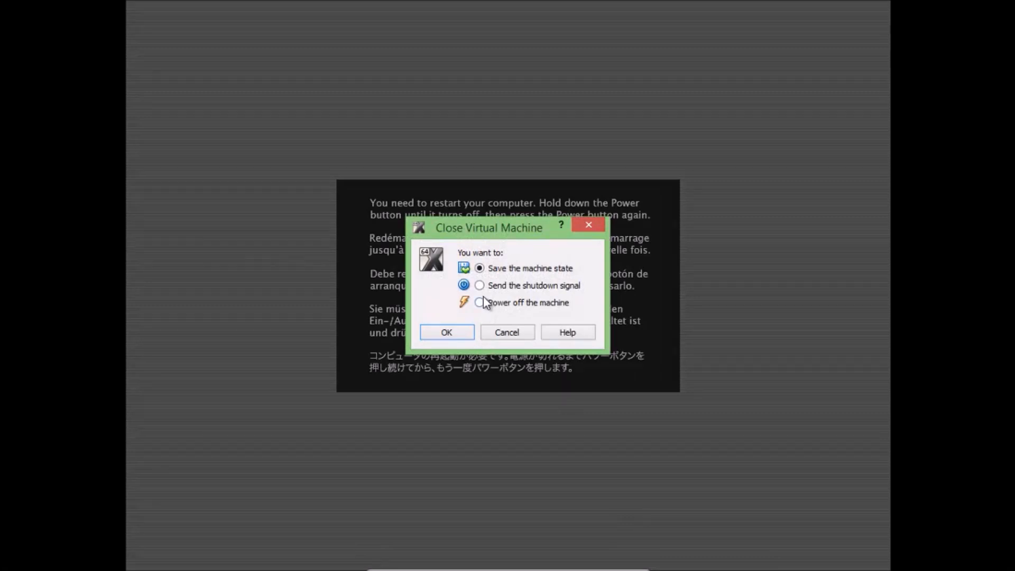
click(479, 302)
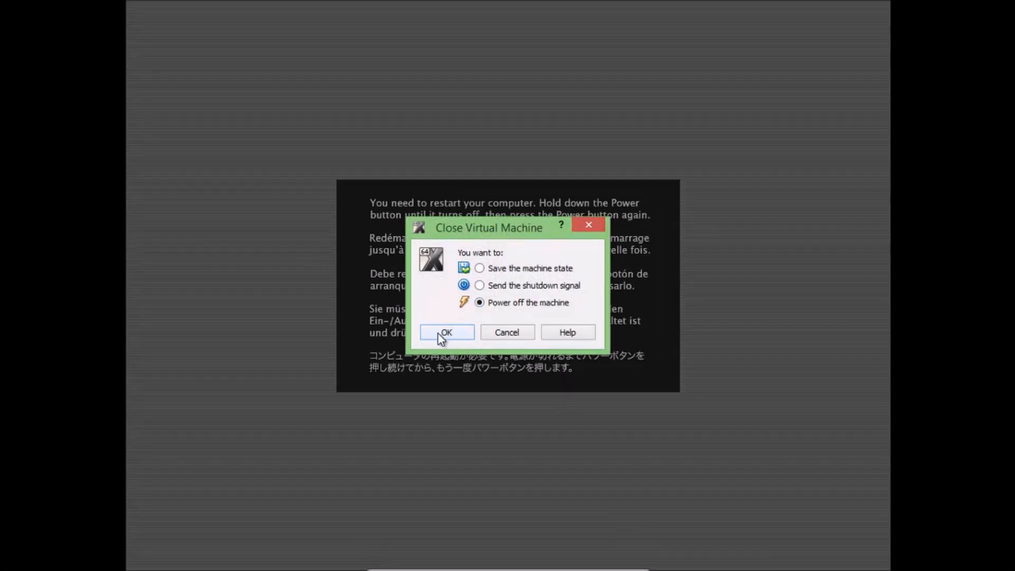
click(446, 332)
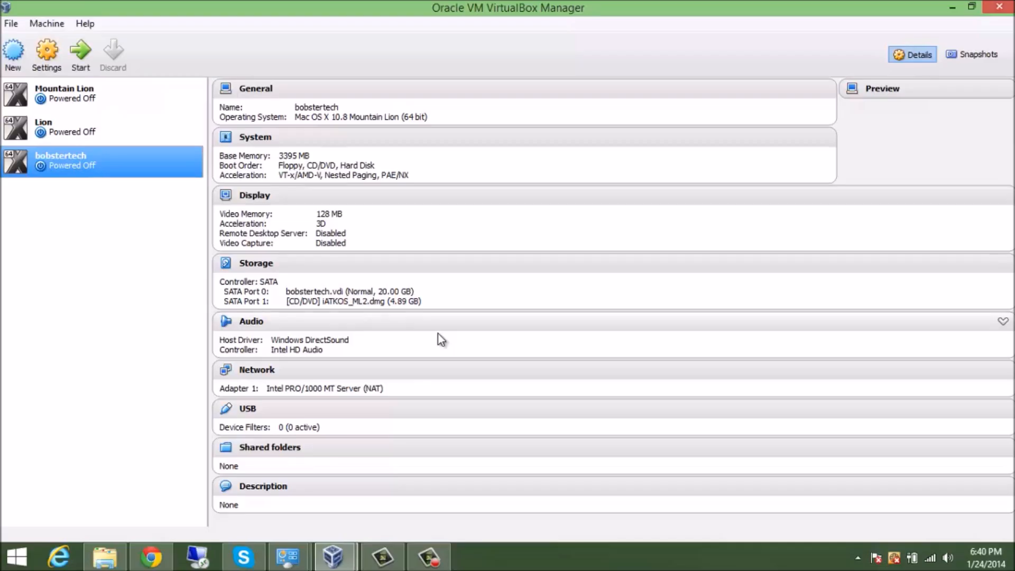
mouse_move(121, 161)
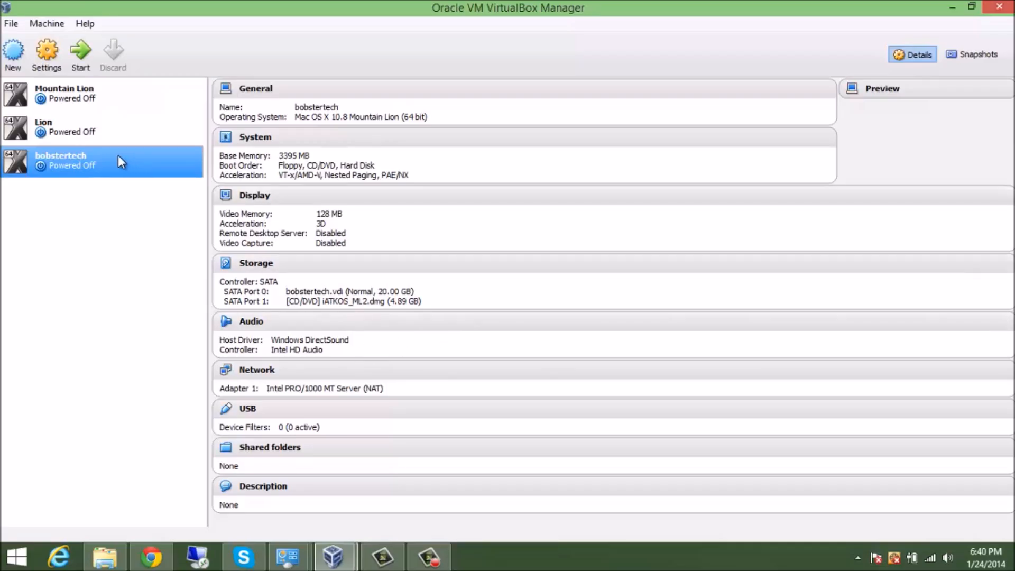
mouse_move(81, 158)
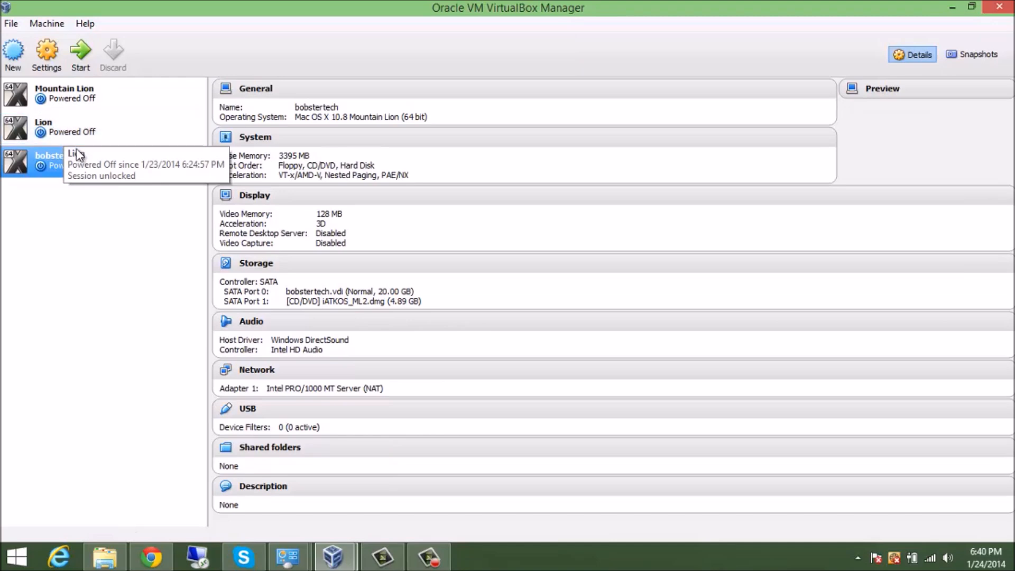
Remove the iATKOS_ML2.dmg optical drive from bobstertech's storage, leaving only bobstertech.vdi, and save.
click(46, 51)
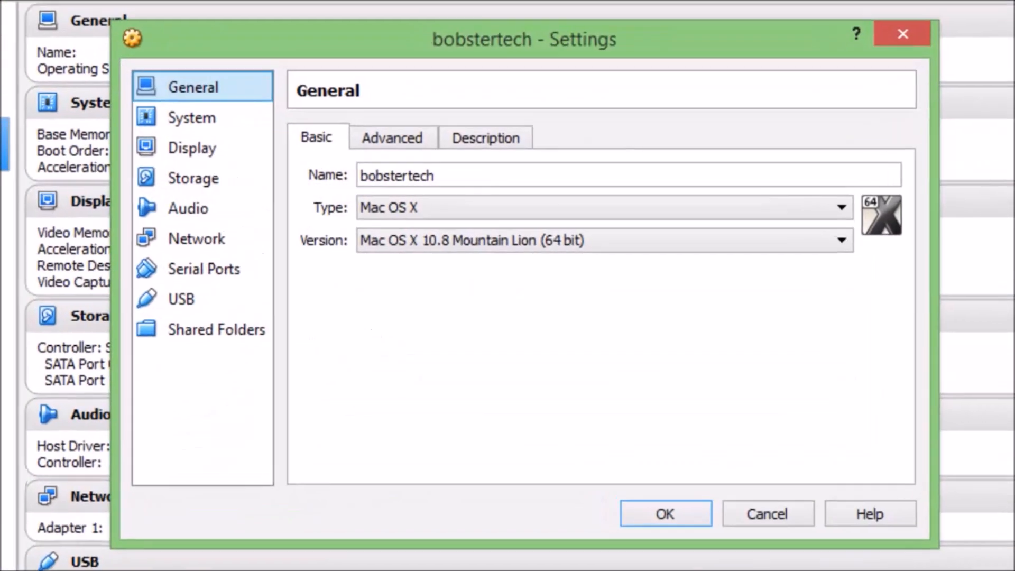
click(191, 177)
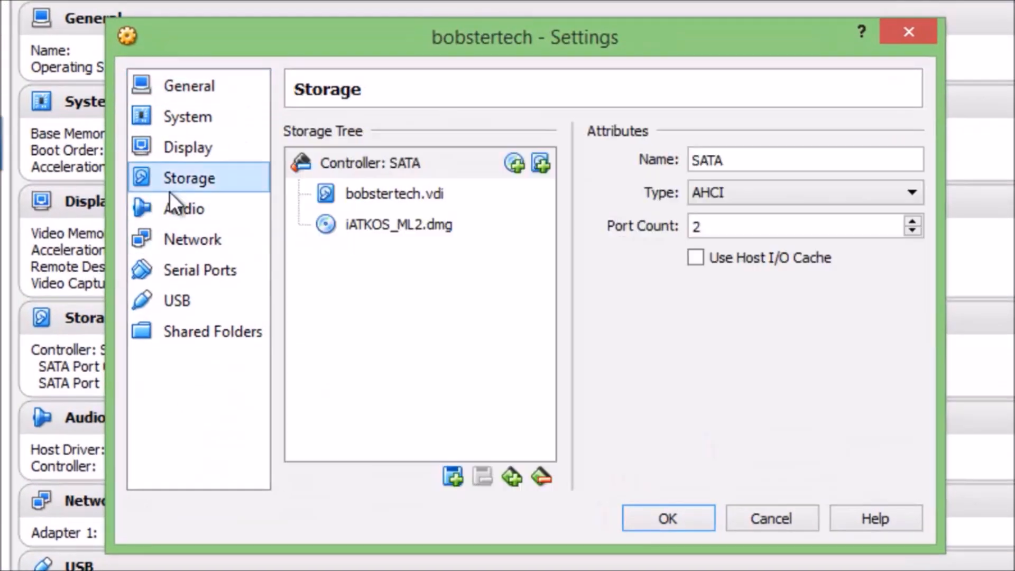
mouse_move(375, 241)
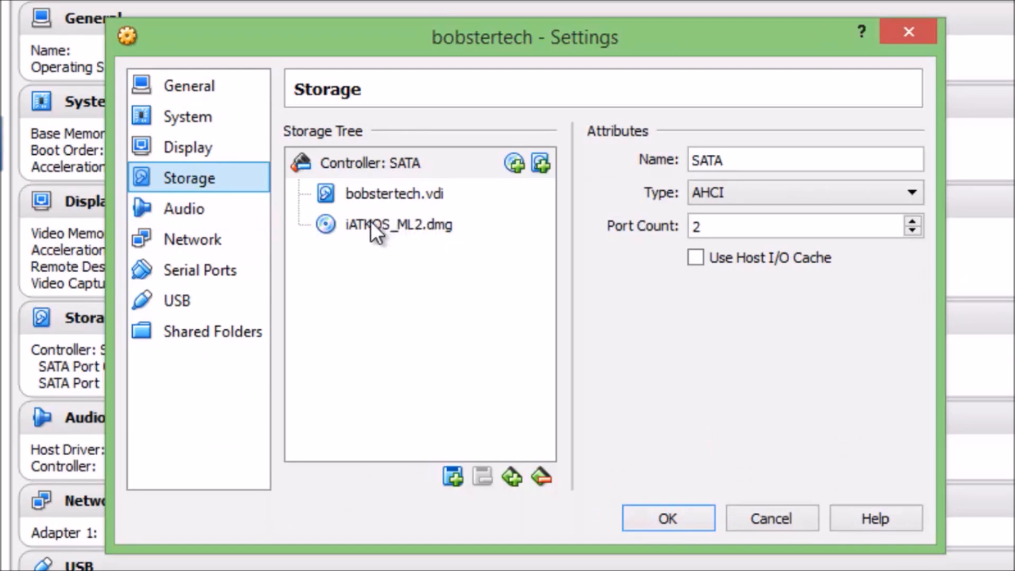
click(397, 224)
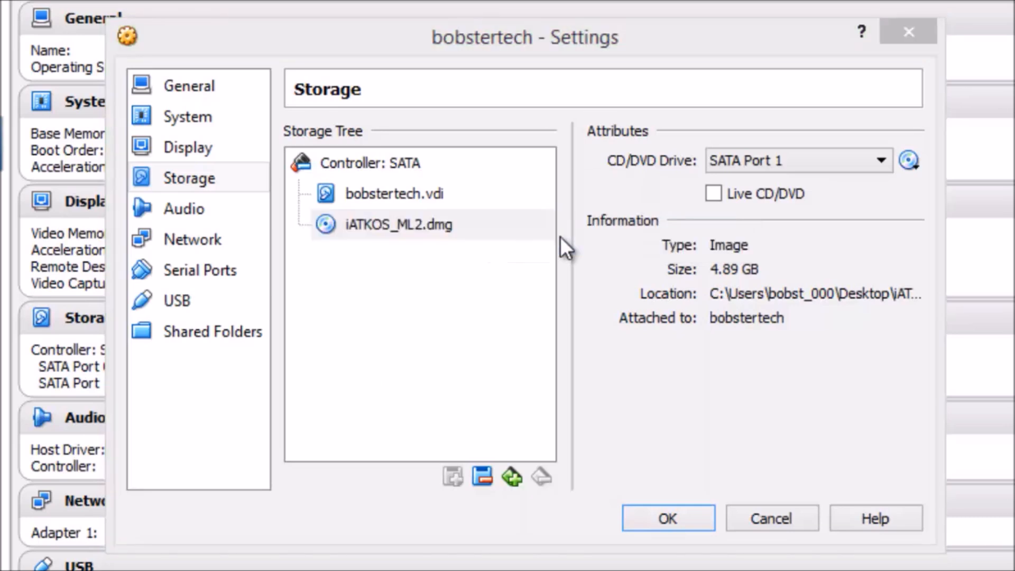
click(542, 478)
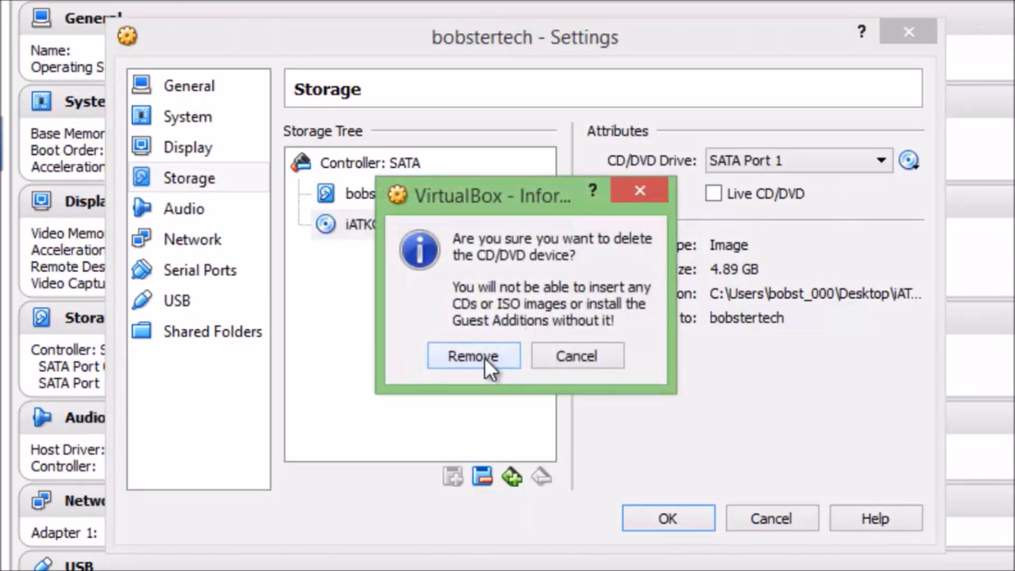
click(474, 355)
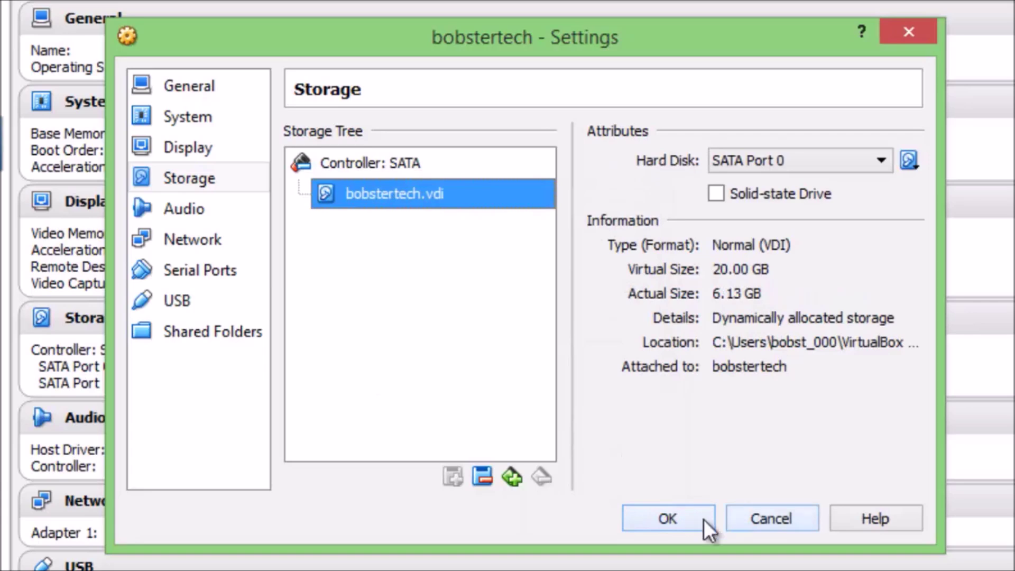
click(669, 518)
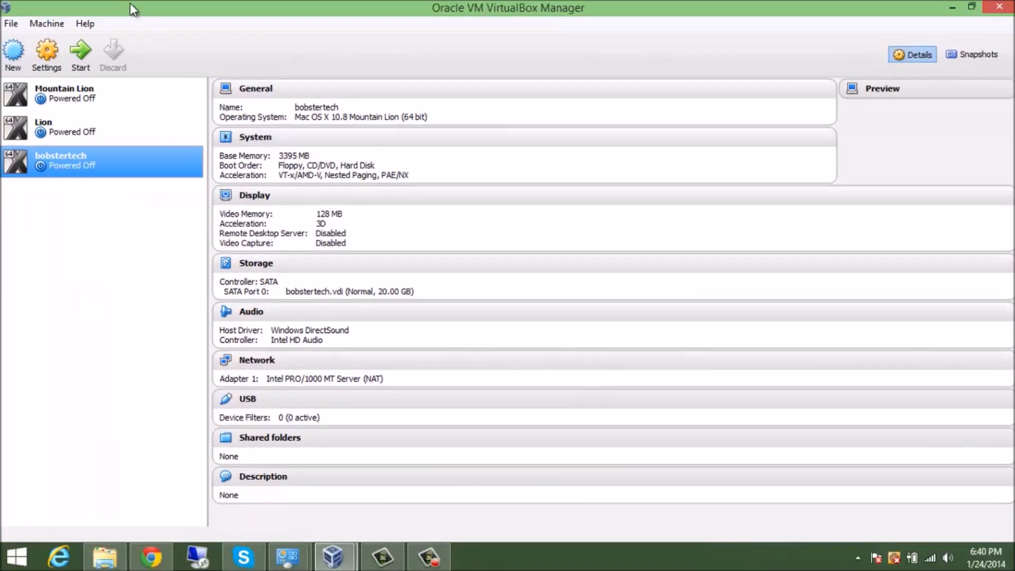
Boot bobstertech and keep United States, the U.S. keyboard layout and no data transfer.
click(82, 48)
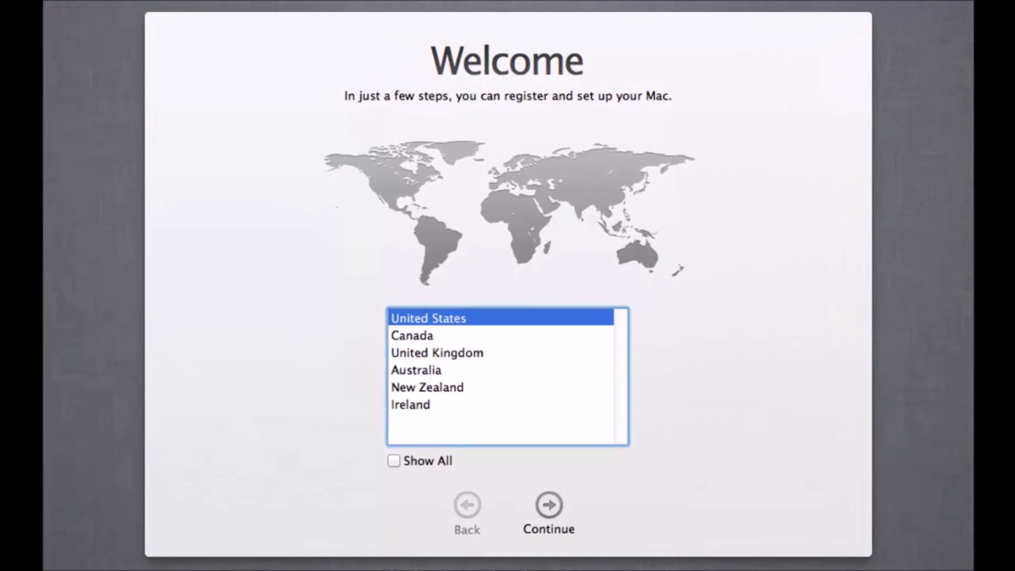
mouse_move(546, 516)
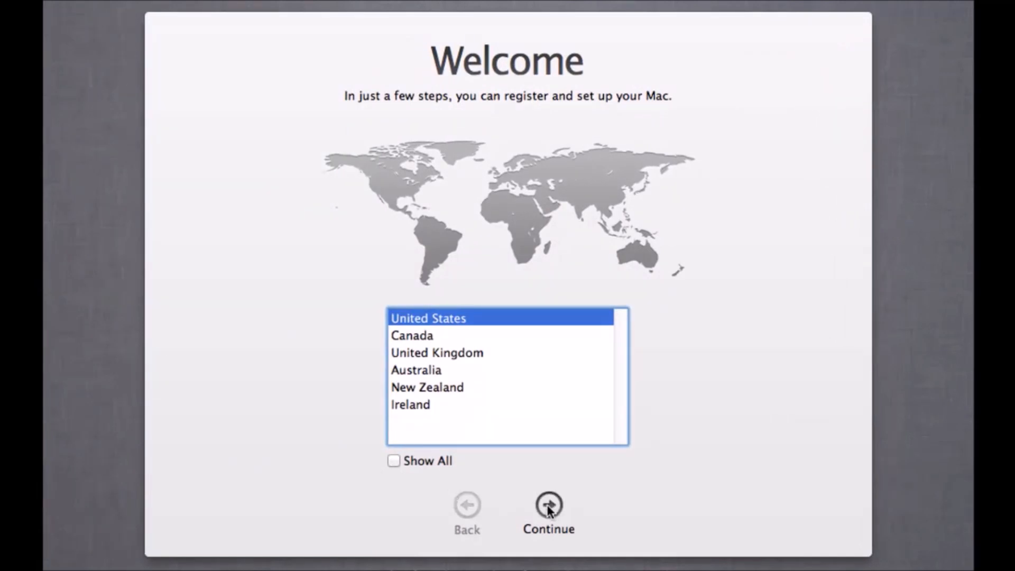
click(547, 506)
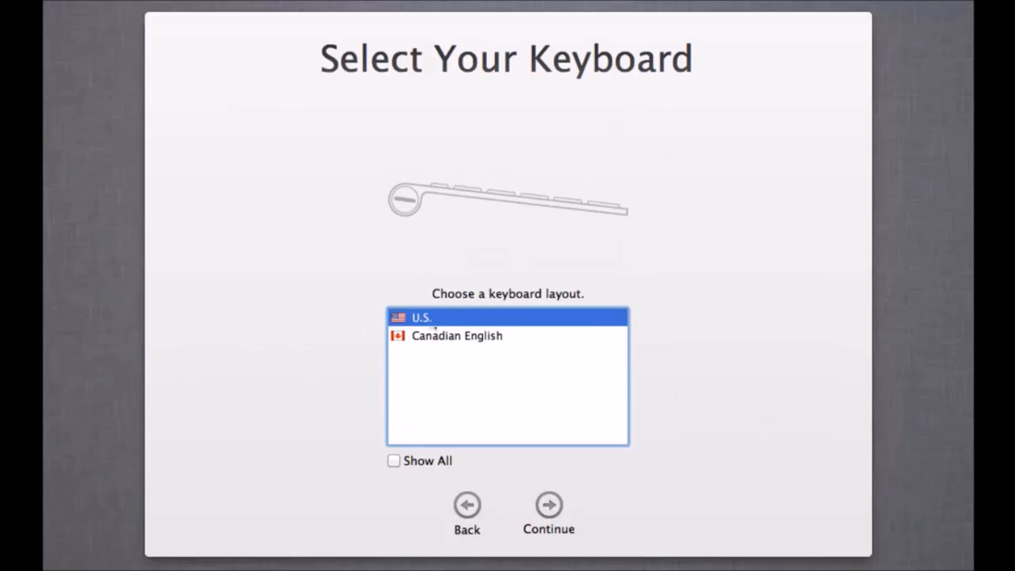
mouse_move(532, 321)
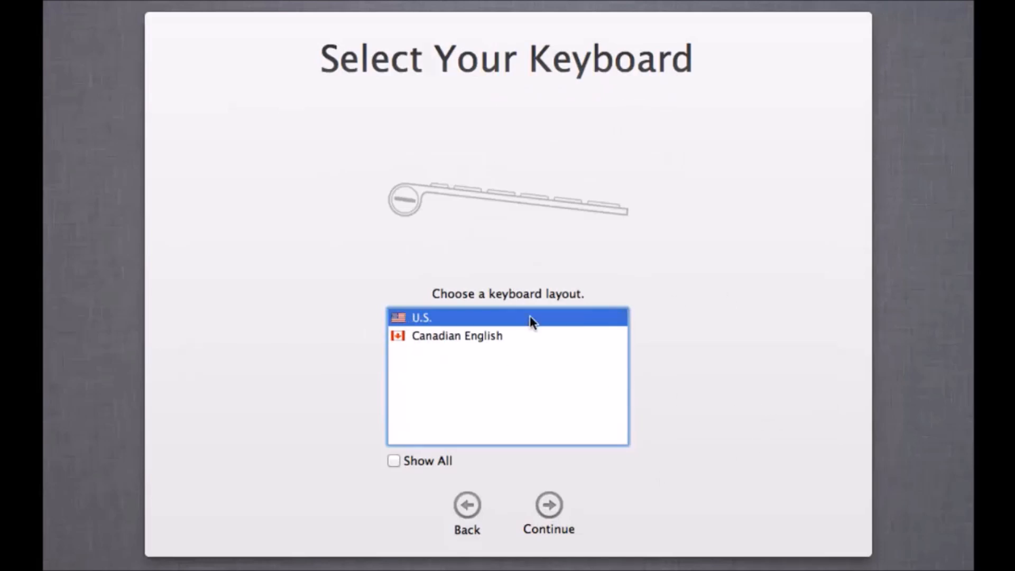
click(547, 504)
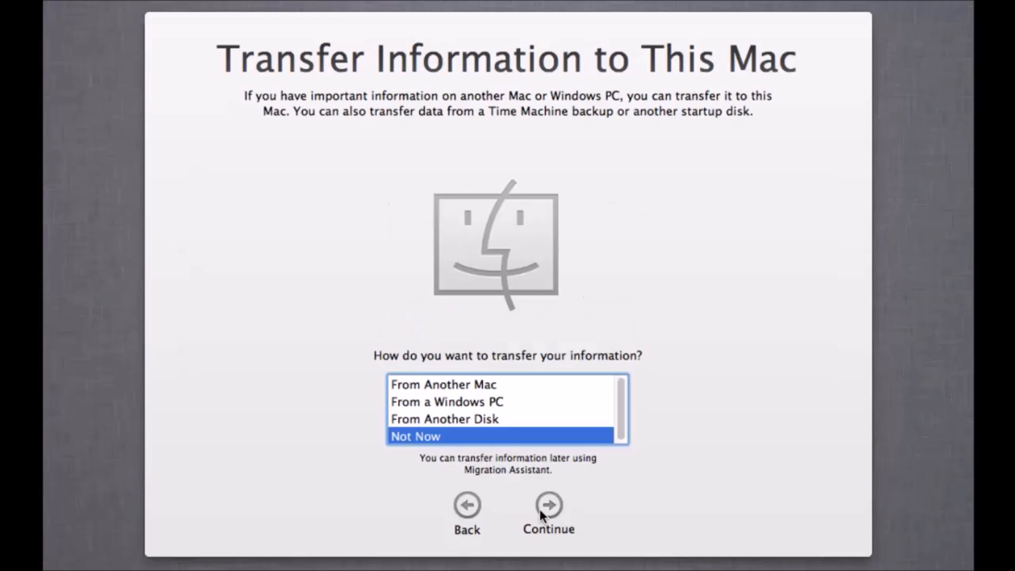
mouse_move(639, 435)
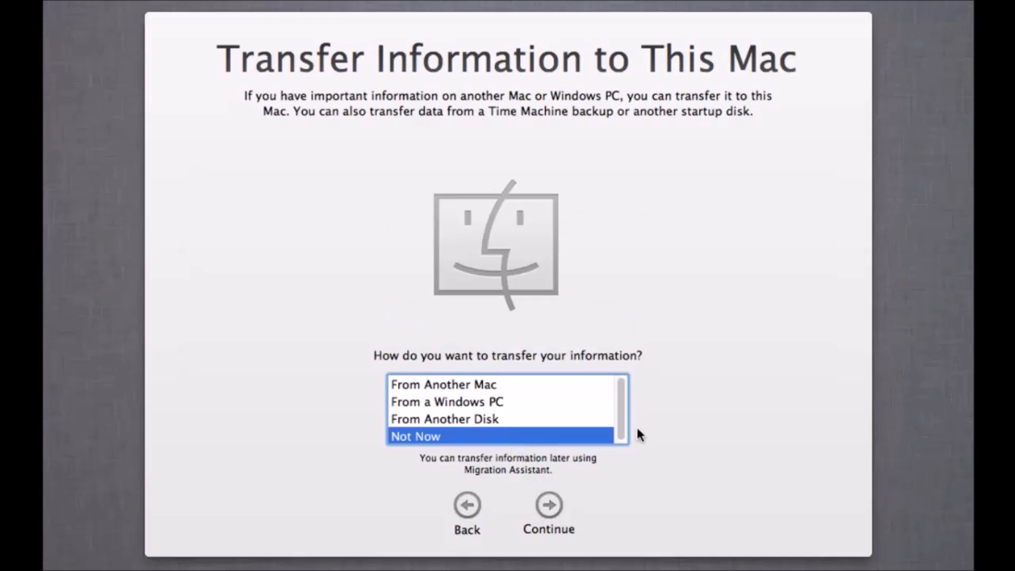
mouse_move(793, 171)
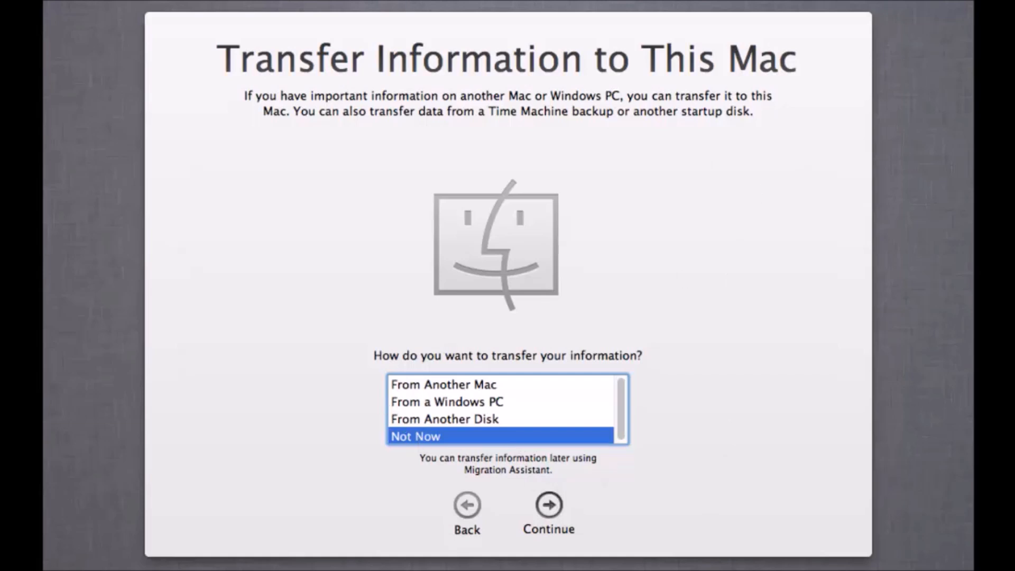
click(548, 506)
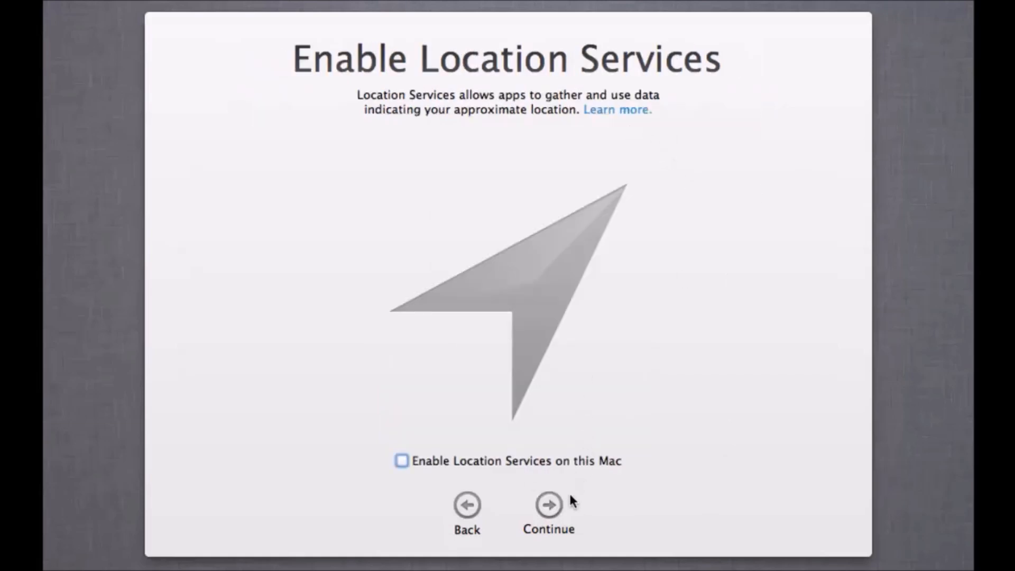
mouse_move(783, 163)
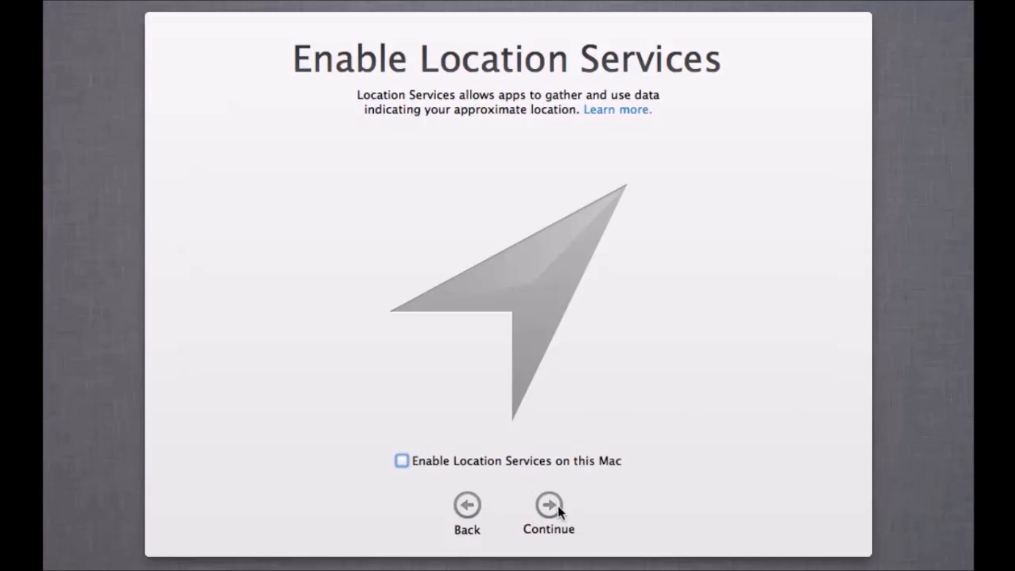
Decline Location Services, skip the Apple ID sign-in and agree to the OS X license.
click(547, 504)
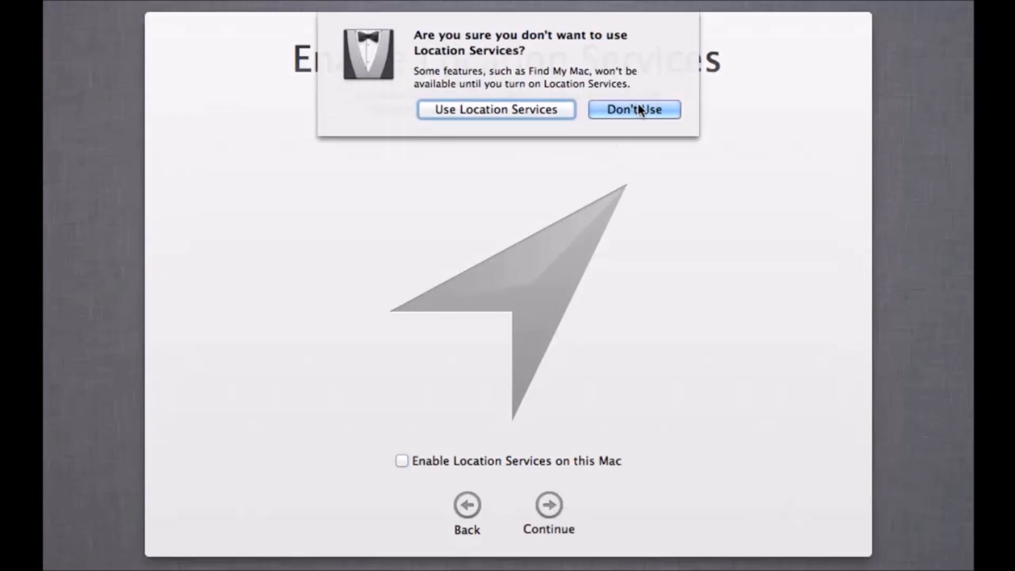
click(634, 109)
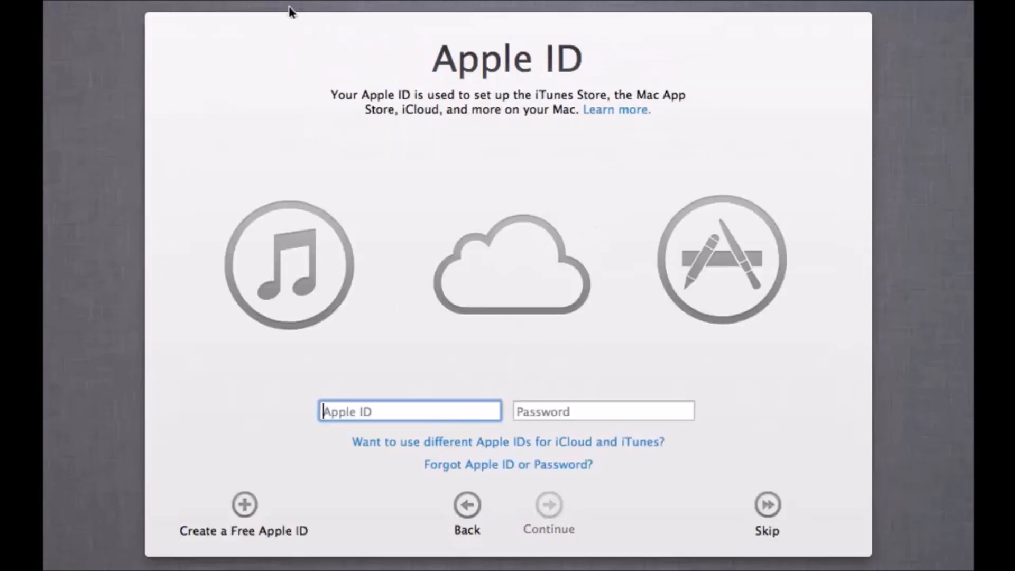
mouse_move(661, 163)
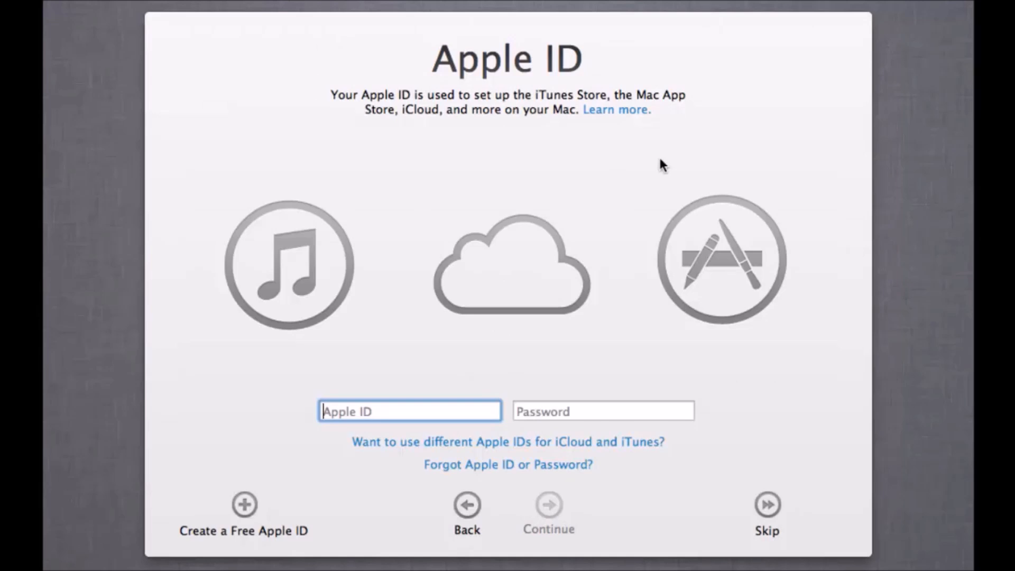
mouse_move(609, 476)
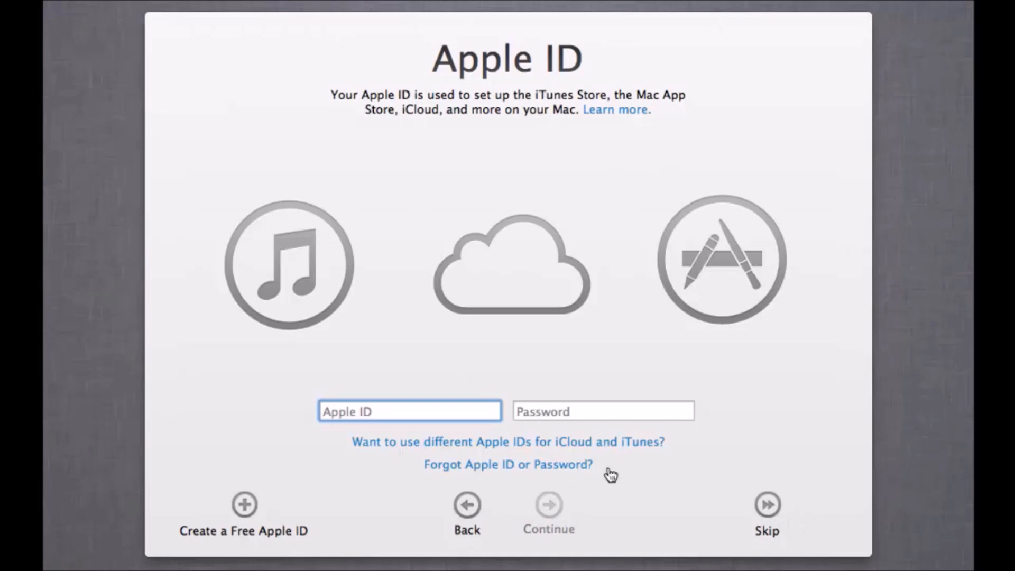
mouse_move(782, 515)
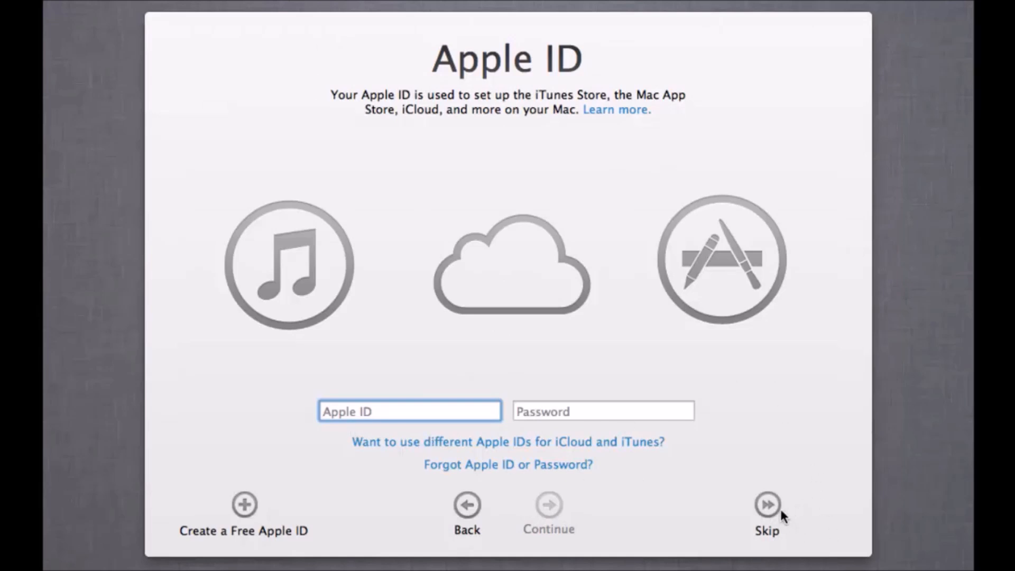
mouse_move(809, 457)
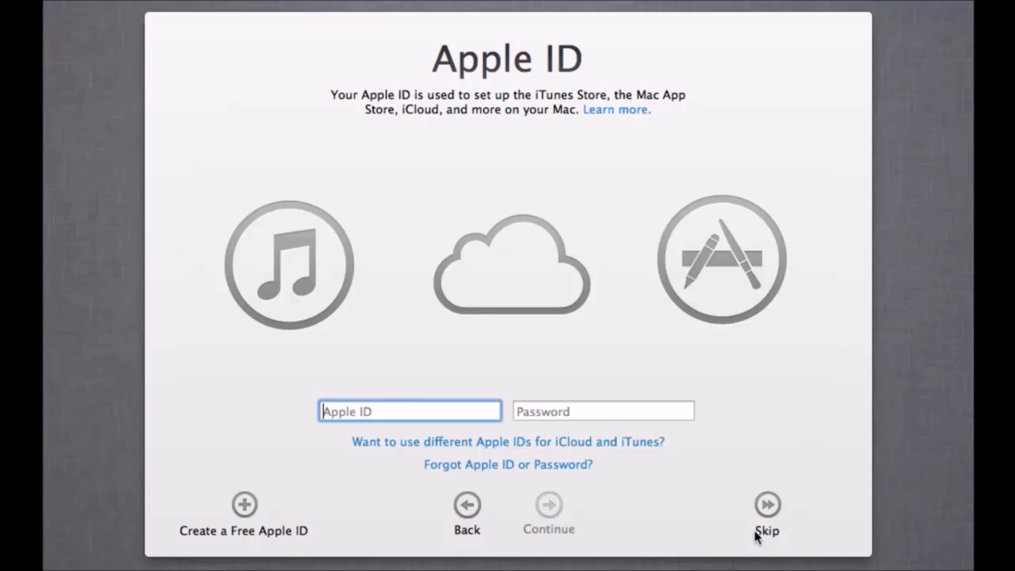
click(766, 504)
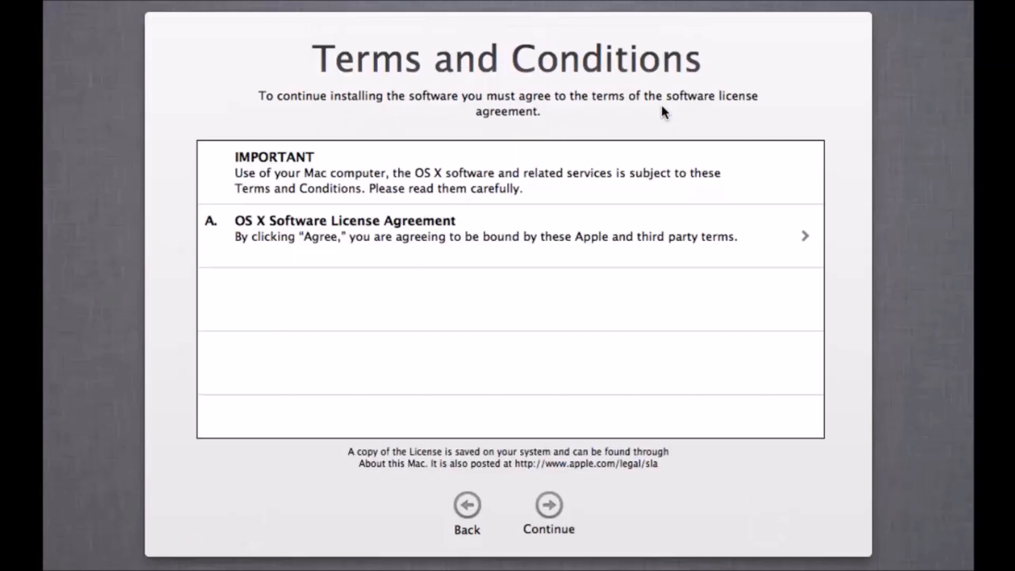
click(547, 505)
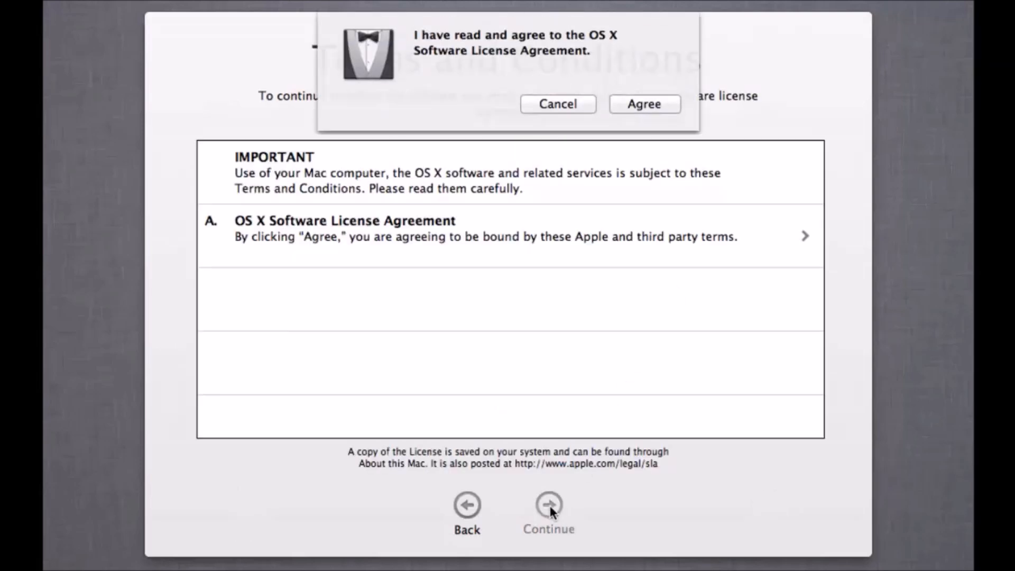
click(645, 103)
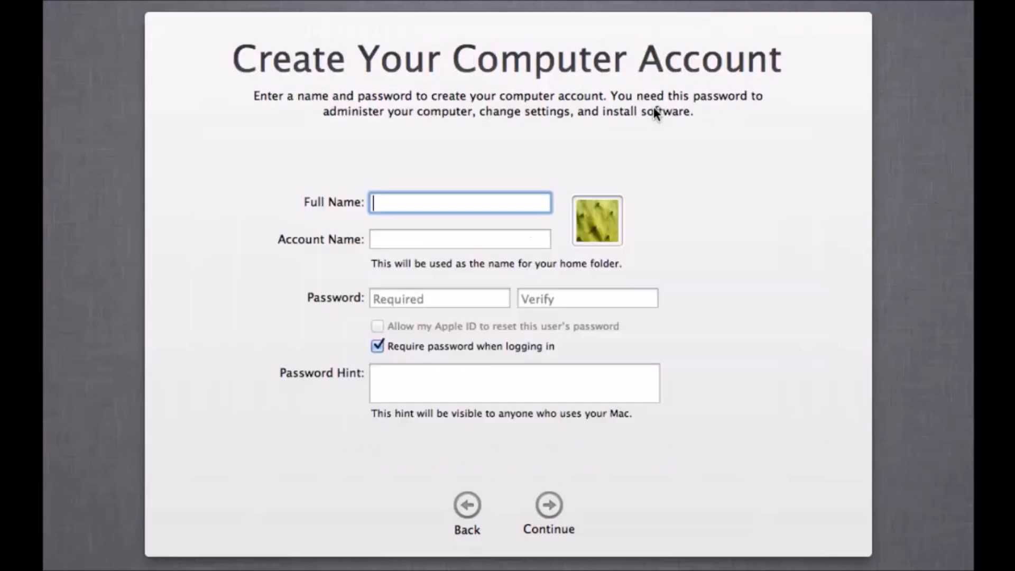
mouse_move(577, 170)
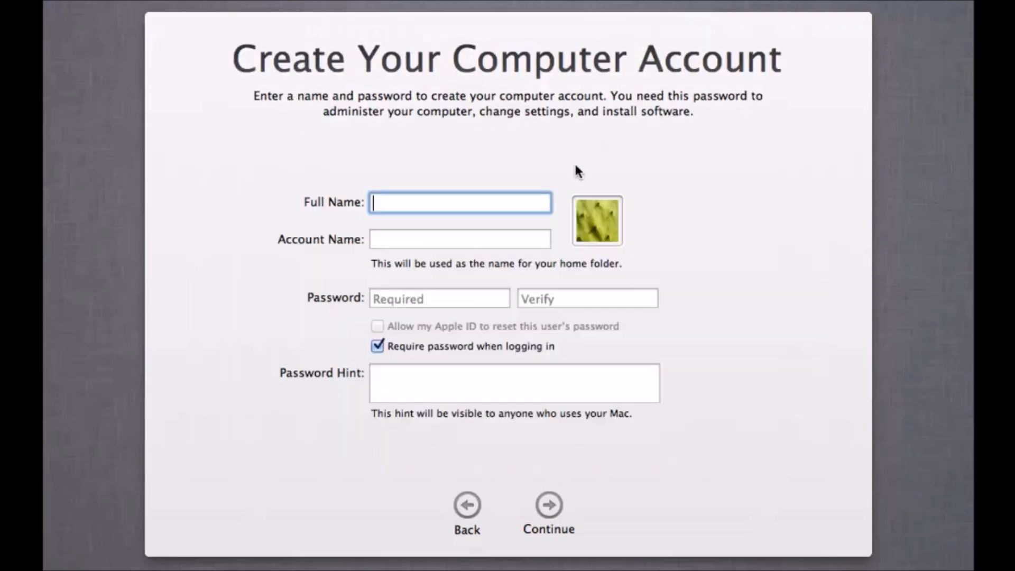
Create the computer account 'user' with a password and no hint, reaching time zone selection.
text(user)
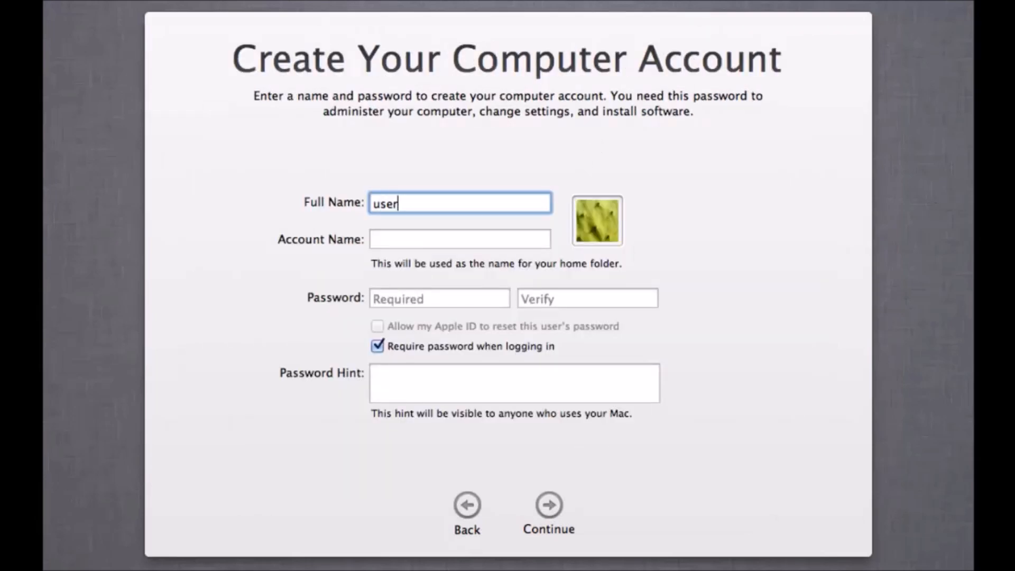
click(437, 298)
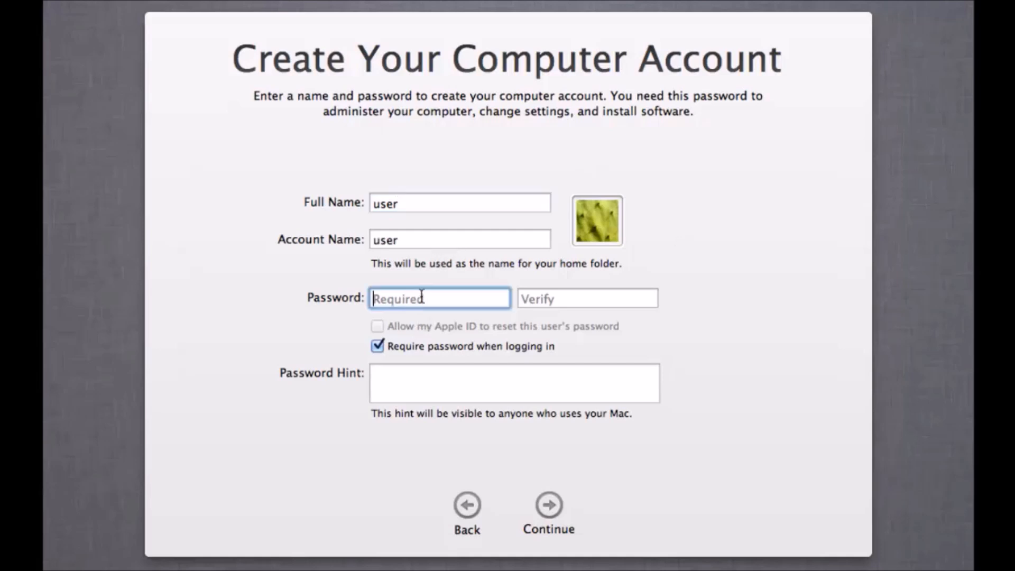
mouse_move(498, 251)
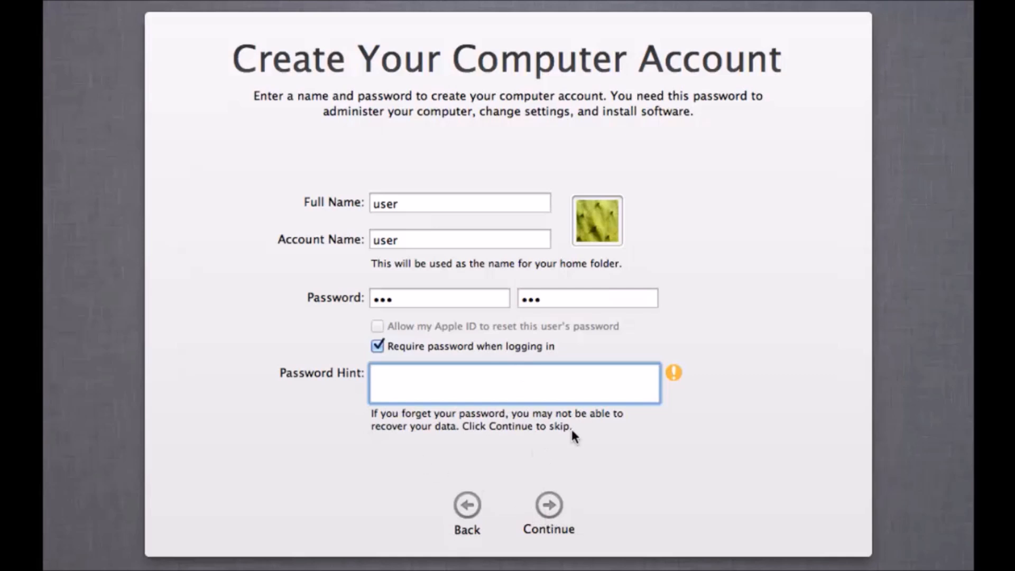
click(547, 504)
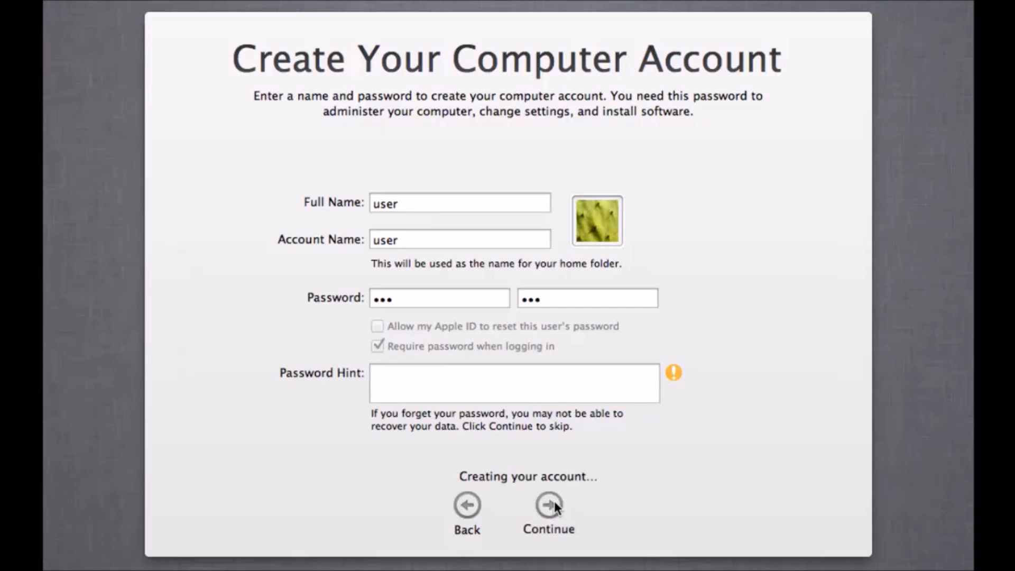
click(546, 504)
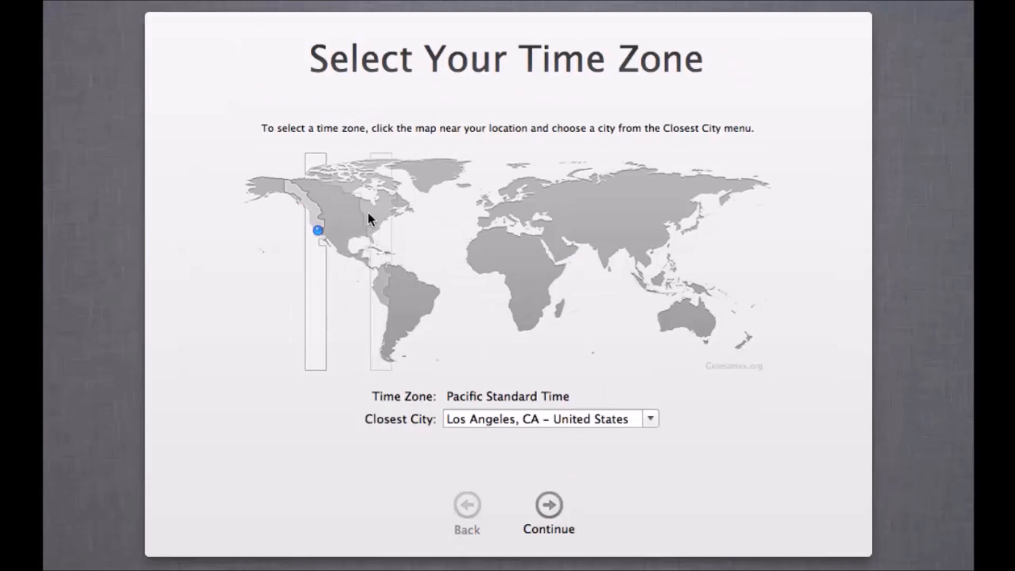
Keep Eastern Standard Time, skip registering the Mac and start using the Mac desktop.
click(370, 222)
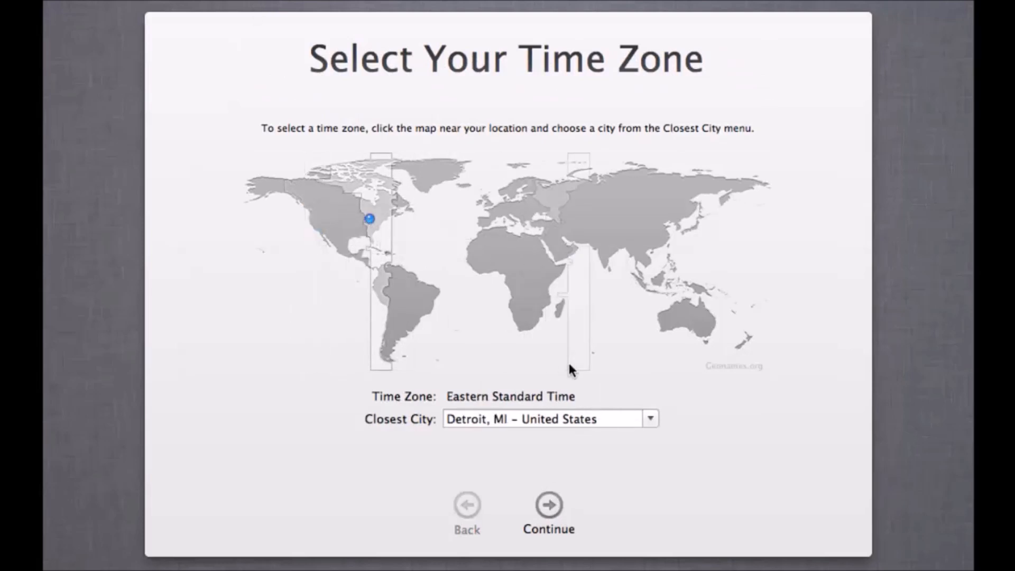
mouse_move(560, 527)
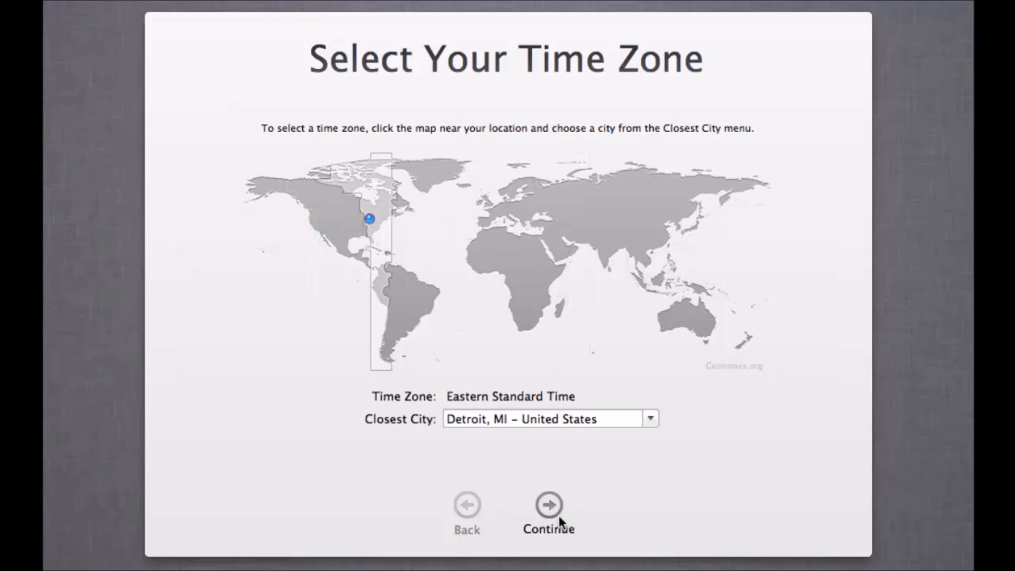
click(548, 504)
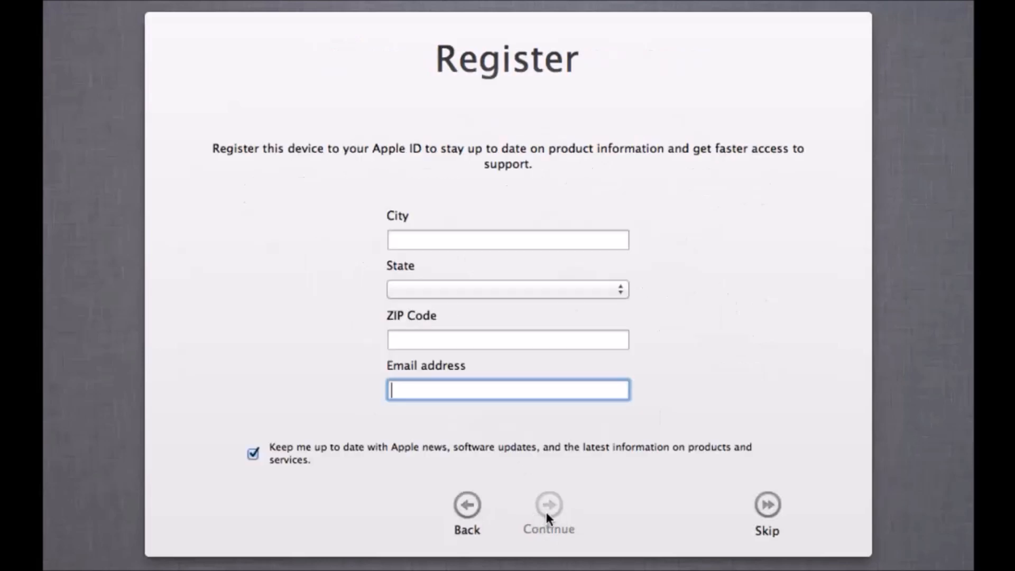
mouse_move(709, 359)
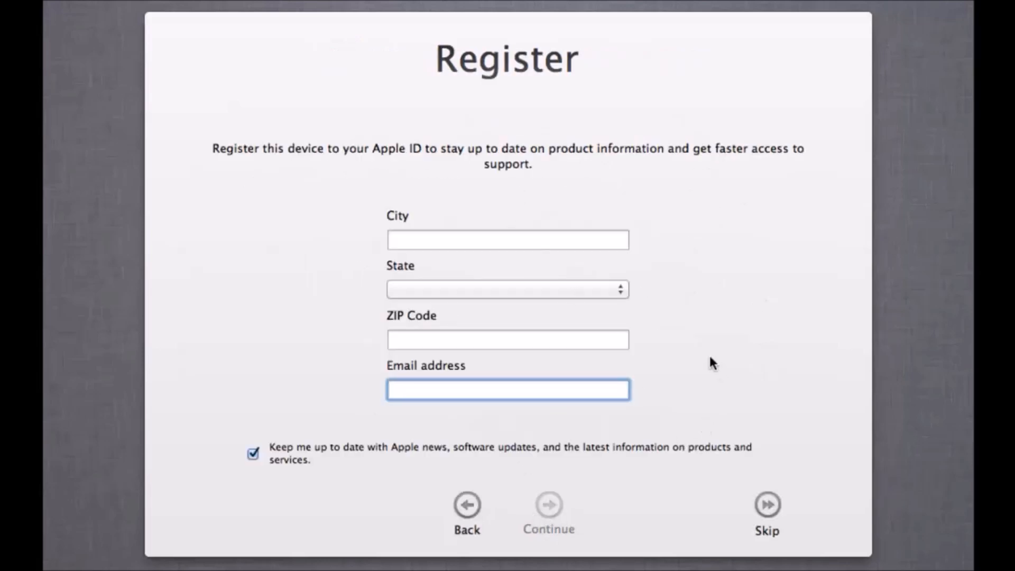
mouse_move(751, 377)
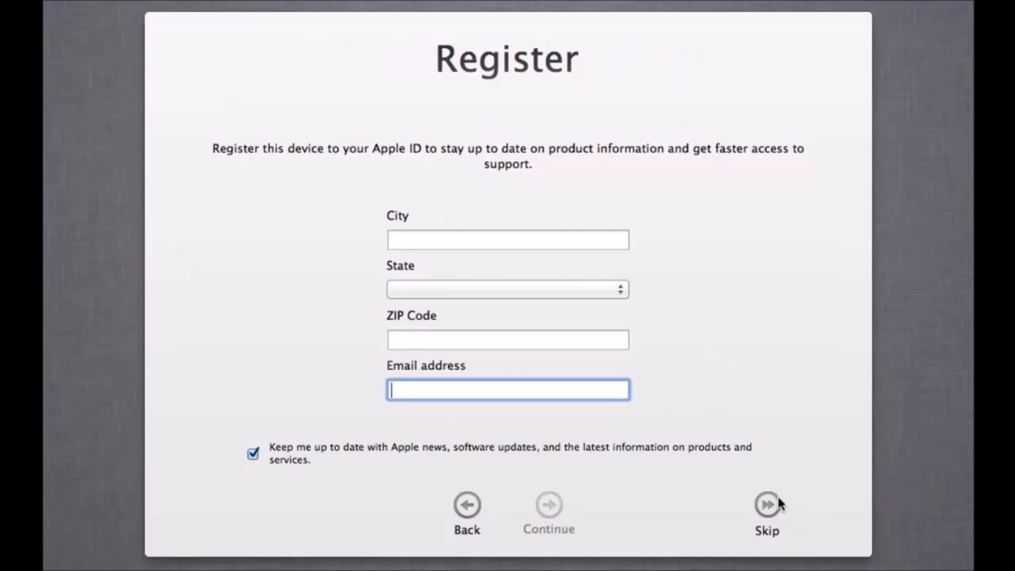
click(764, 504)
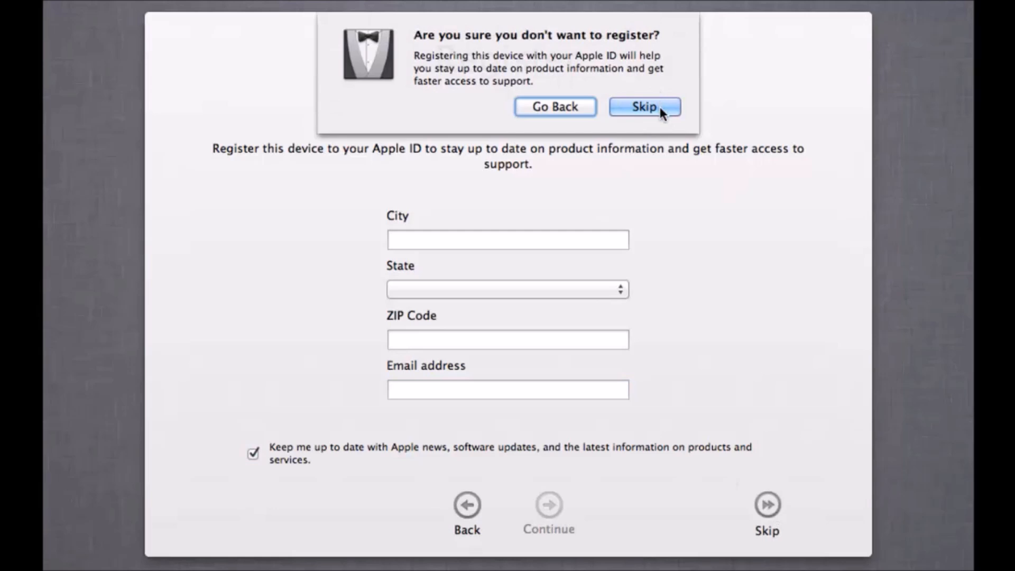
click(644, 107)
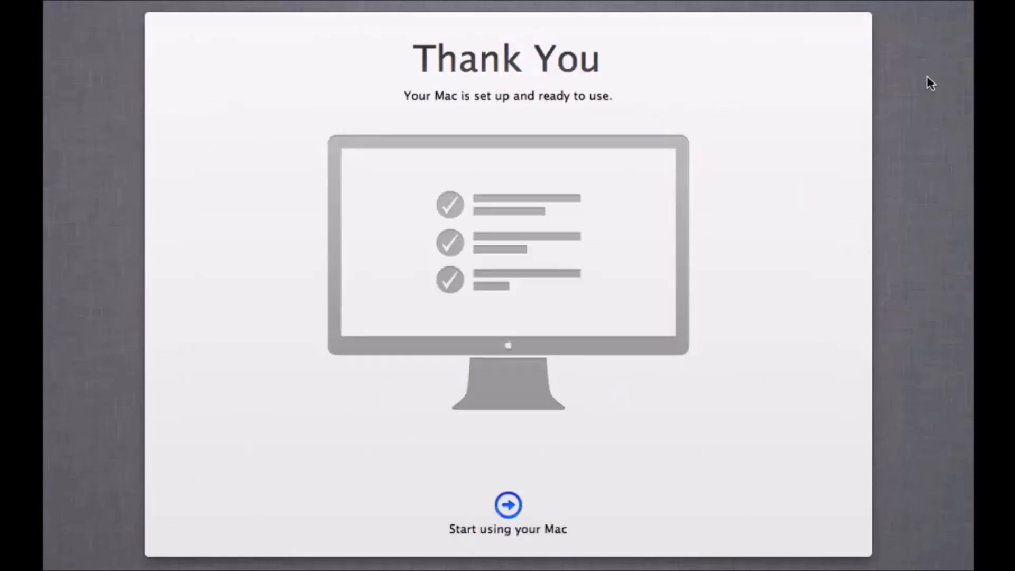
mouse_move(556, 491)
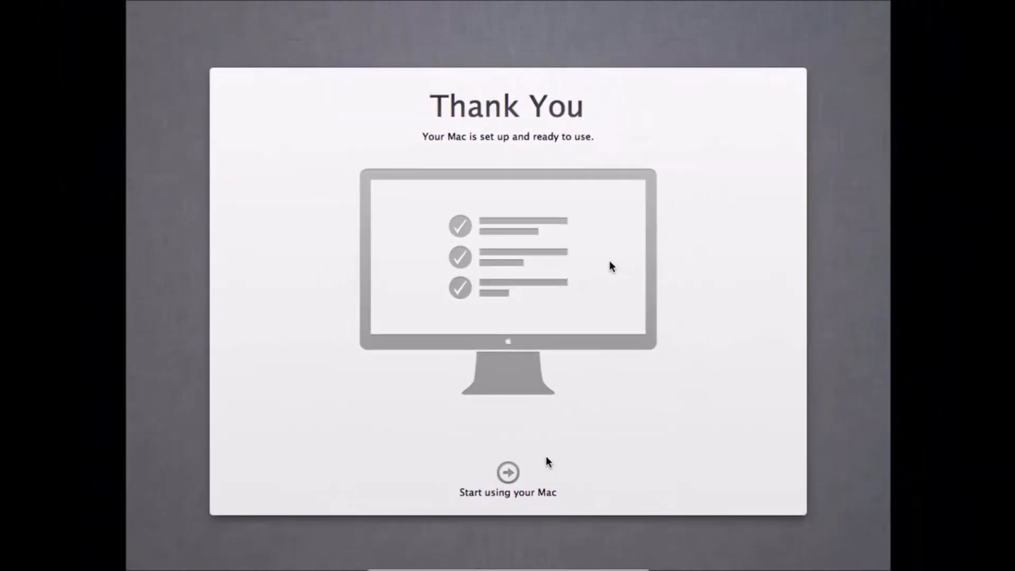
click(505, 471)
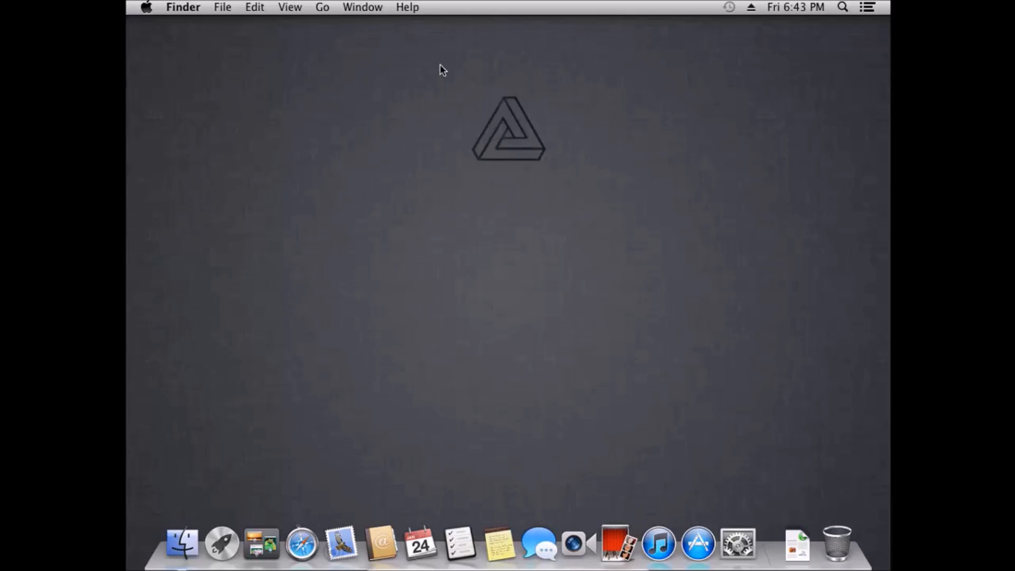
click(146, 8)
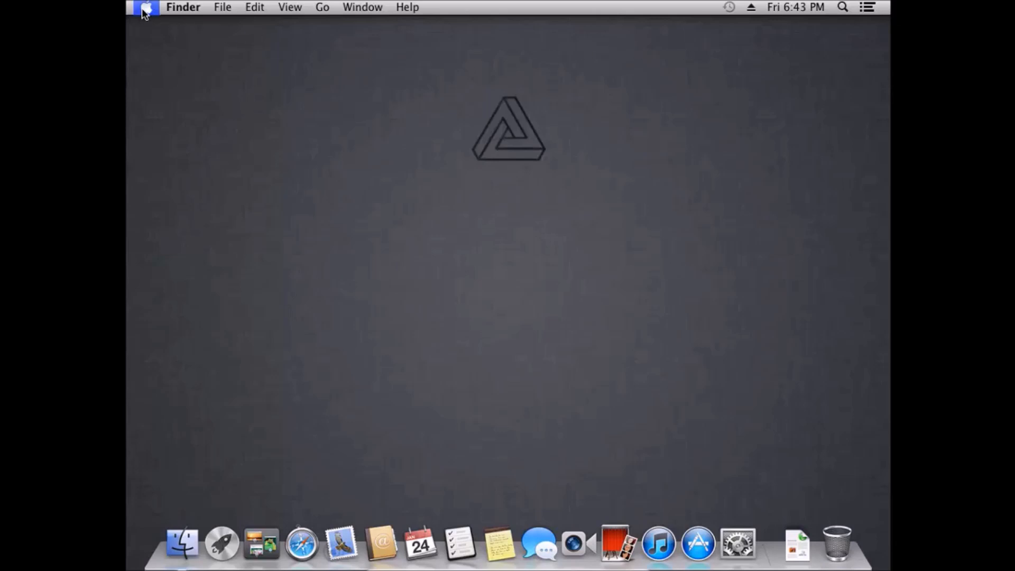
click(222, 6)
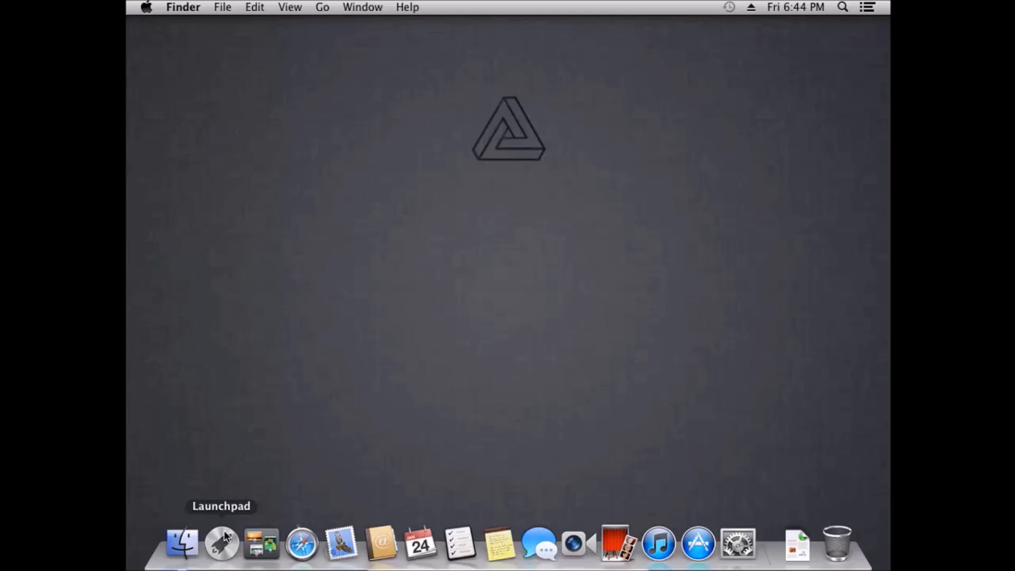
mouse_move(303, 546)
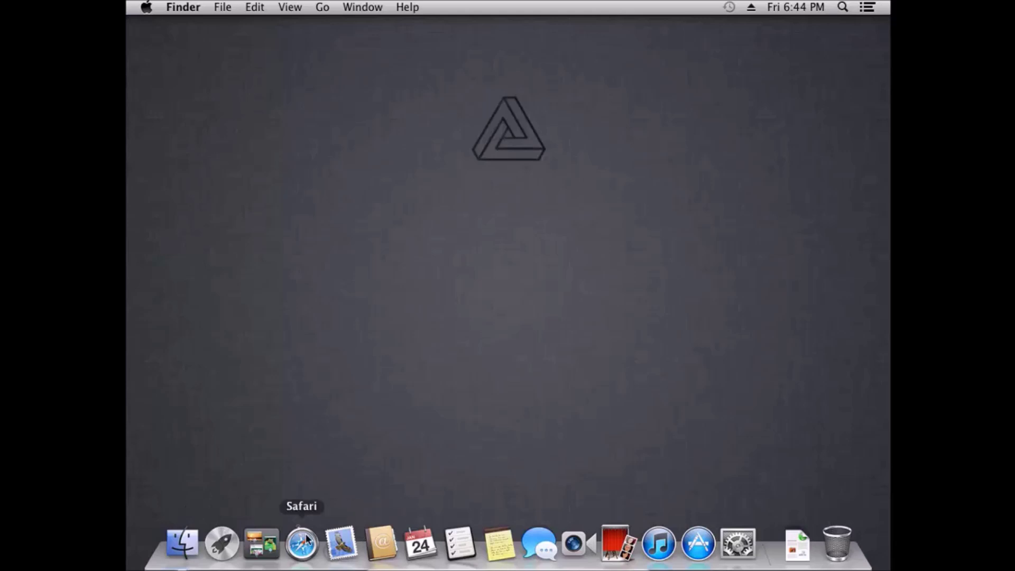
mouse_move(342, 541)
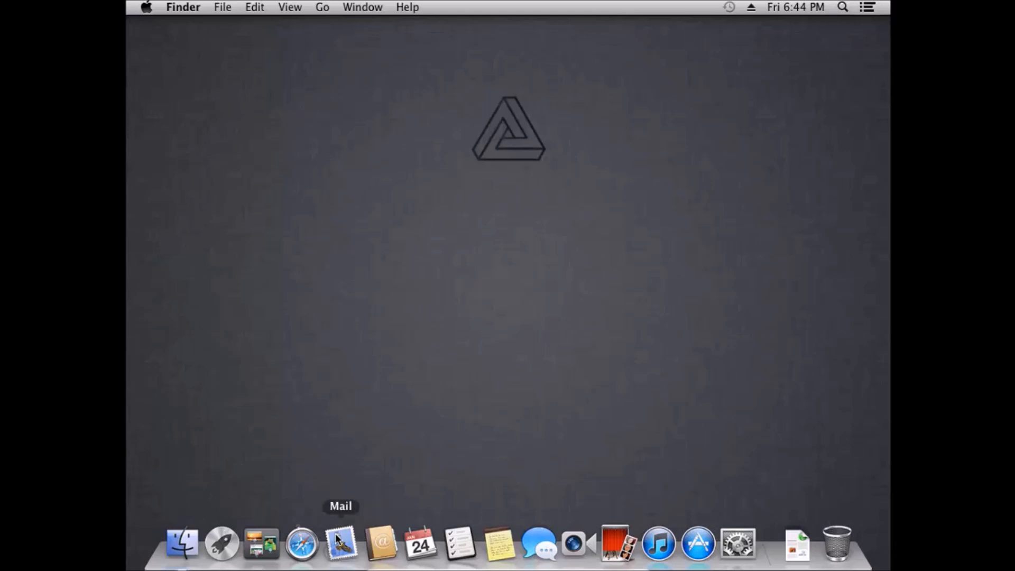
mouse_move(462, 547)
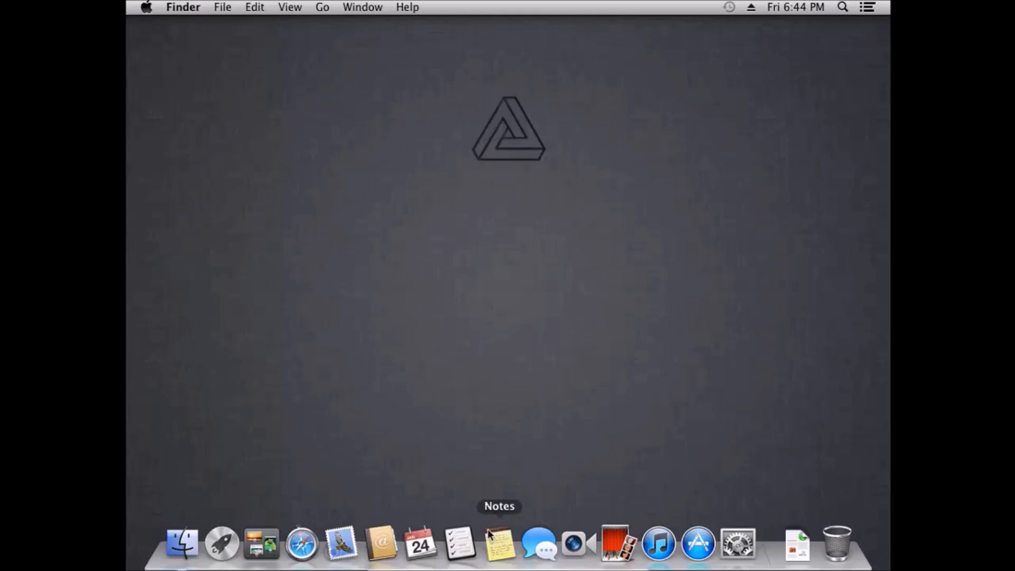
mouse_move(542, 542)
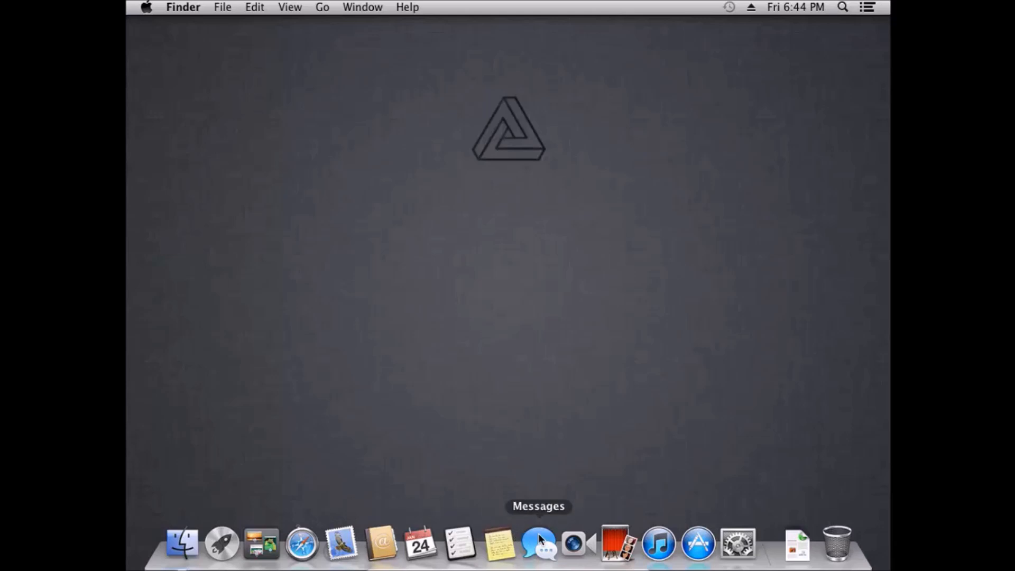
mouse_move(575, 552)
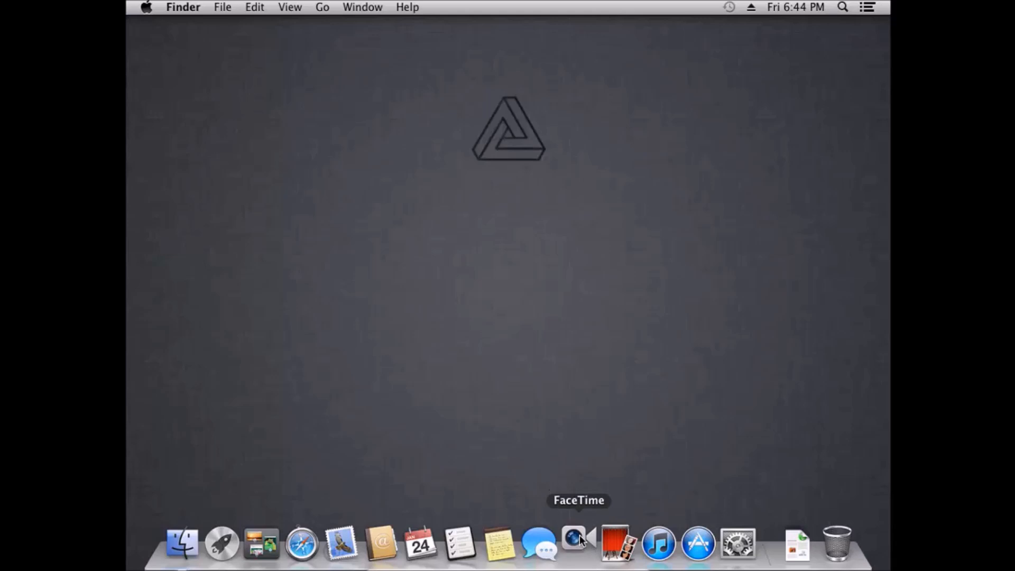
click(579, 541)
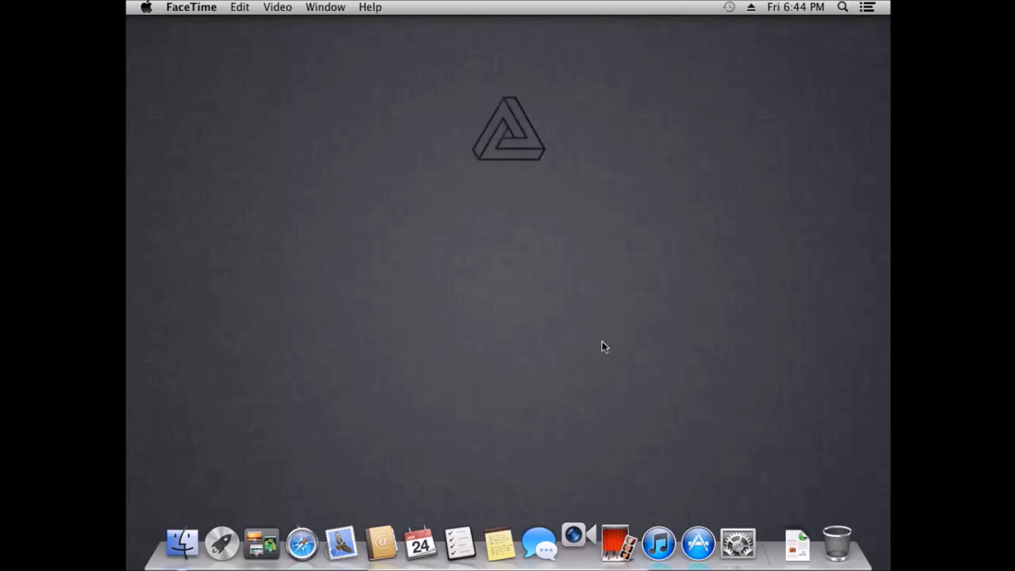
click(577, 549)
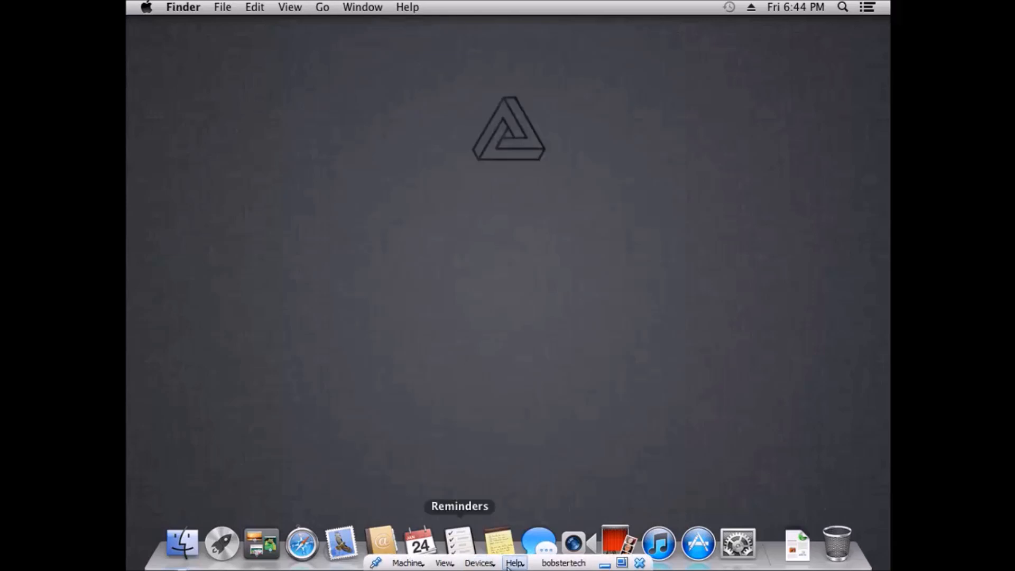
Check the VM's Devices menu, launch FaceTime from the Dock and close its window.
click(480, 562)
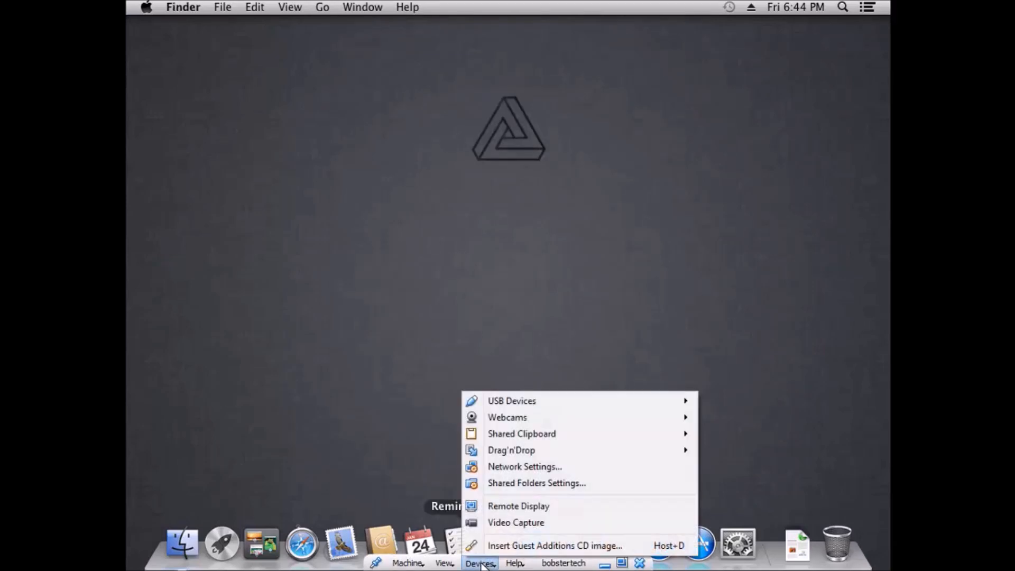
mouse_move(529, 418)
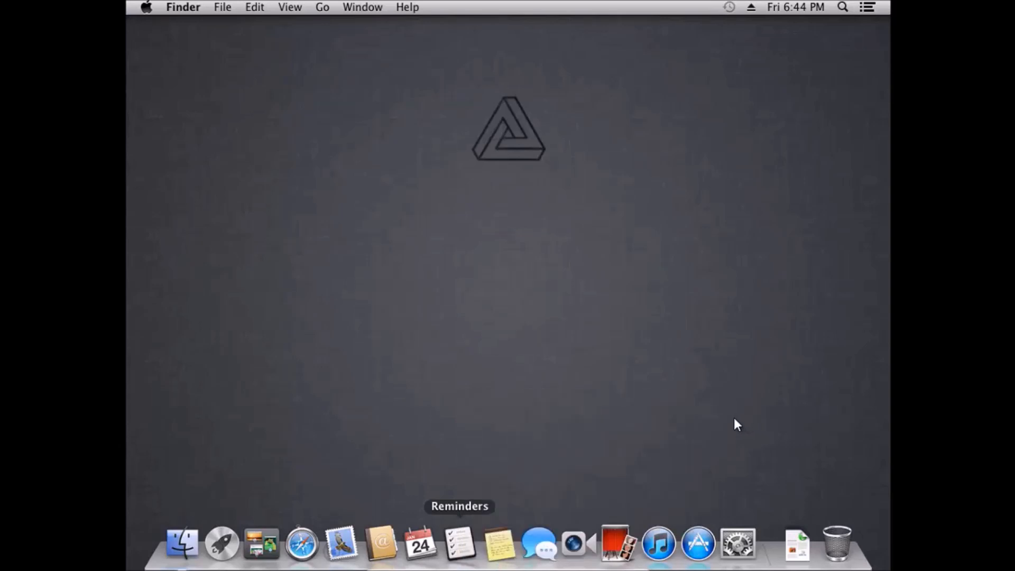
click(577, 543)
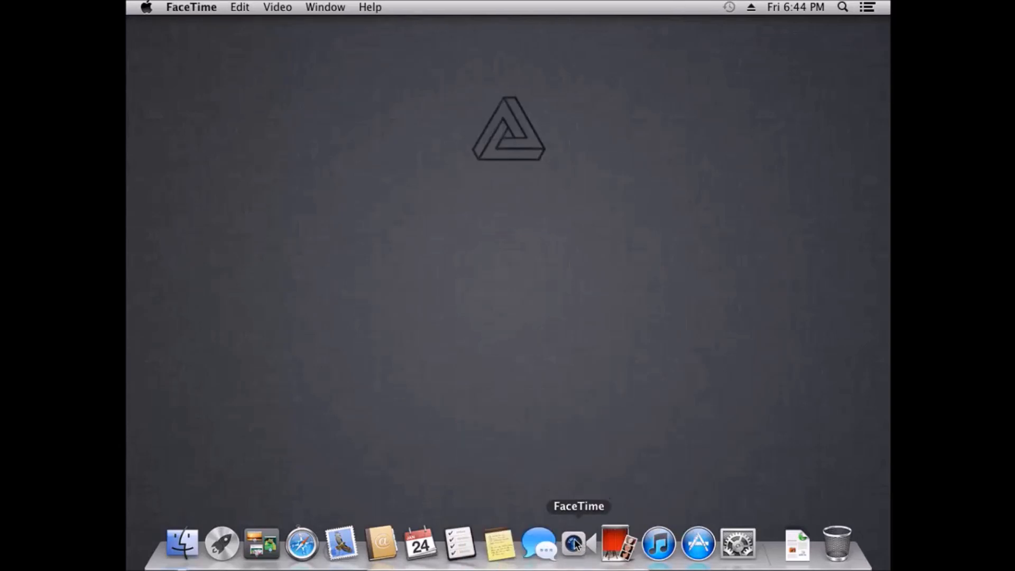
click(573, 547)
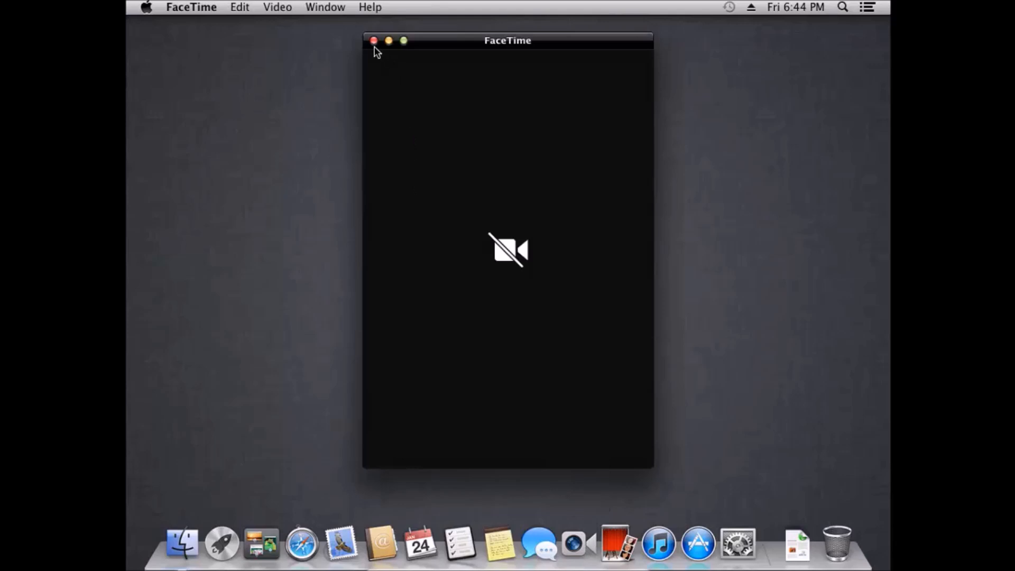
click(374, 40)
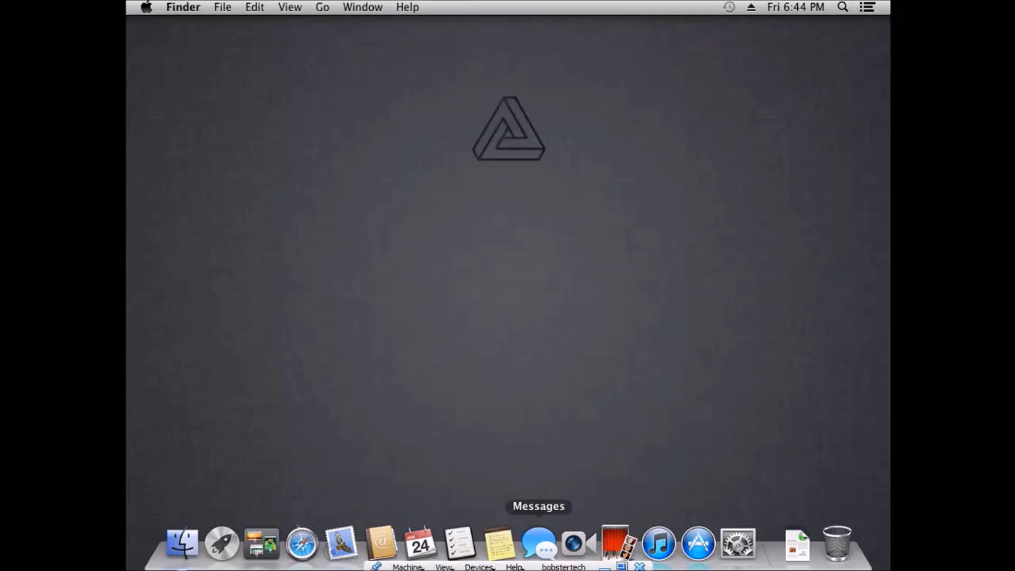
Launch FaceTime again from the Dock and bring up the Apple menu with shutdown and restart options.
click(479, 562)
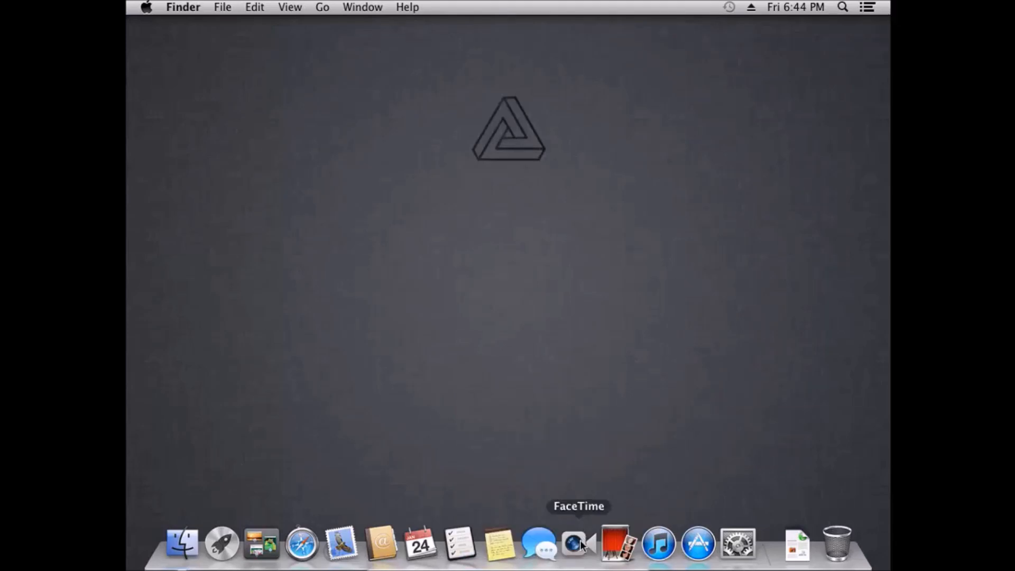
click(575, 543)
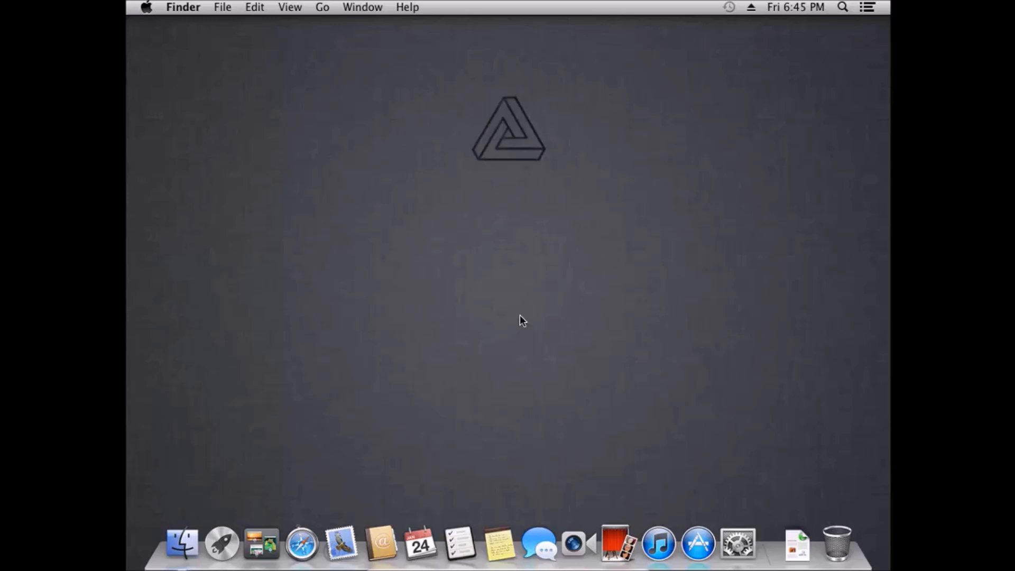
mouse_move(505, 105)
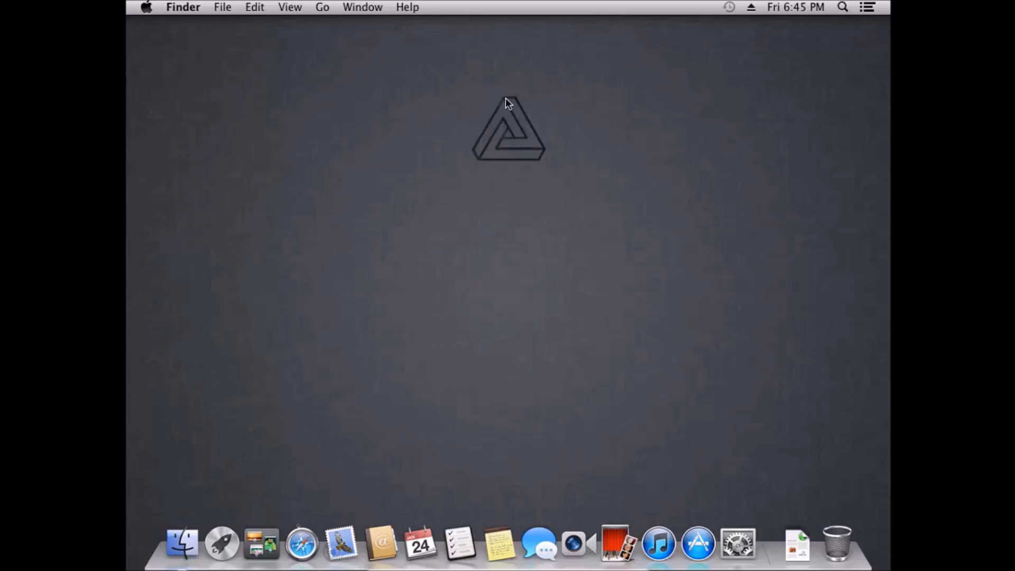
click(147, 6)
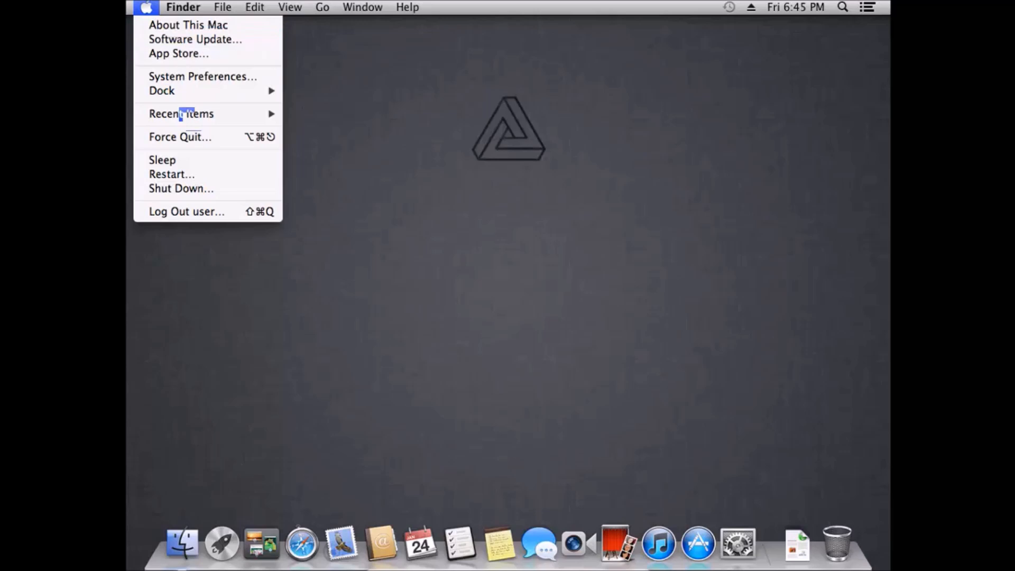